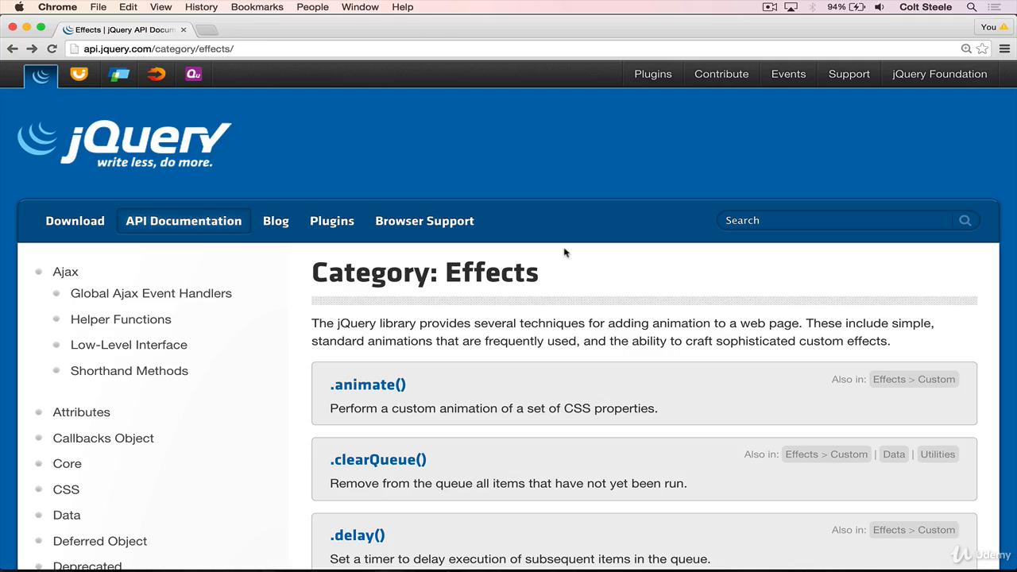
mouse_move(120, 318)
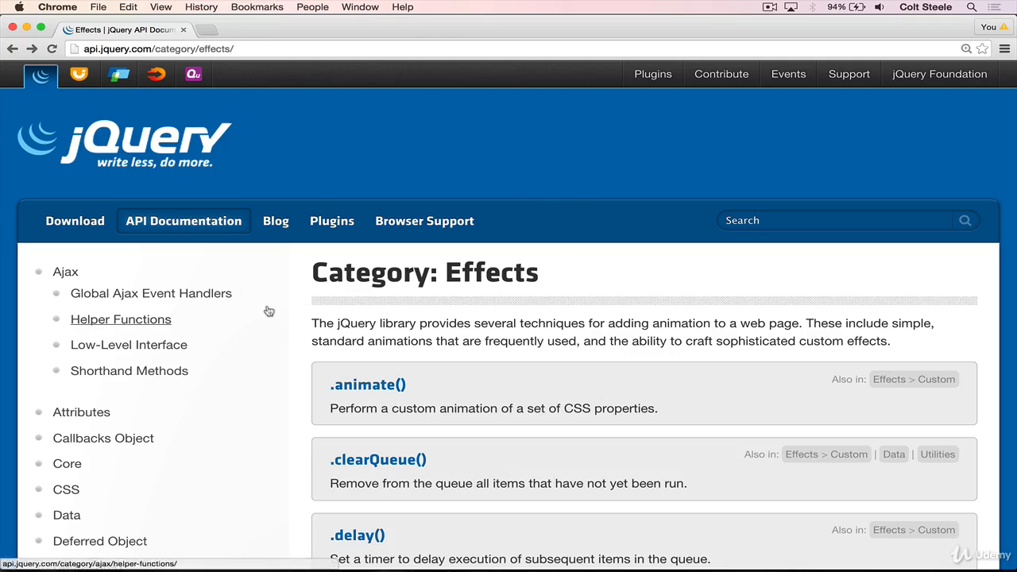
Locate .fadeOut() in the Effects category and go to its reference page
scroll("down", 3)
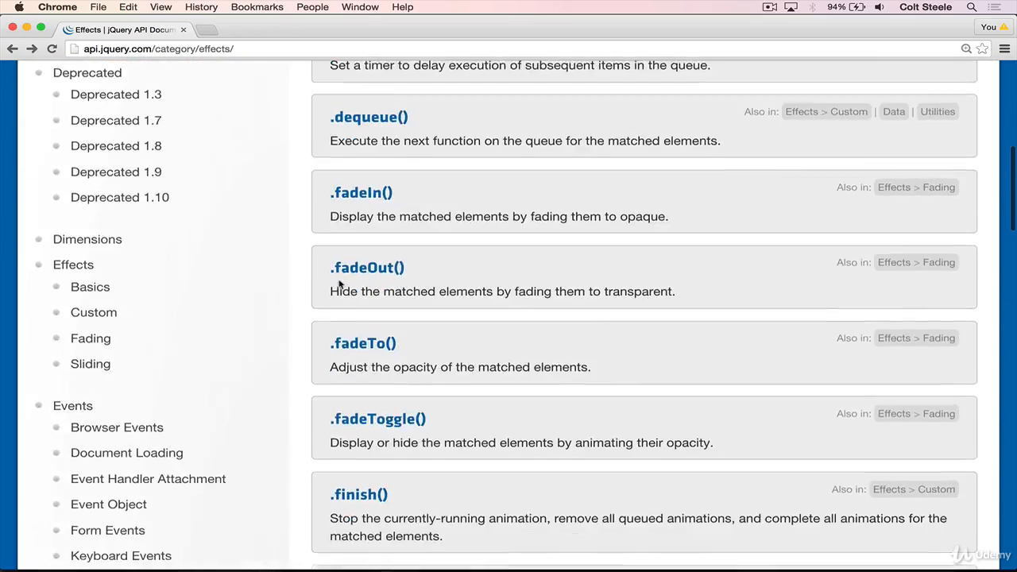
scroll("down", 3)
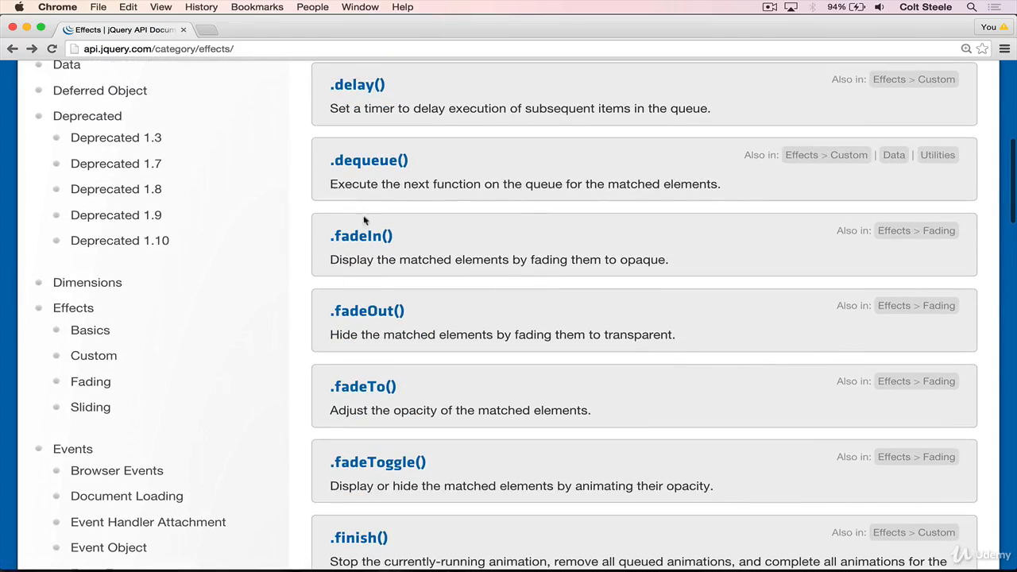
left_click(365, 310)
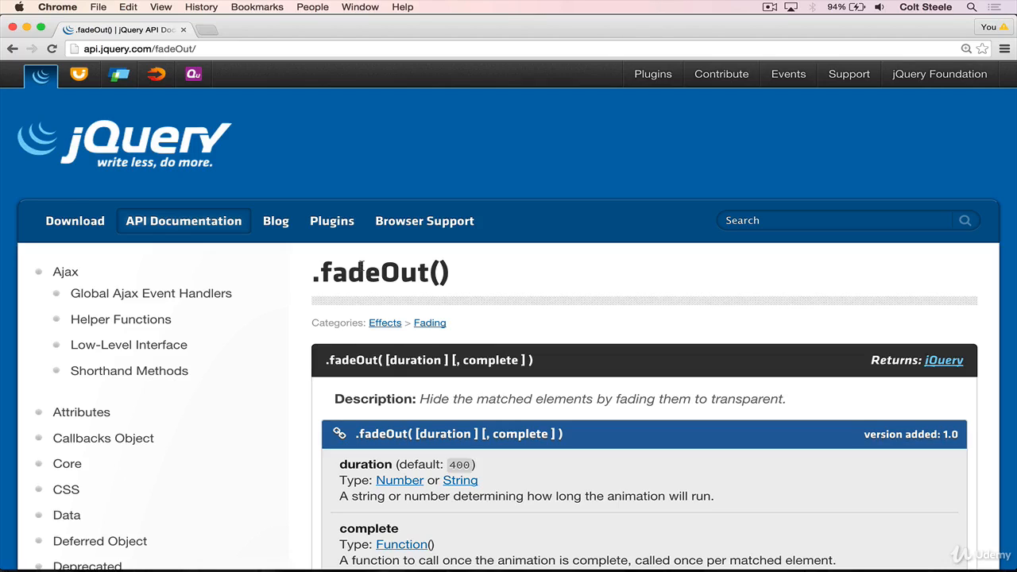
Scroll through fadeOut's duration, easing and complete parameters and its example
scroll("down", 3)
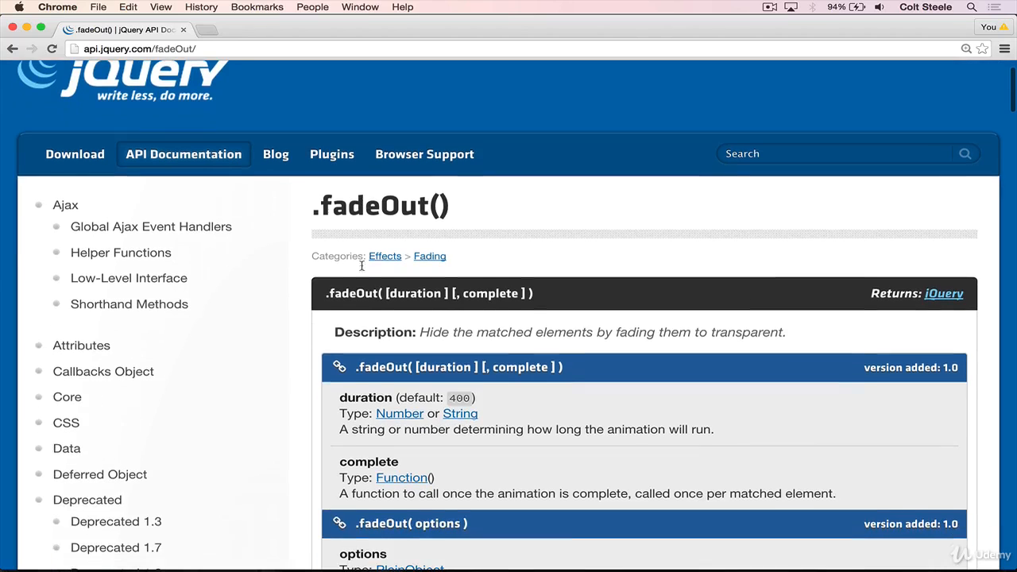
scroll("down", 3)
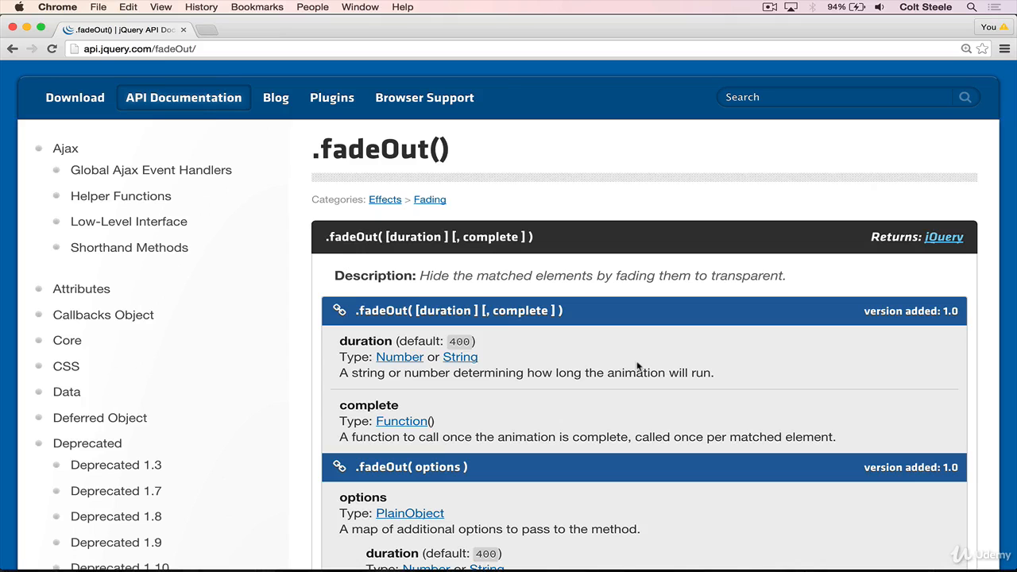
scroll("down", 3)
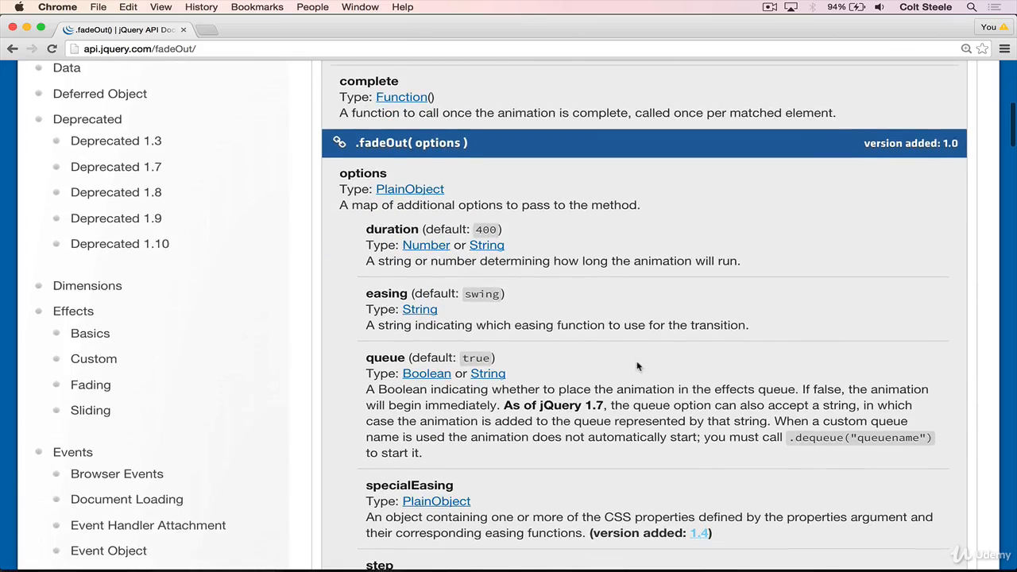
scroll("down", 3)
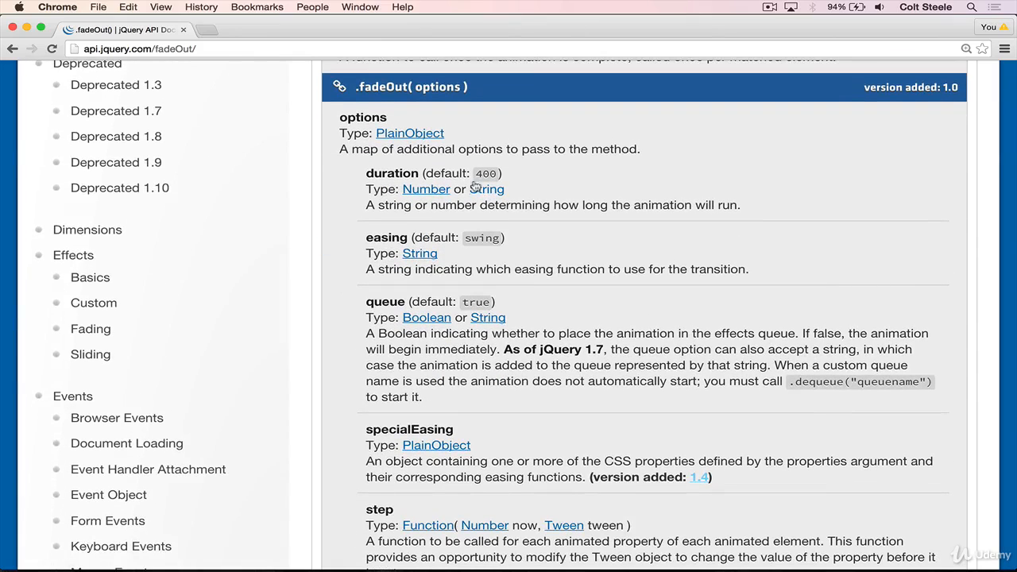
scroll("down", 3)
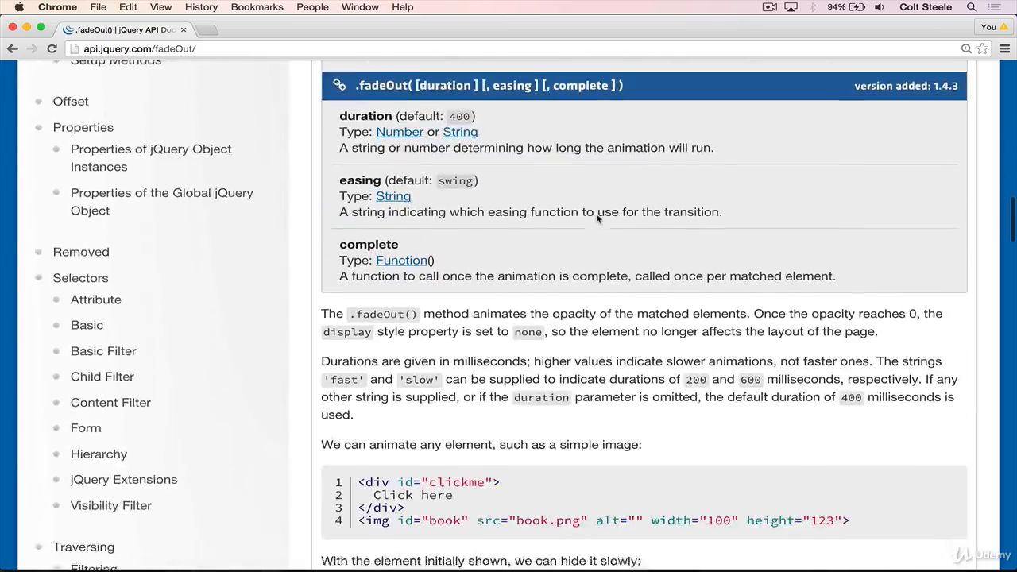
scroll("down", 3)
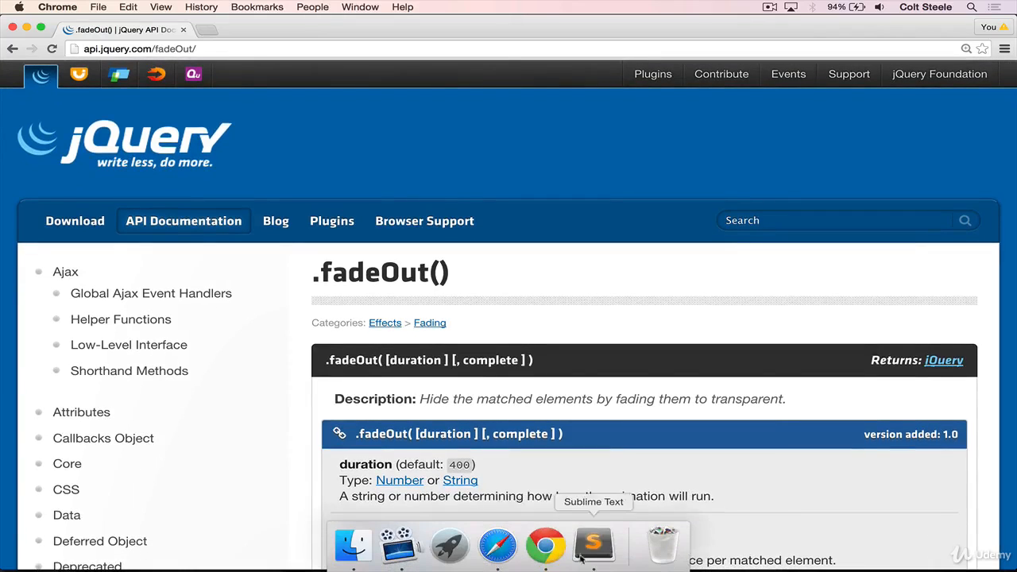
Clear effects.html's old h1/input/button body markup and add empty div lines
left_click(595, 547)
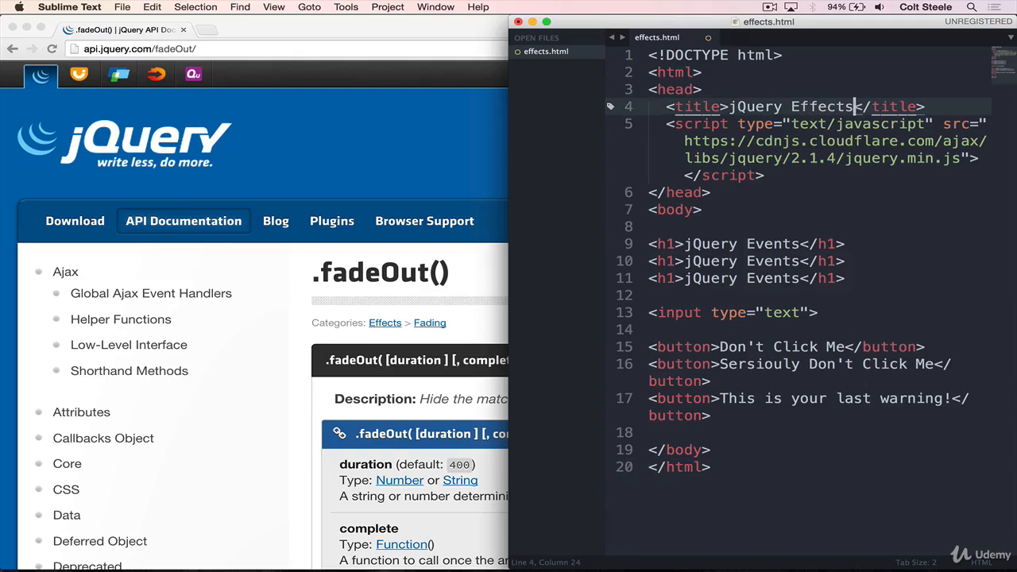
key("cmd+s")
type("<div></div>")
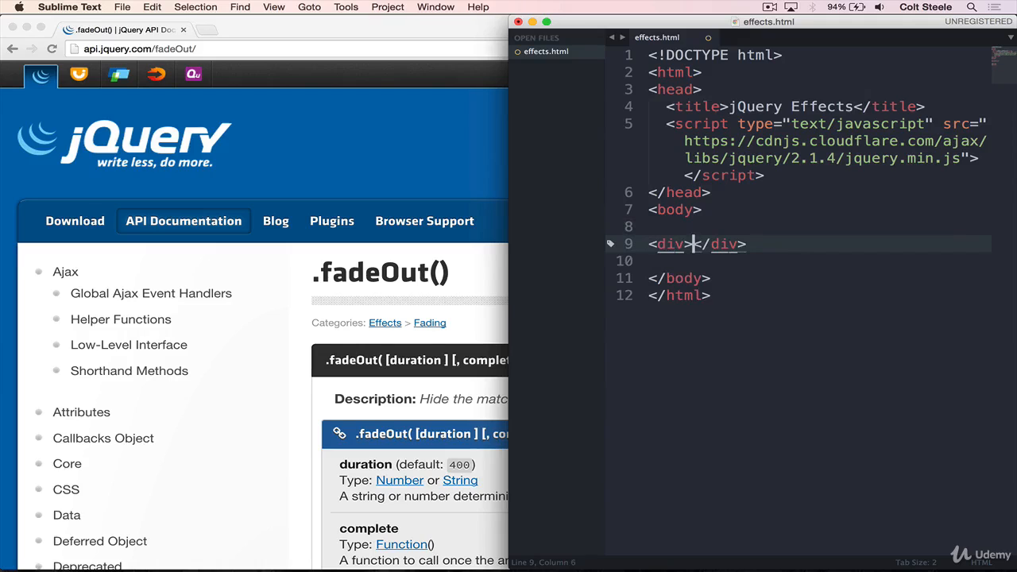
key("enter")
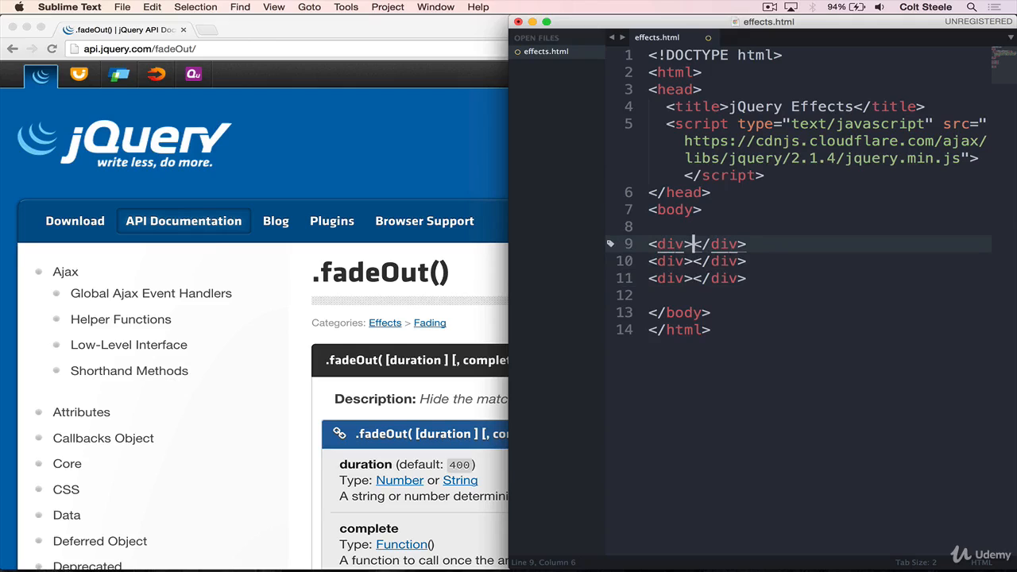
Fill the three divs with "Please don't fade me!", "I'm begging you, please!" and "Help help help!!"
type("Please don")
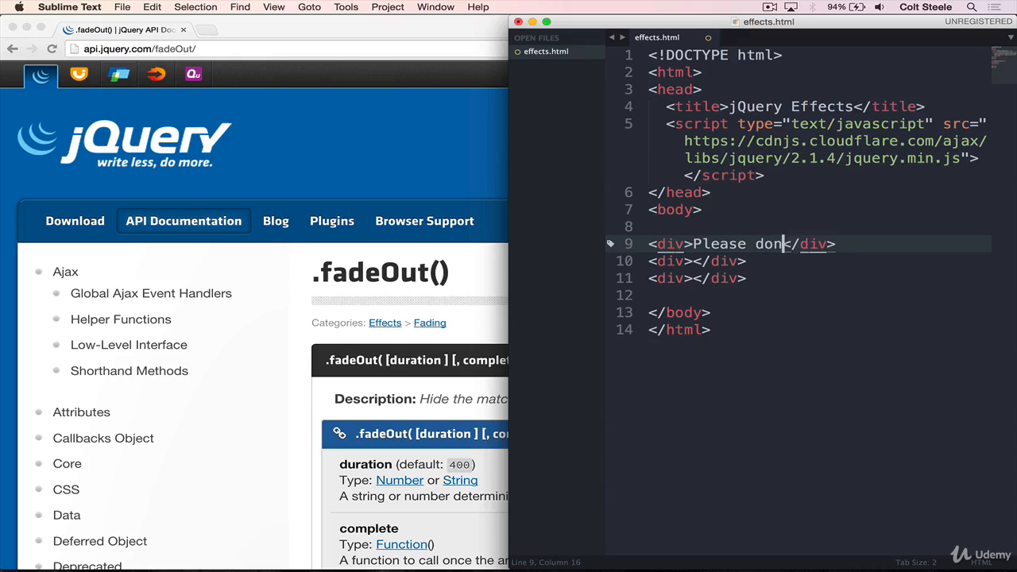
type("'t fade me!")
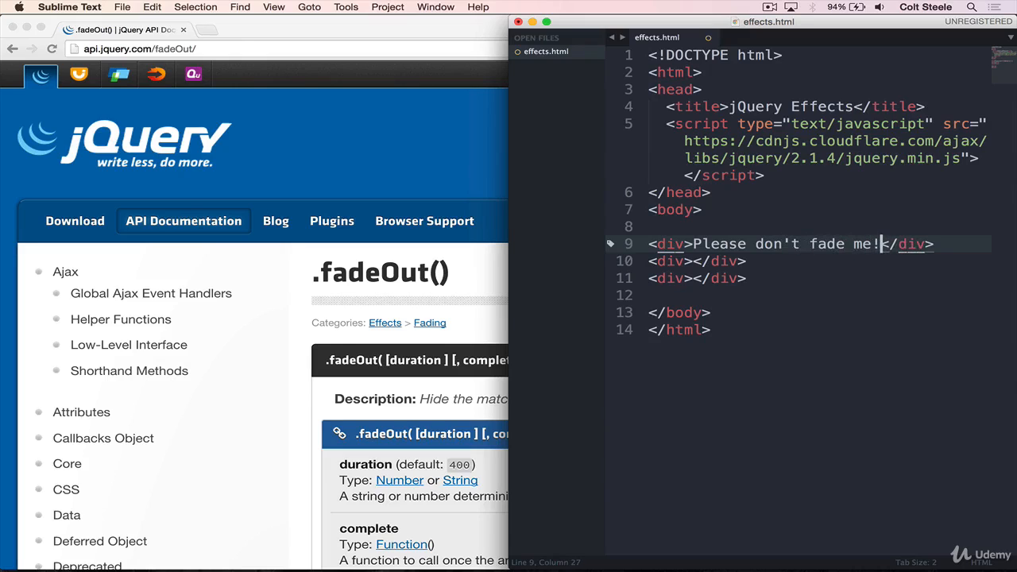
type("I'm begg")
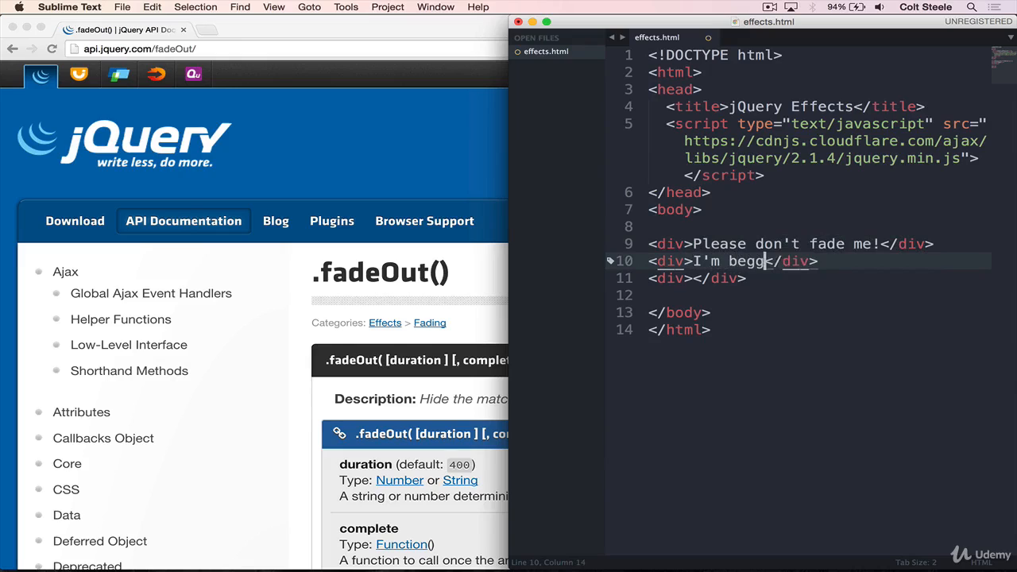
type("ing you, please!")
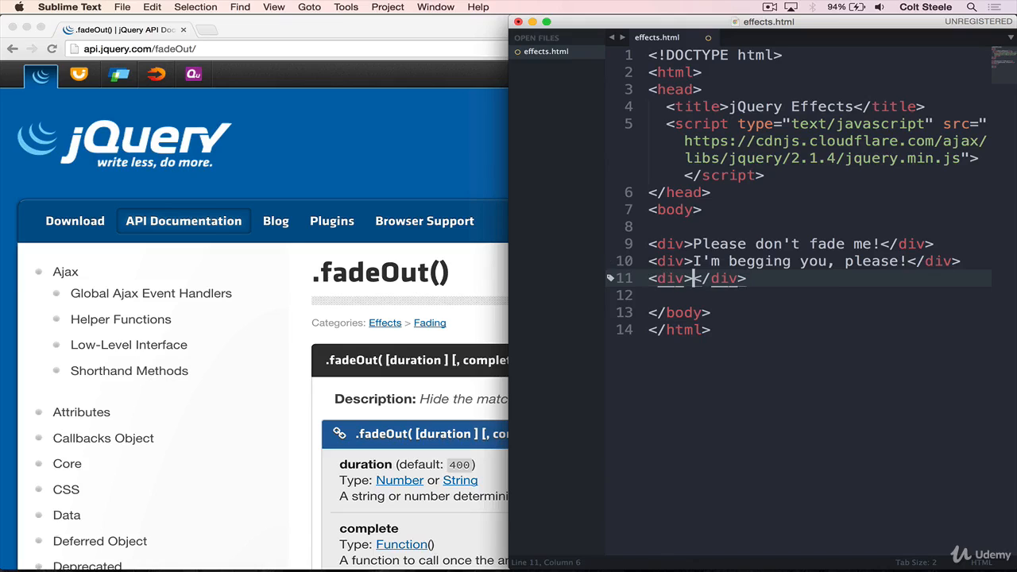
type("Help help help!!")
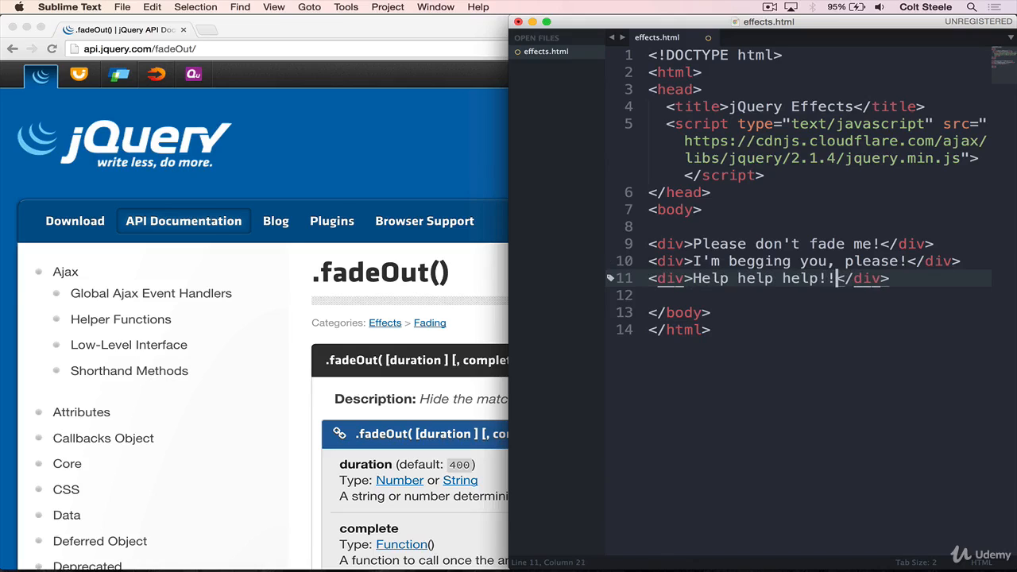
key("cmd+s")
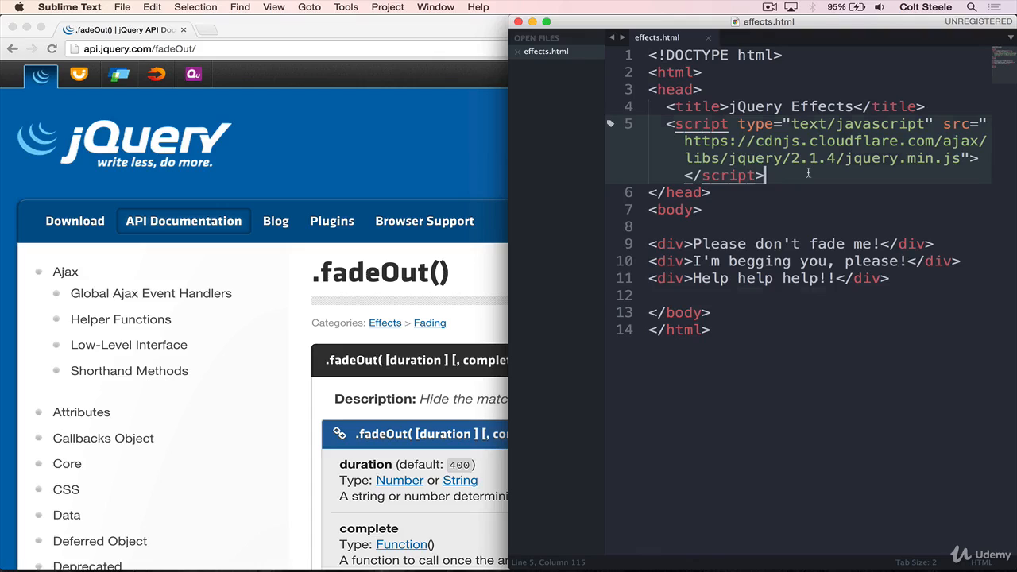
Add a head style block giving divs width 100px, height 100px and a teal background
key("enter")
type("<style type=\"text/css\"></style>")
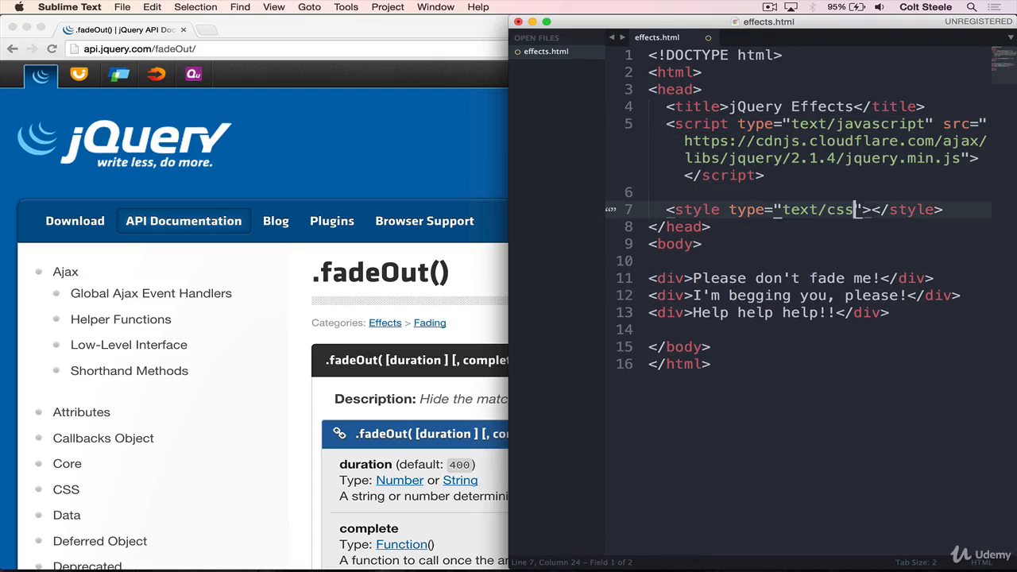
key("enter")
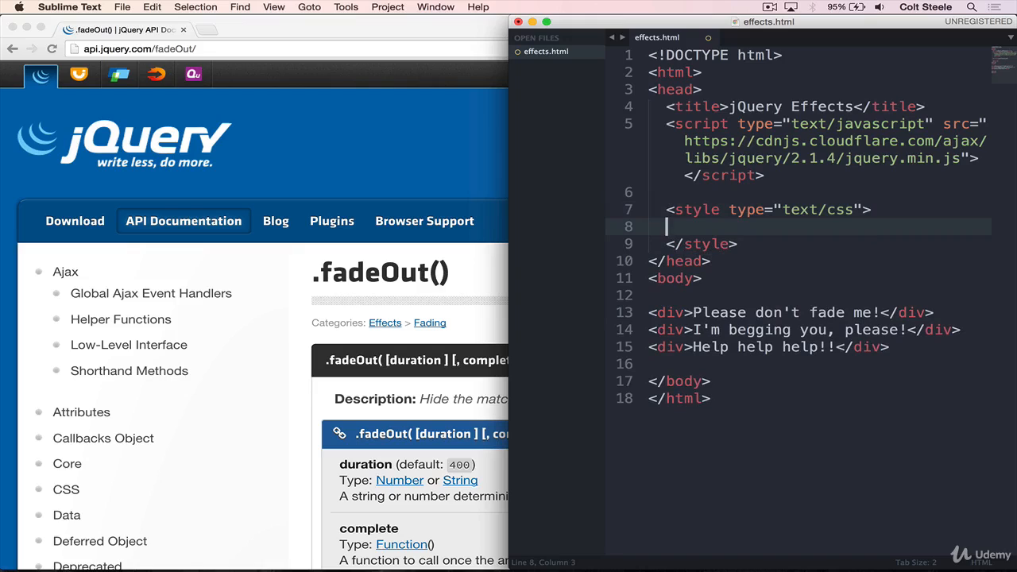
type("div {")
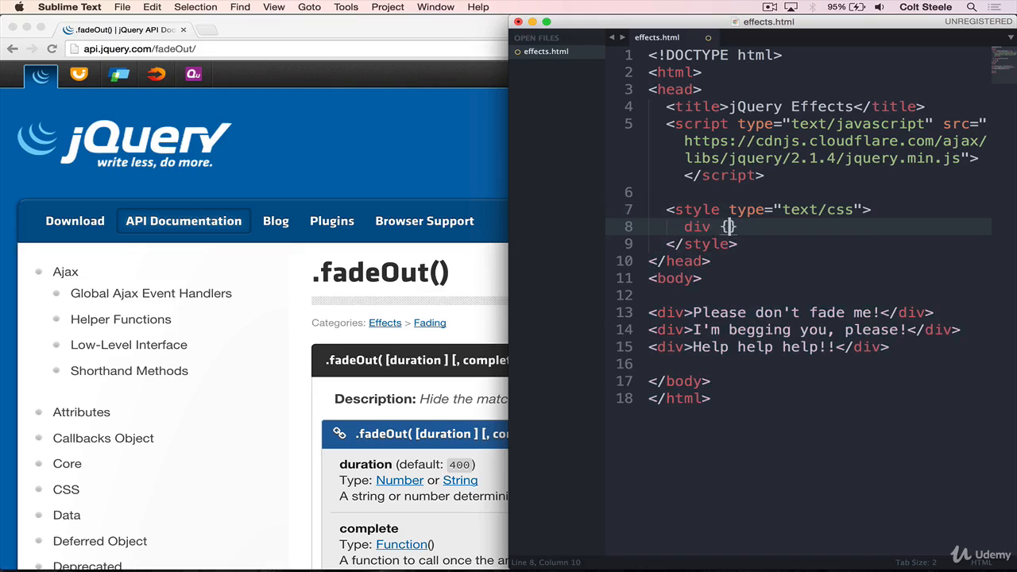
type("width:;")
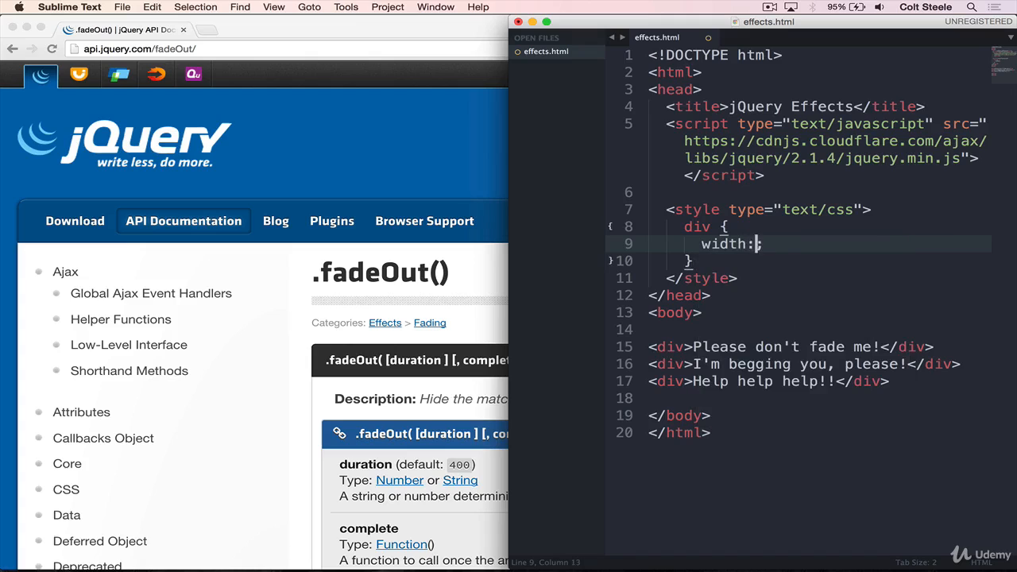
type("100px;")
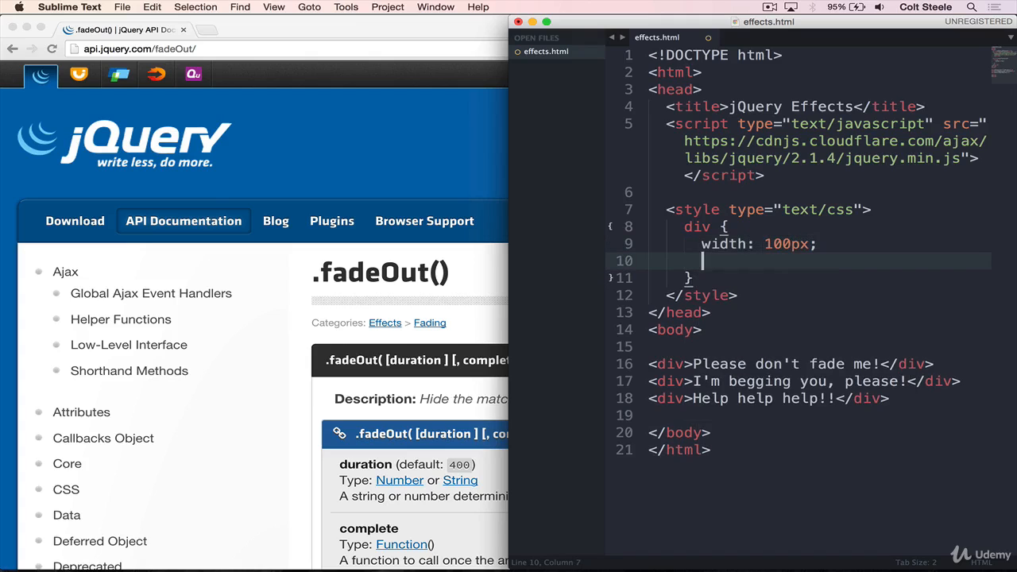
type("height: 100px;")
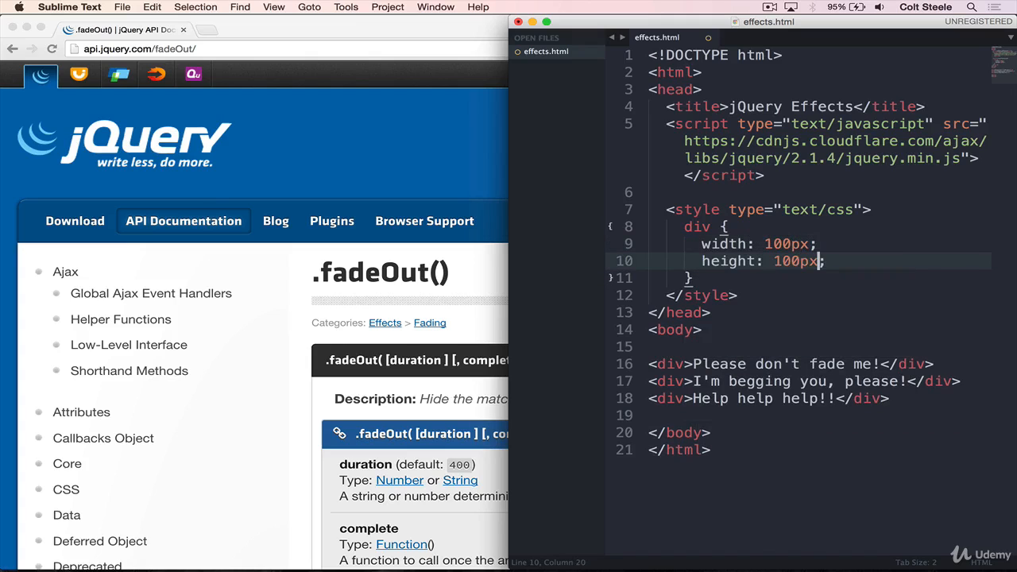
type("col")
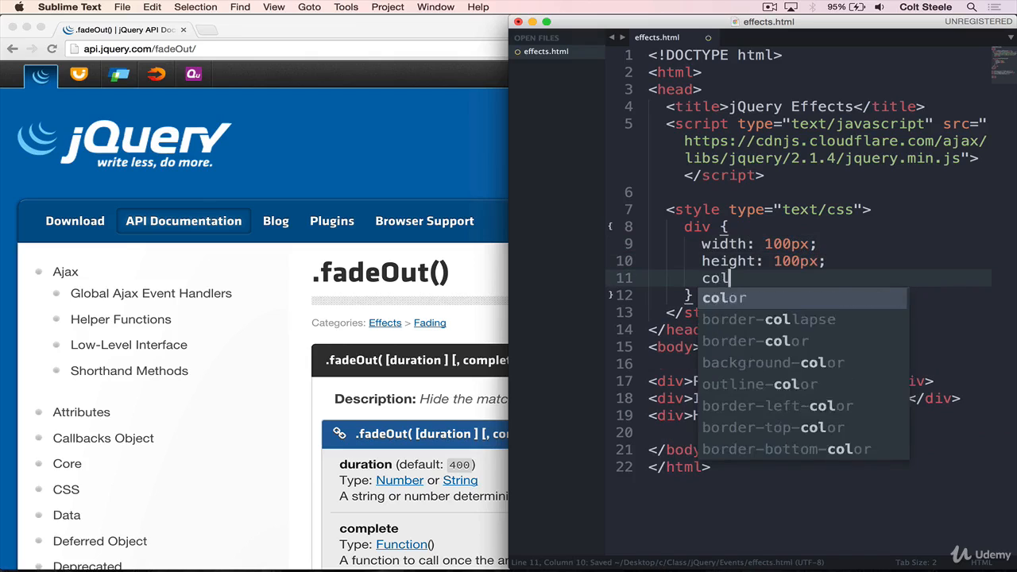
type("background: teal;")
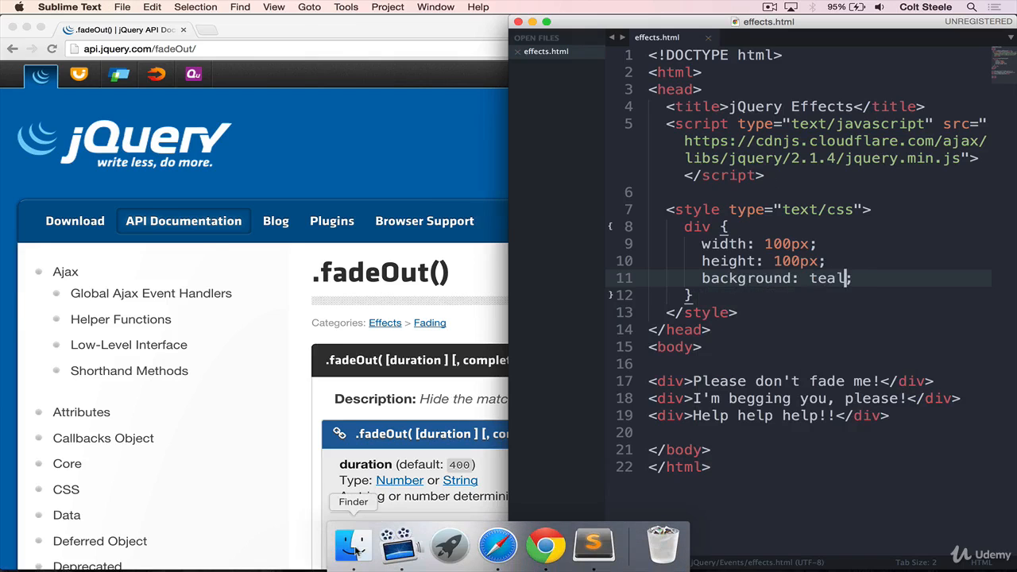
Add float: left and margin: 20px to the div rule so the squares sit side by side
left_click(545, 545)
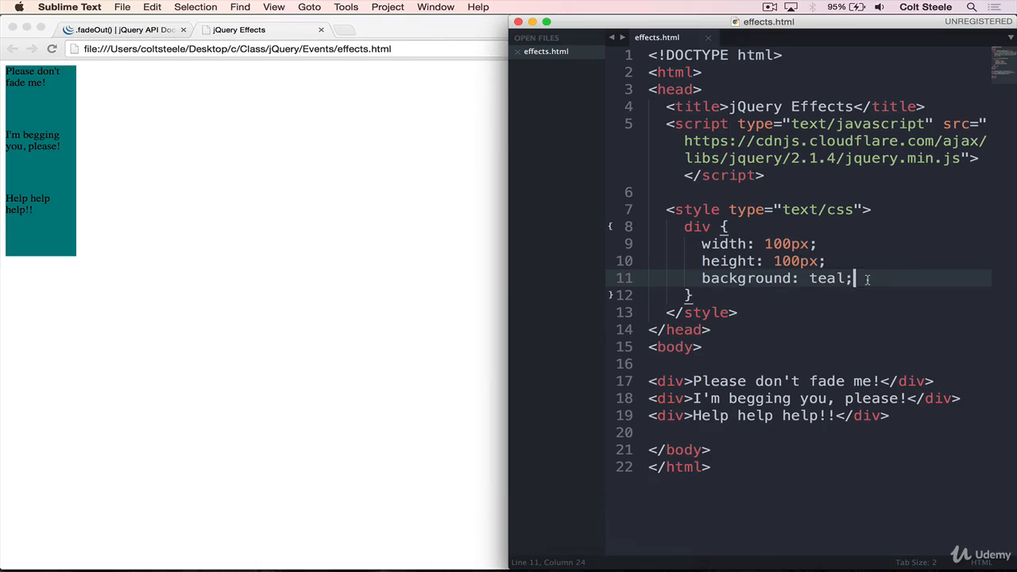
type("float: left;")
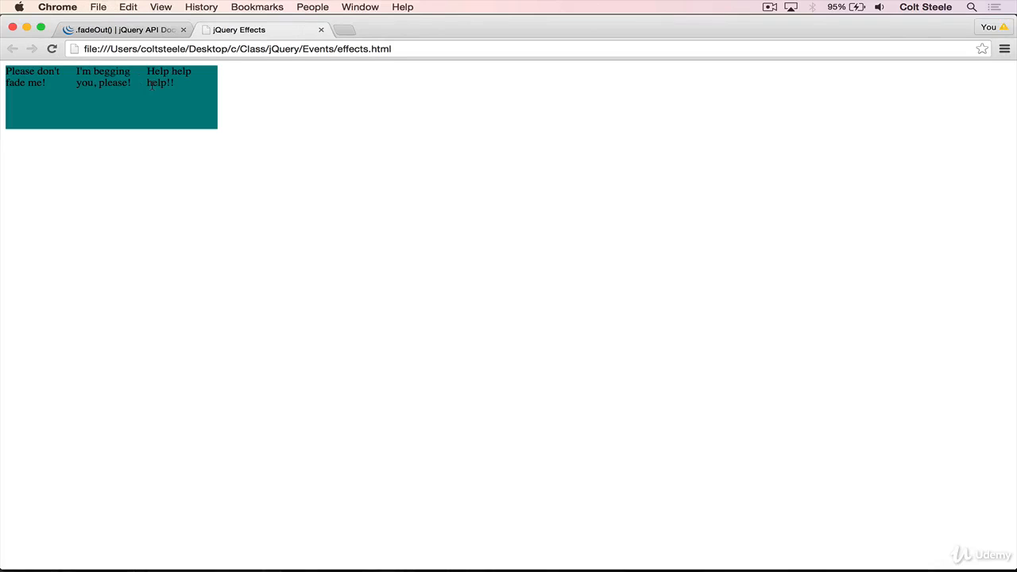
mouse_move(593, 544)
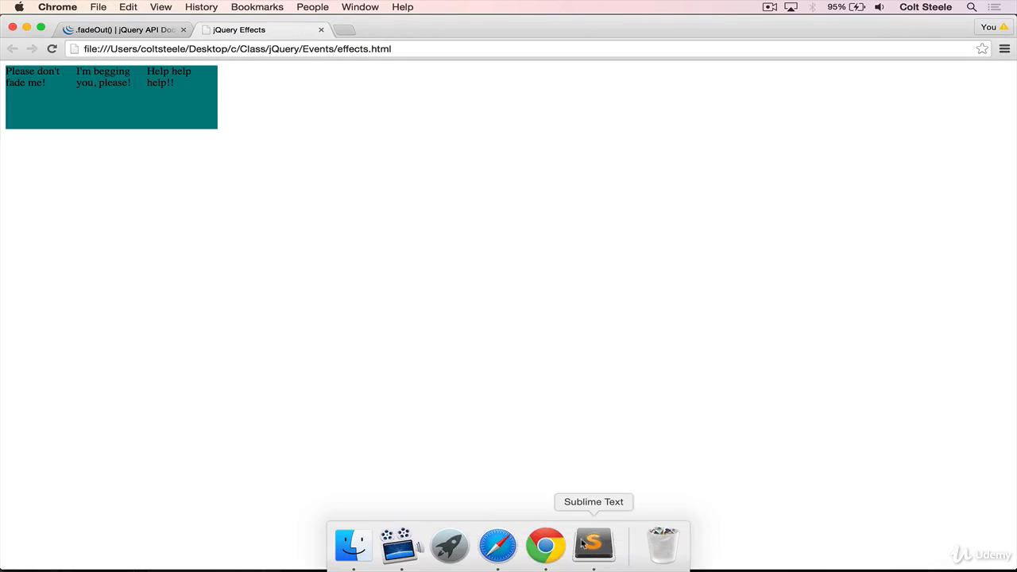
left_click(593, 545)
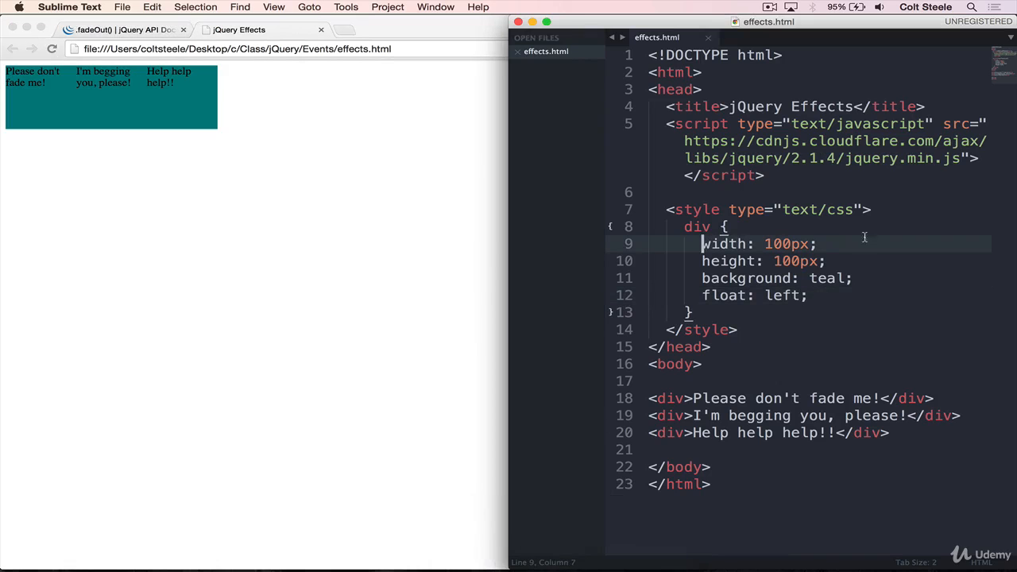
type("margin: 2")
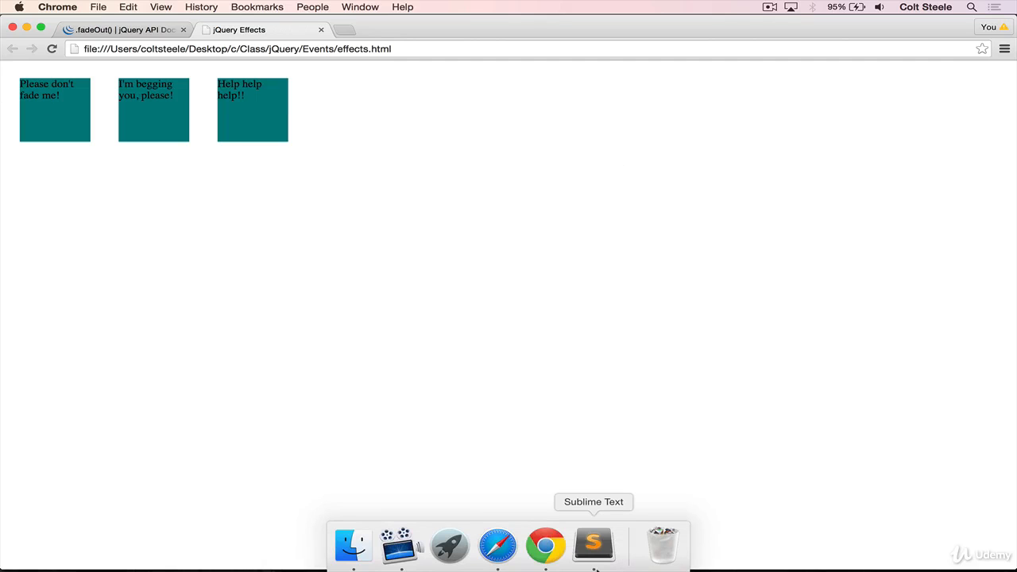
Add a <button>Click Me</button> above the divs and view it in Chrome
left_click(595, 546)
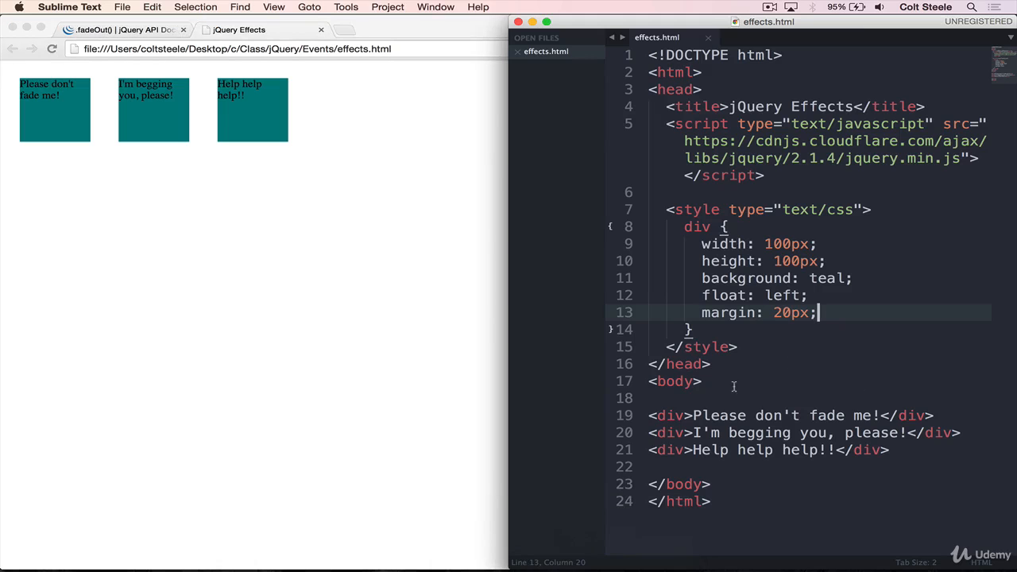
type("<button></button>")
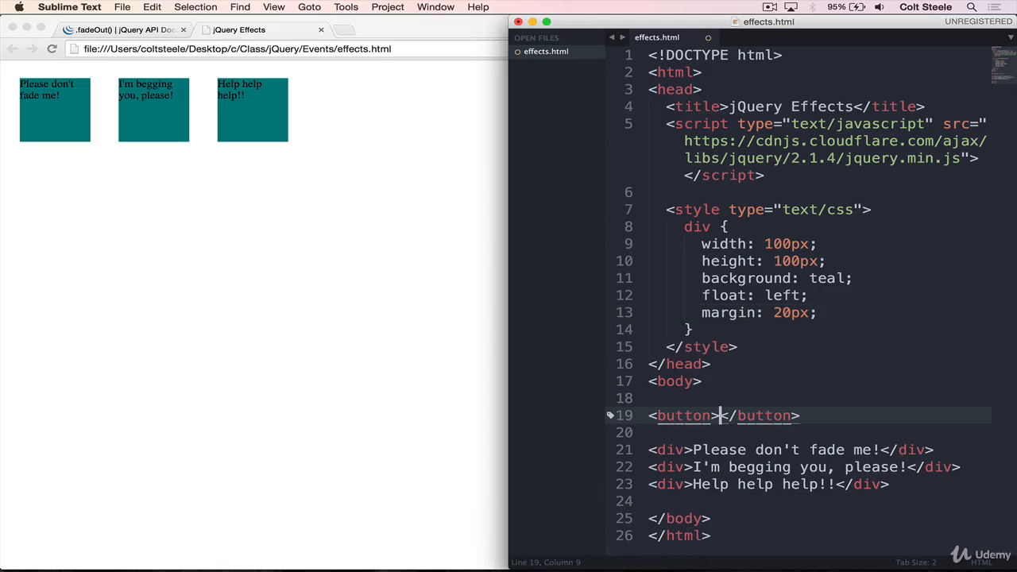
type("Click Me")
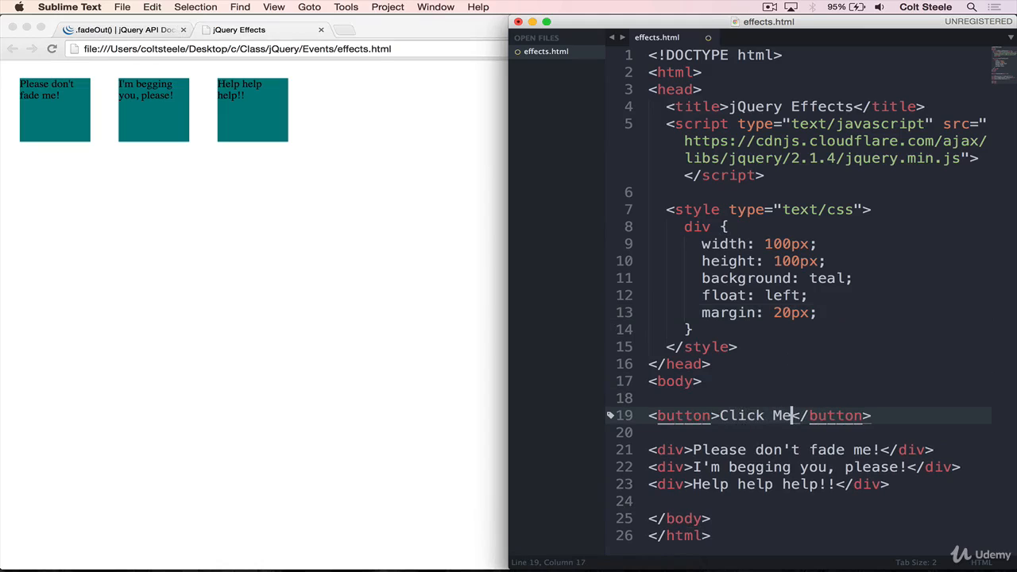
left_click(119, 28)
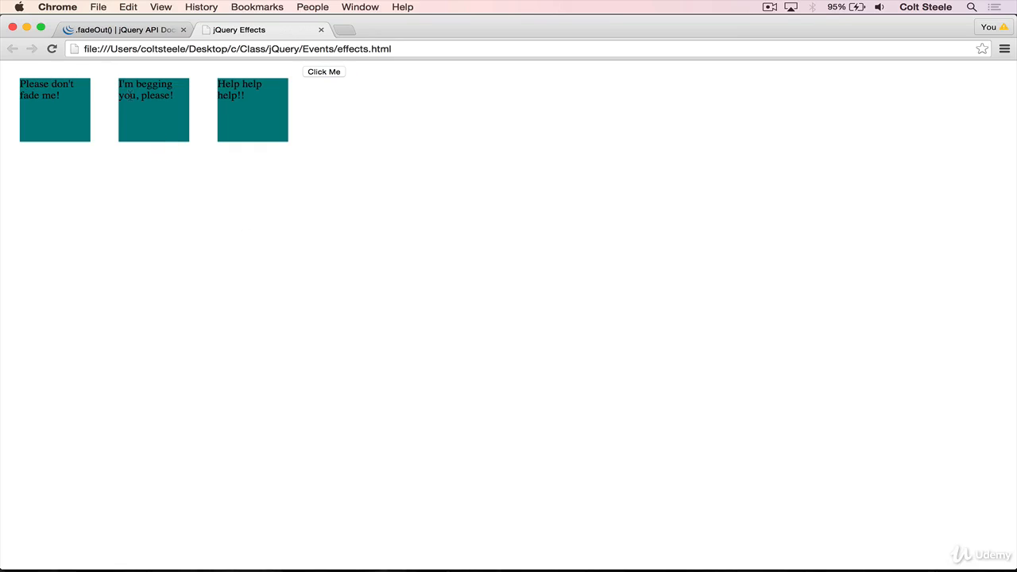
mouse_move(270, 76)
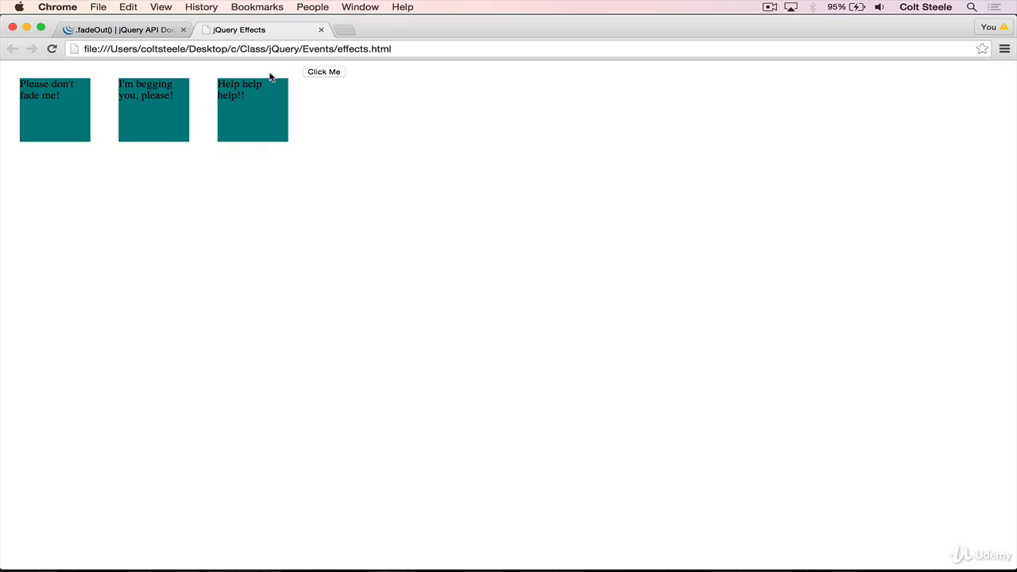
Find the fadeOut docs click example using the "slow" duration, then return to the editor
left_click(124, 29)
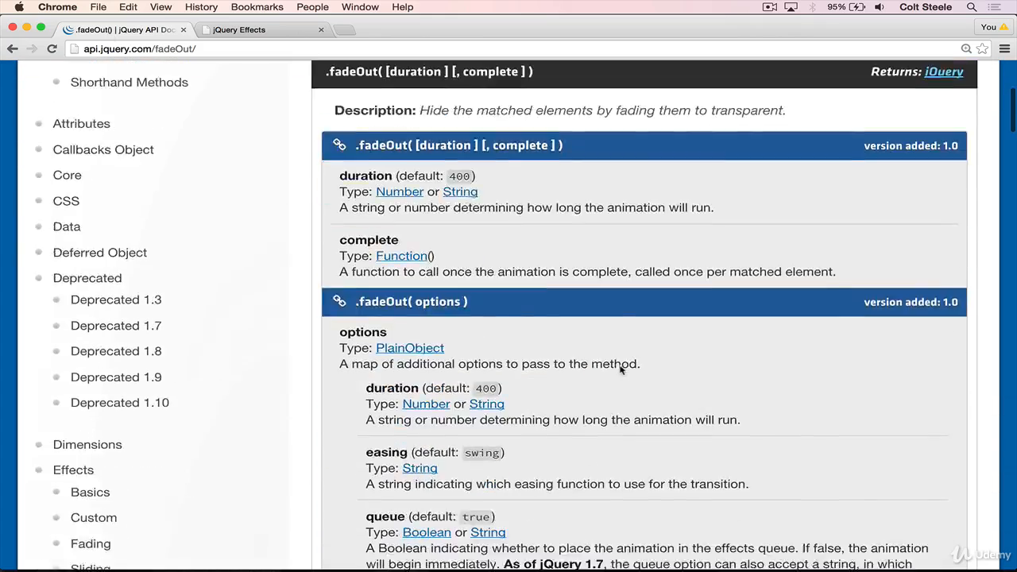
scroll("down", 3)
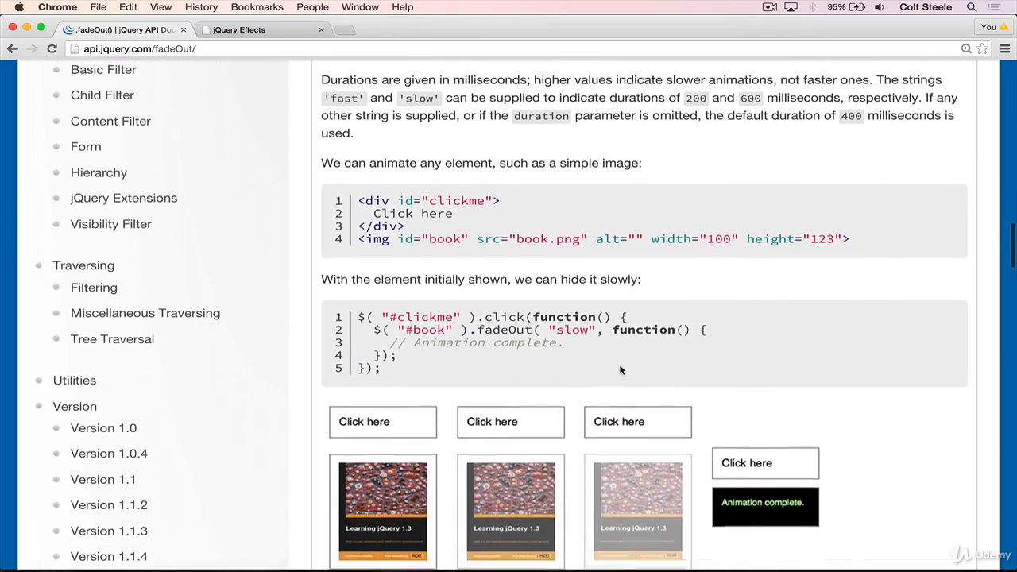
scroll("down", 3)
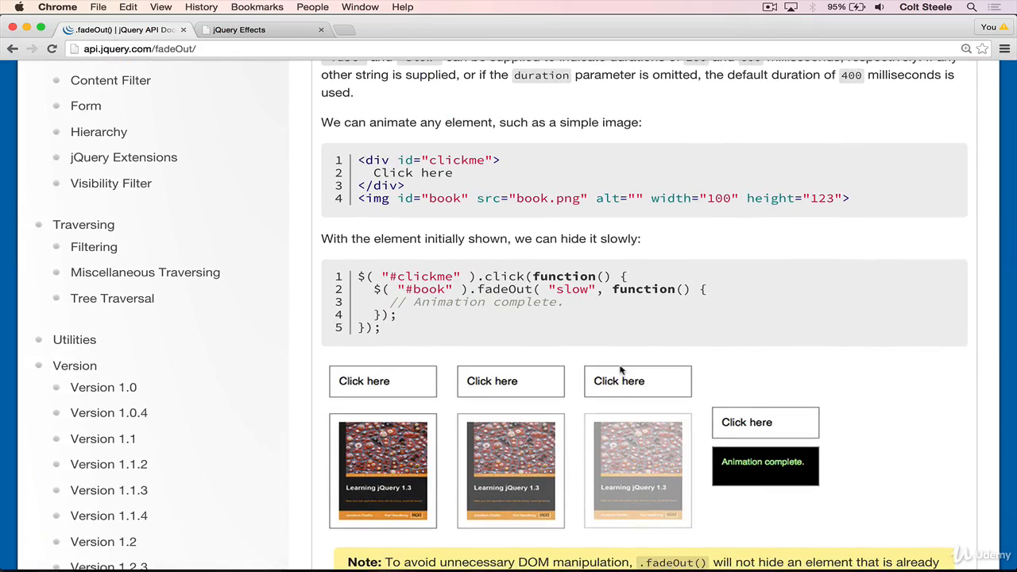
mouse_move(755, 184)
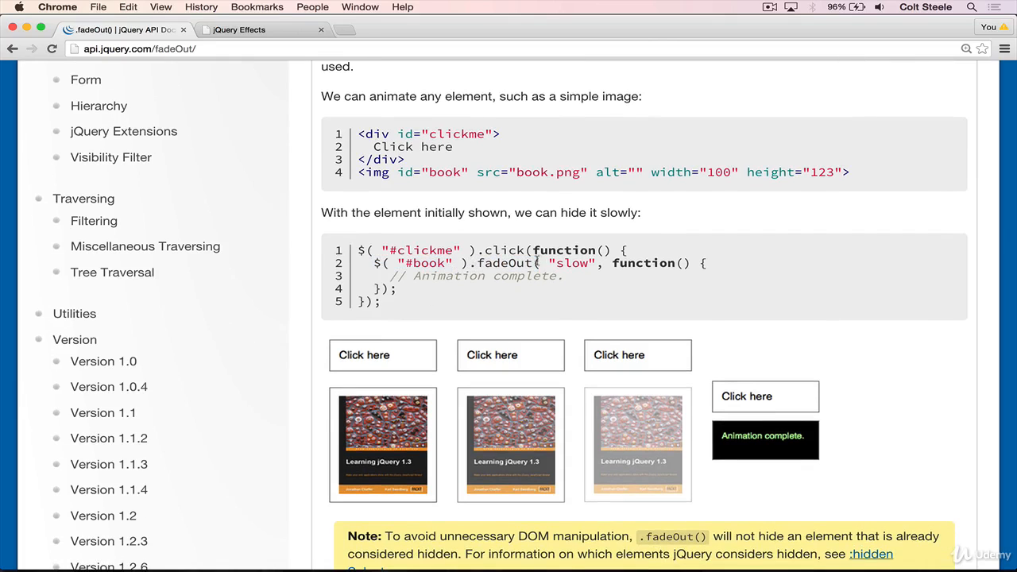
double_click(573, 264)
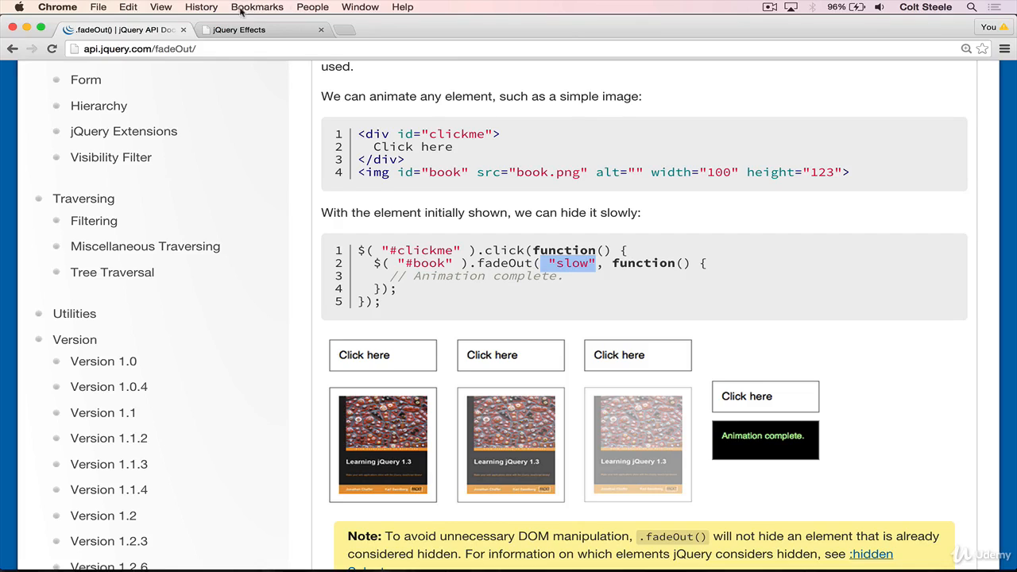
left_click(239, 28)
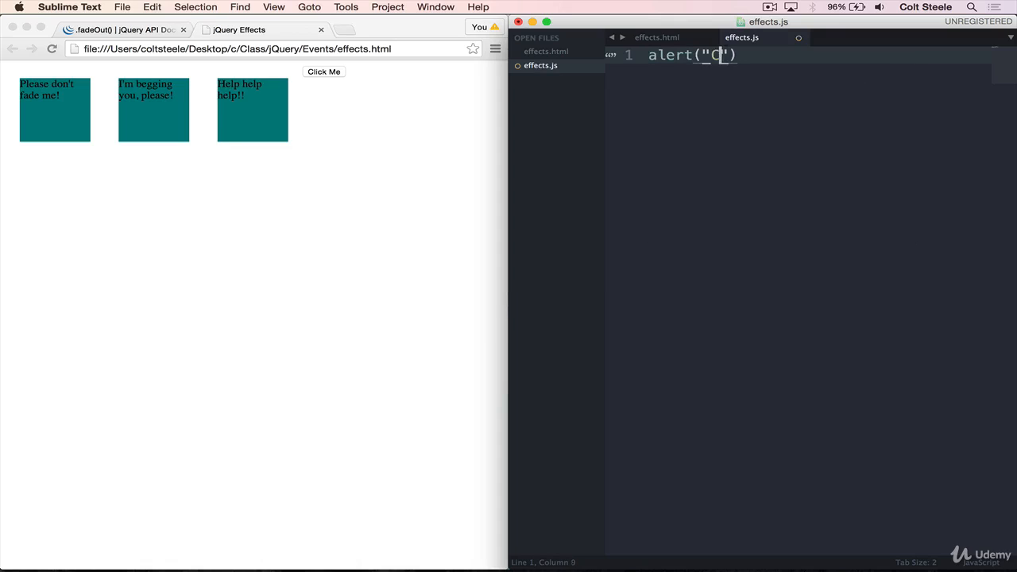
Link effects.js into effects.html with a script tag src="effects.js" below the divs
type("ONNECT")
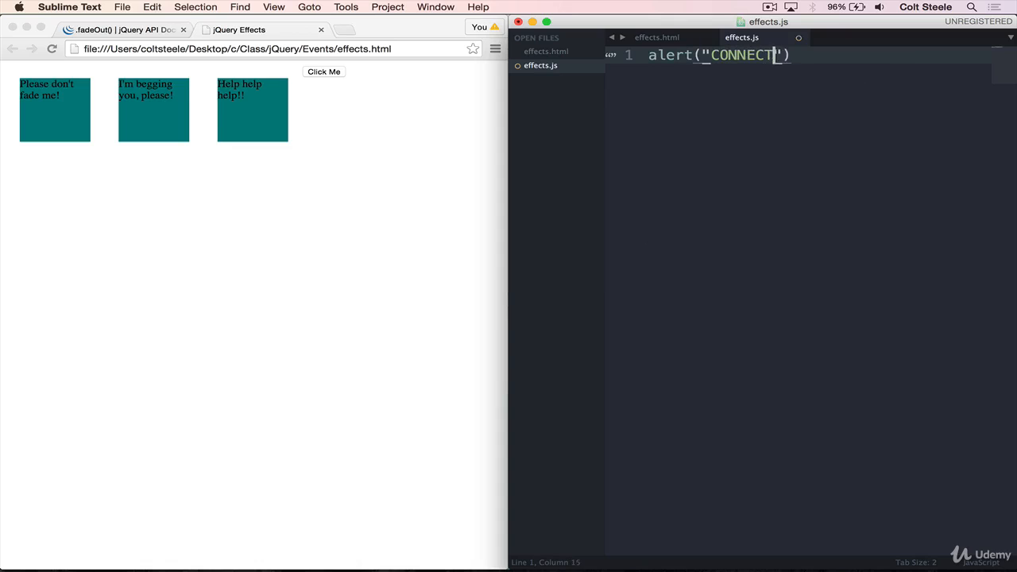
left_click(658, 38)
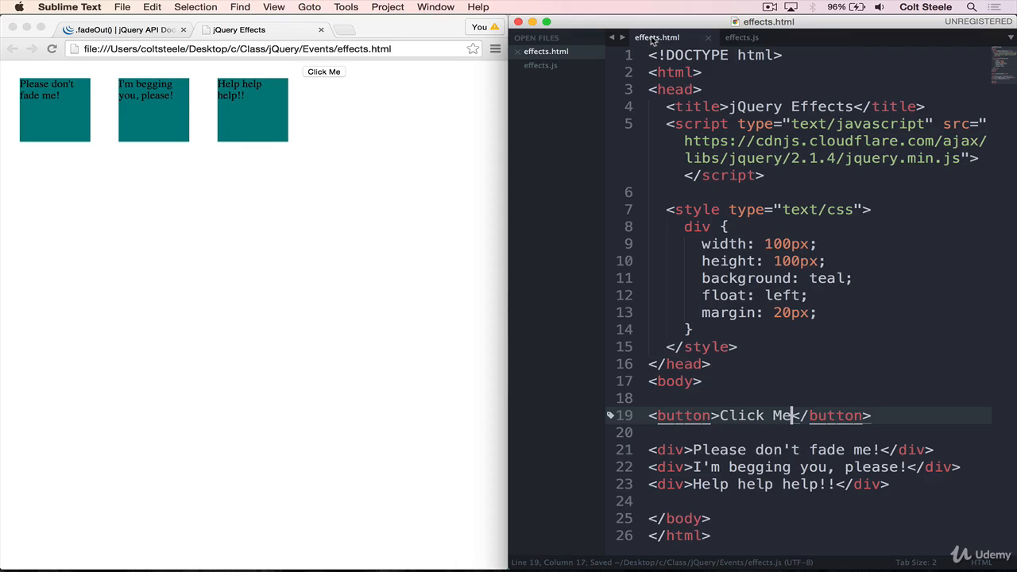
key("return")
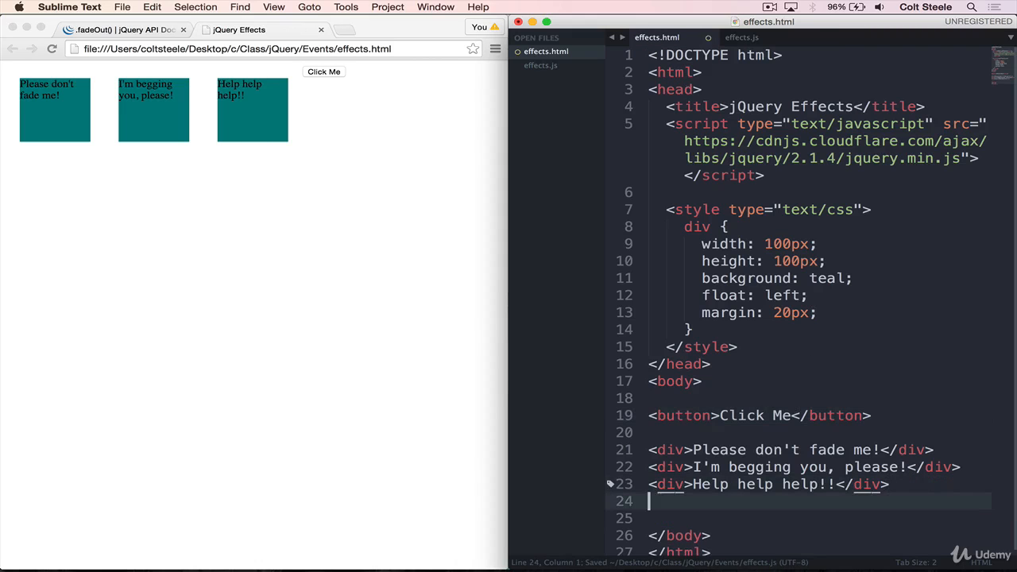
type("<script type=\"text/javascript\"></script>")
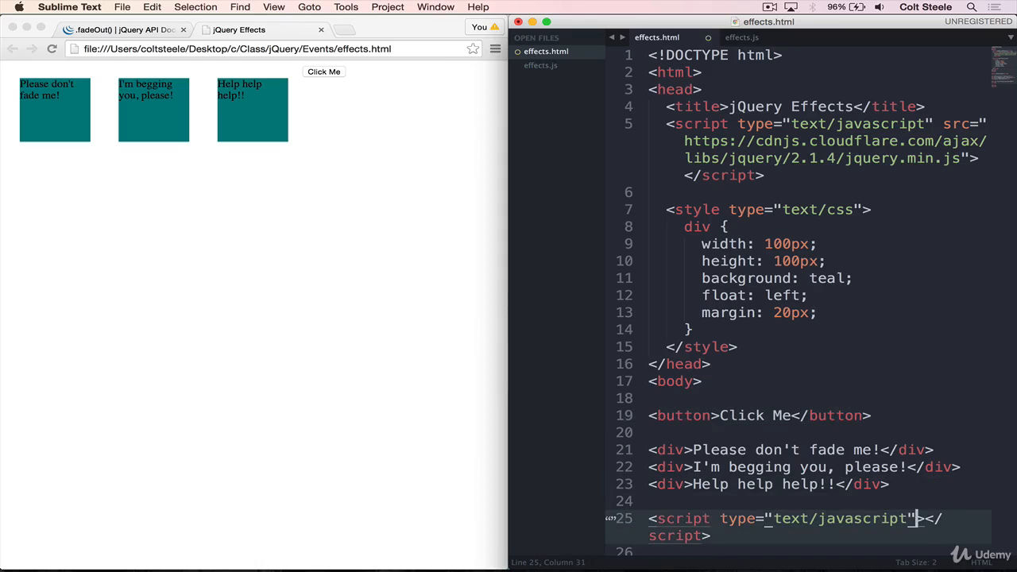
type("src=\"effects")
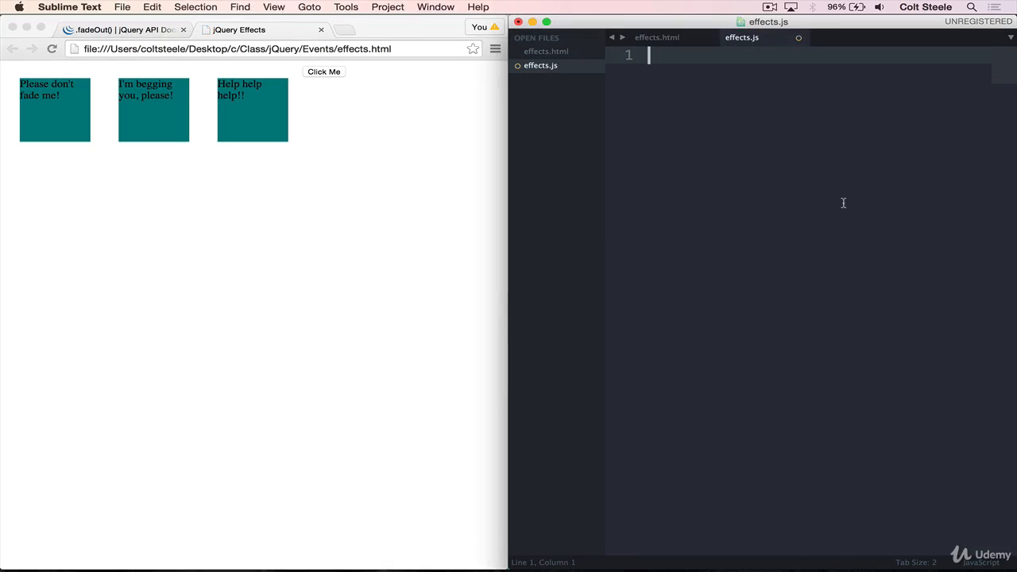
mouse_move(724, 108)
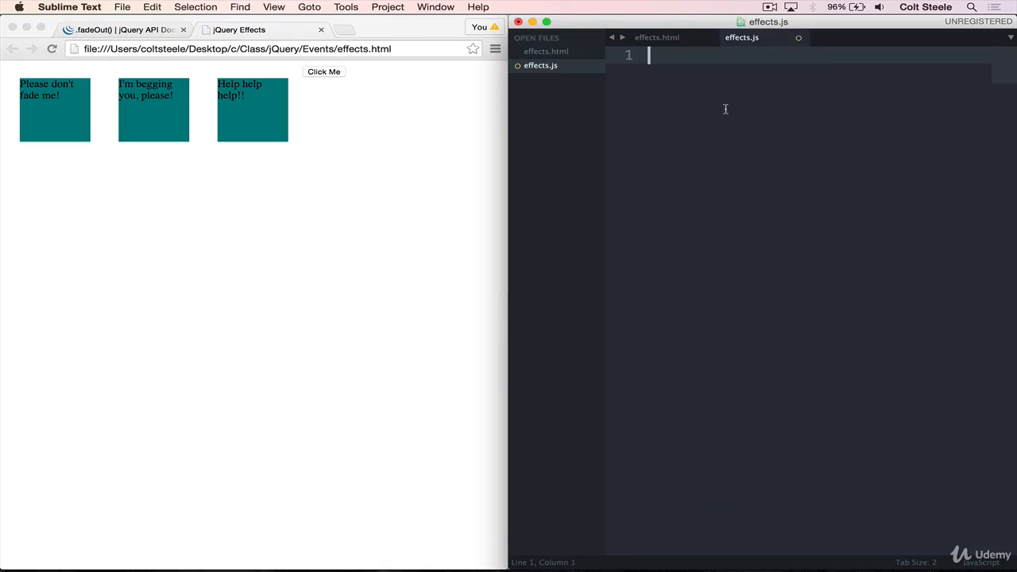
Write $('div').fadeOut(); in effects.js and save it
type("$('d'")
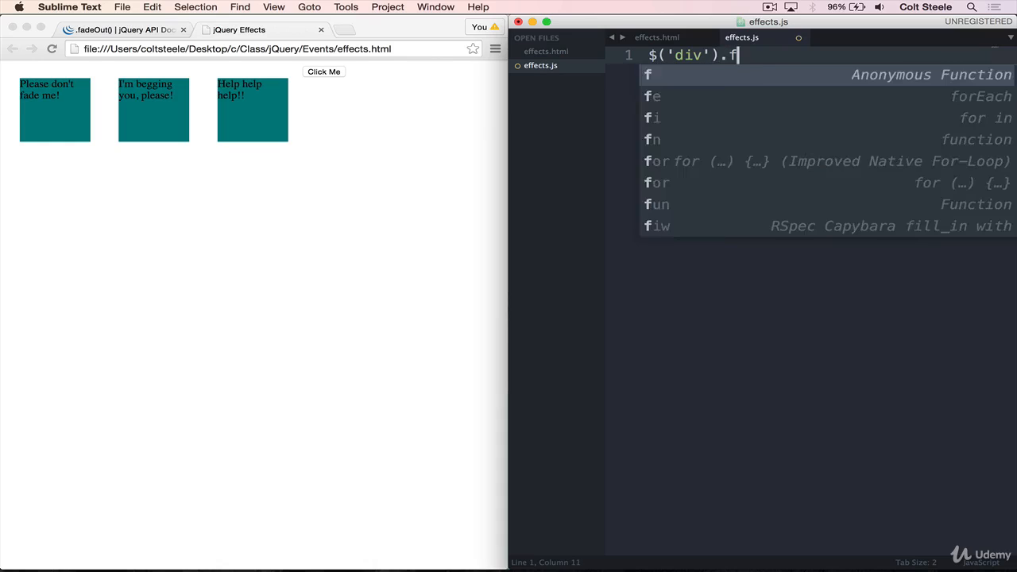
type("adeOut()")
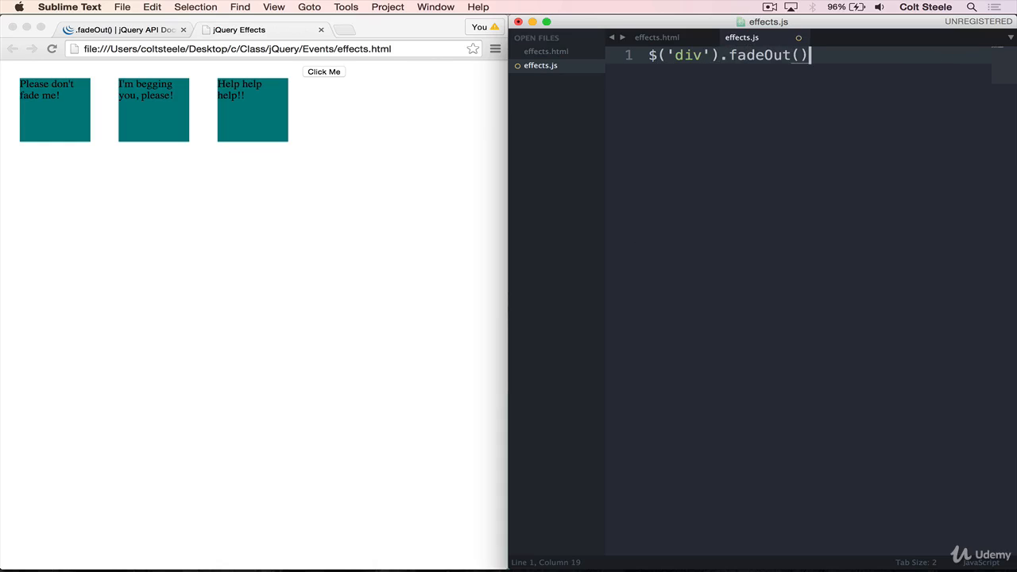
type(";")
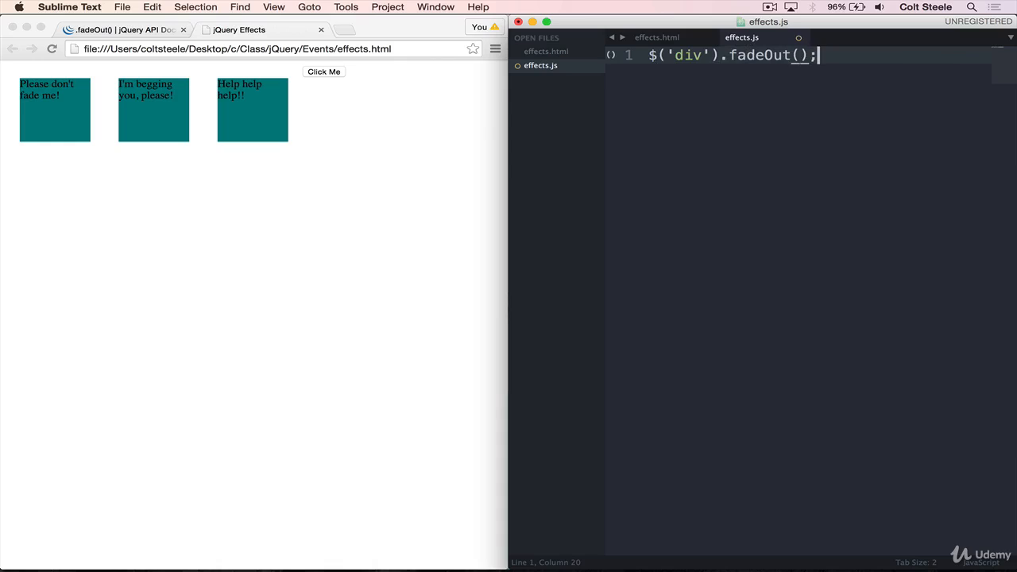
key("cmd+s")
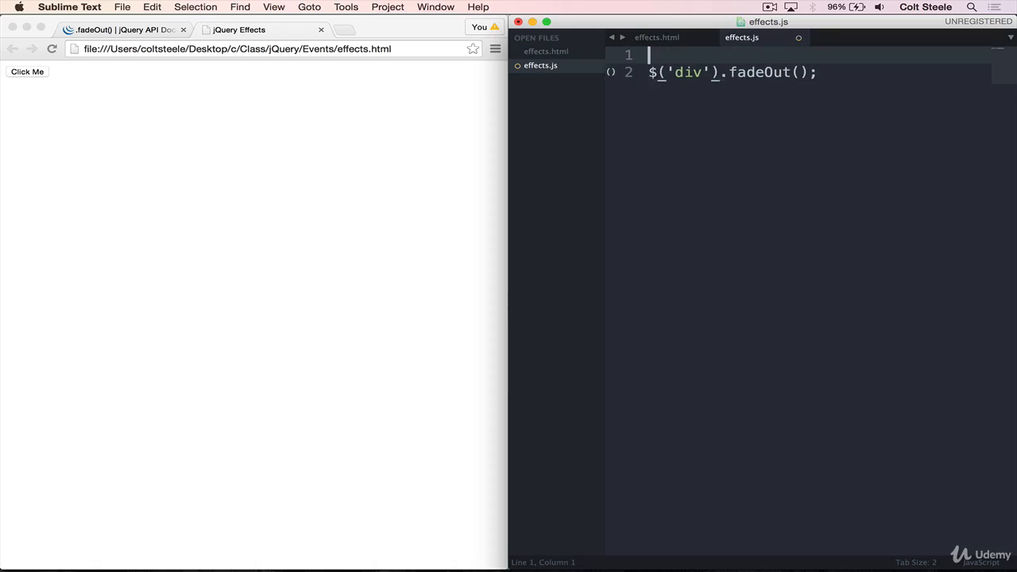
Wrap $('div').fadeOut() in a $("button").on("click") handler and test Click Me
type("$(\"button\").")
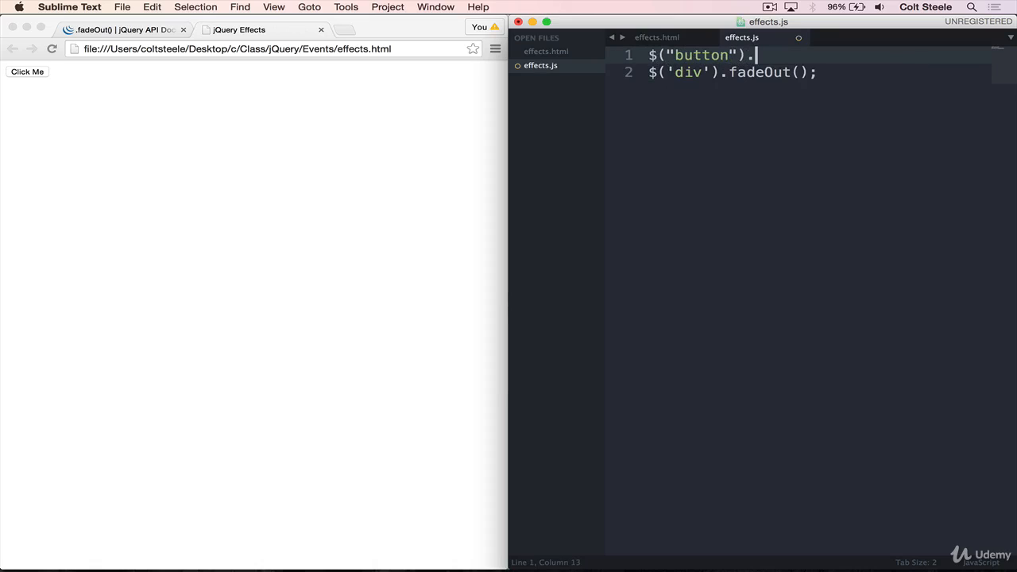
type("c")
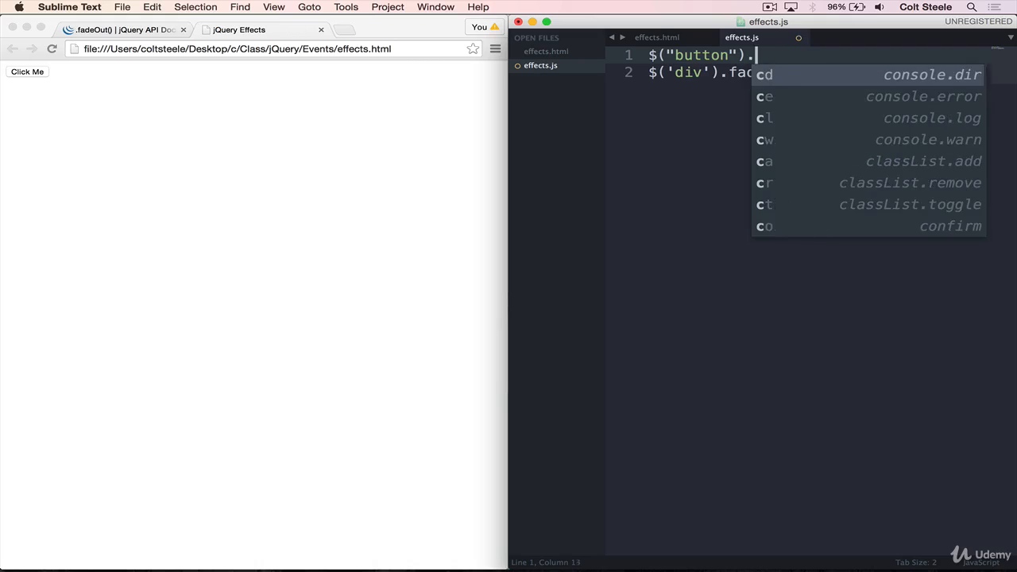
type("on(")
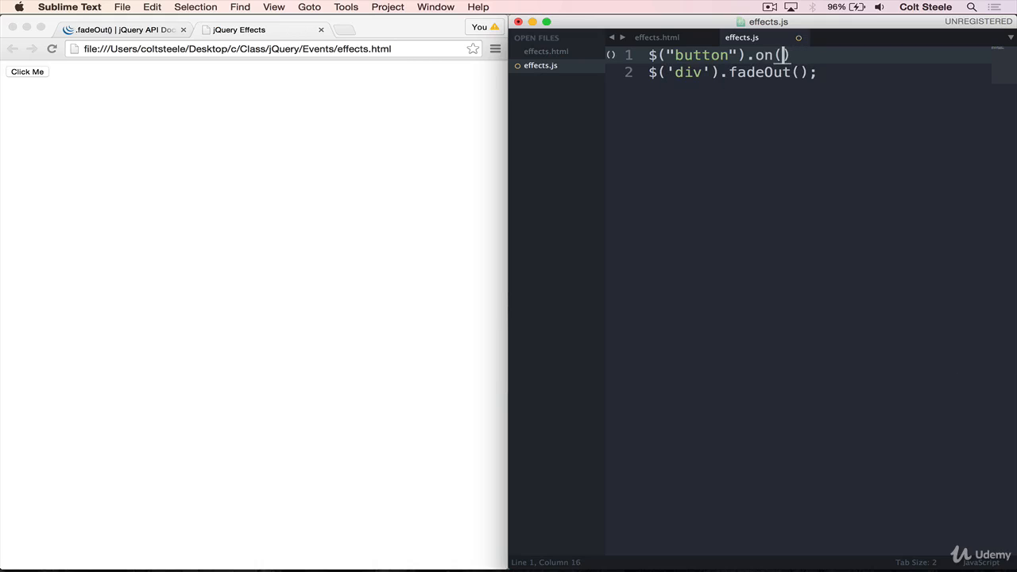
type("\"click\"),")
type("});")
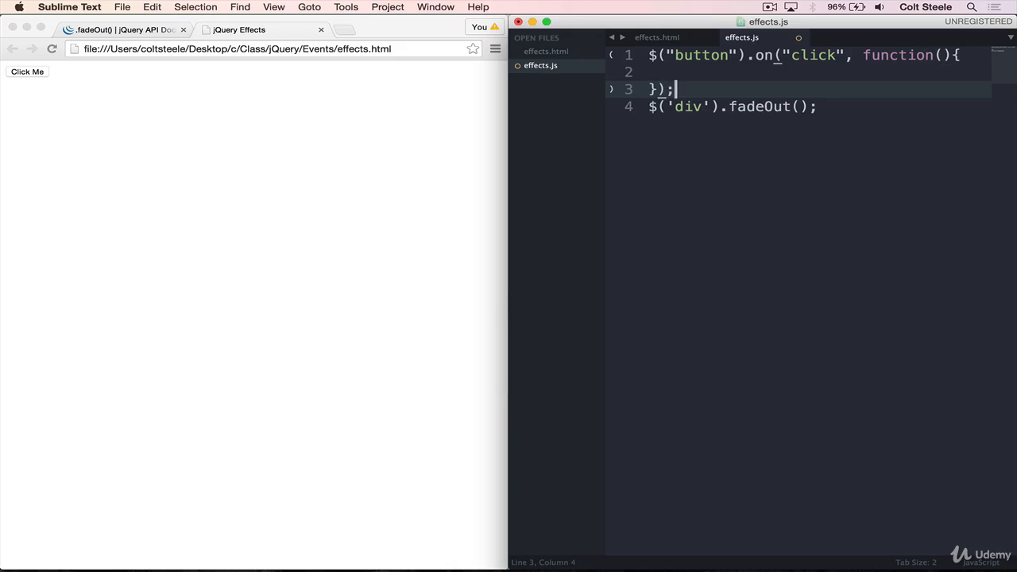
key("cmd+x")
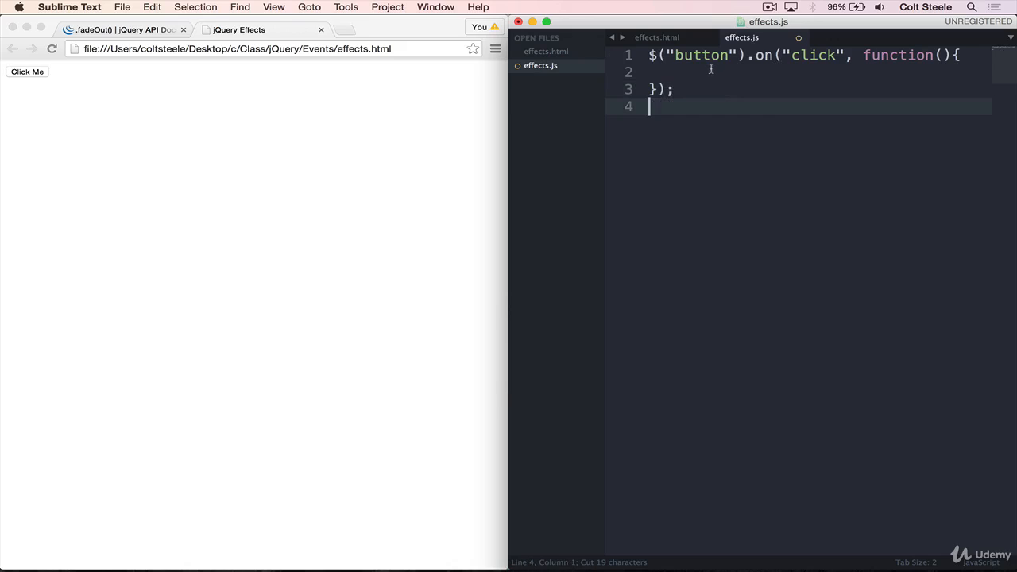
type("$('div').fadeOut();")
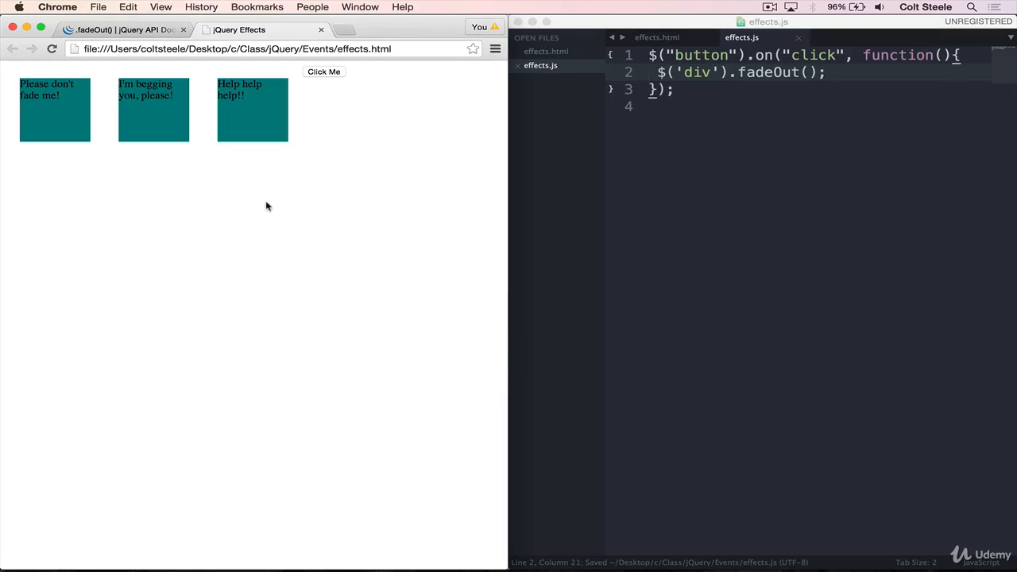
mouse_move(328, 76)
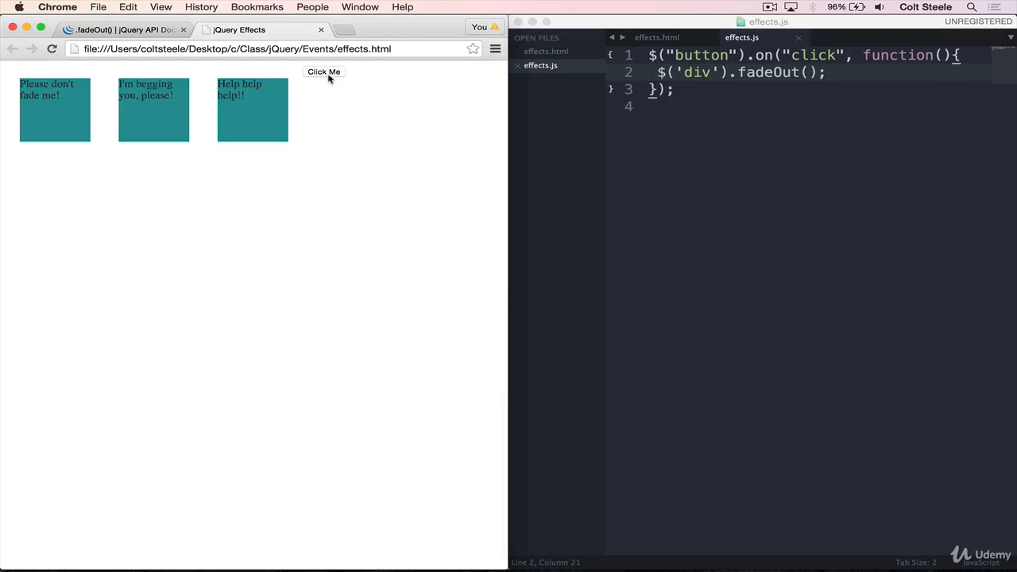
left_click(324, 72)
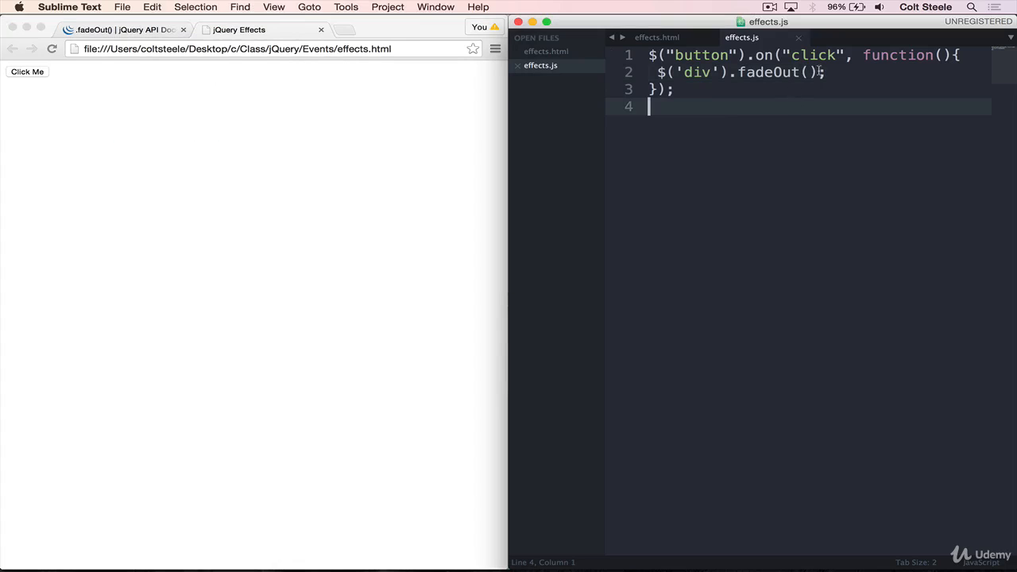
Set the fadeOut duration to 1000 ms and test the slower fade on the page
type("1000")
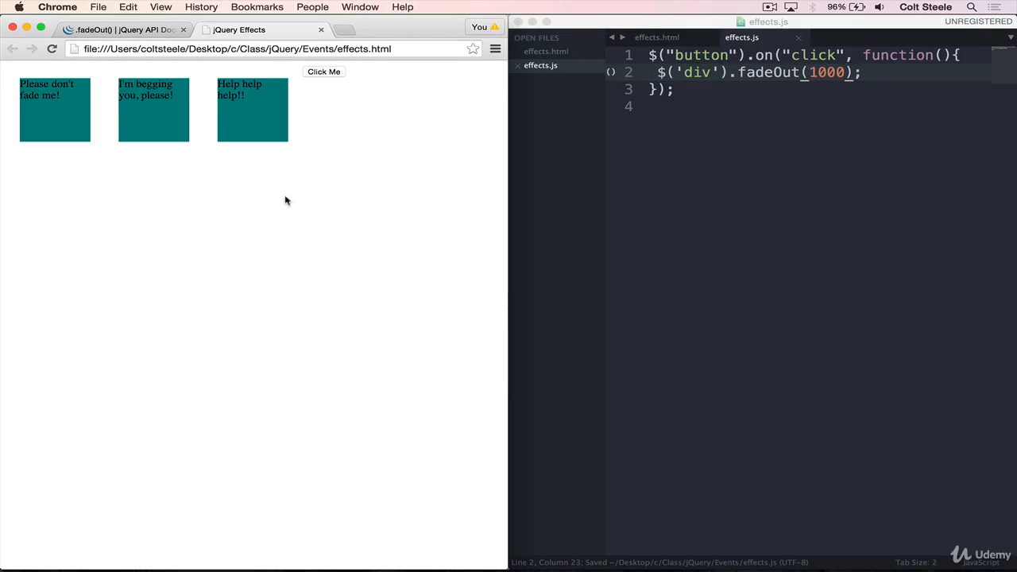
left_click(325, 72)
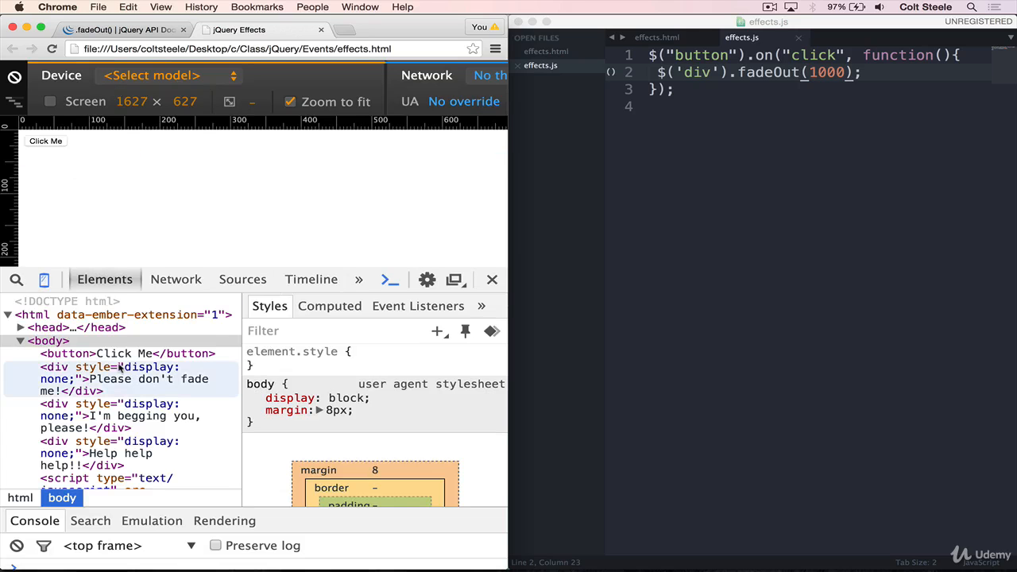
Inspect each of the three divs in DevTools, confirming inline display: none
left_click(119, 378)
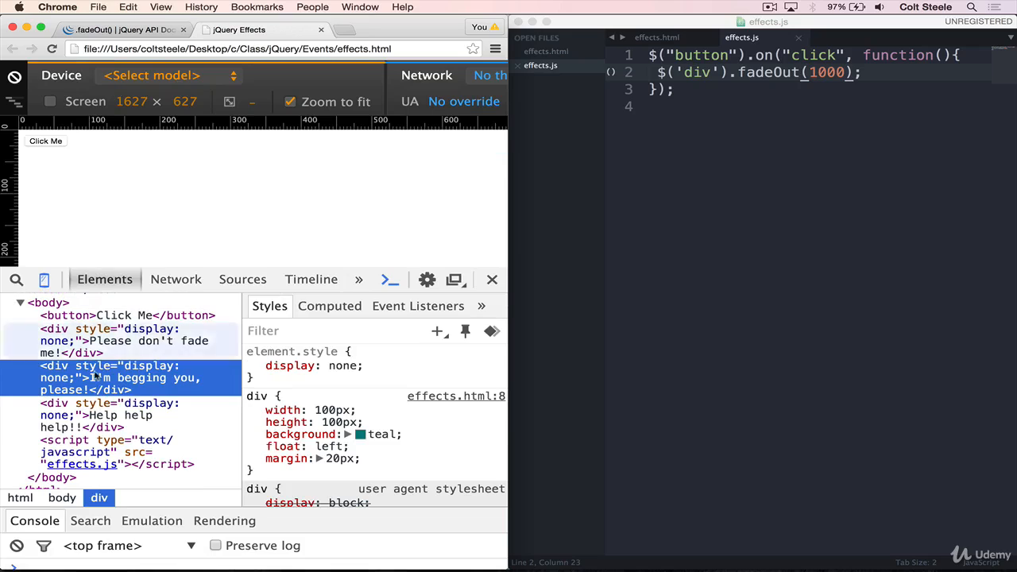
left_click(95, 414)
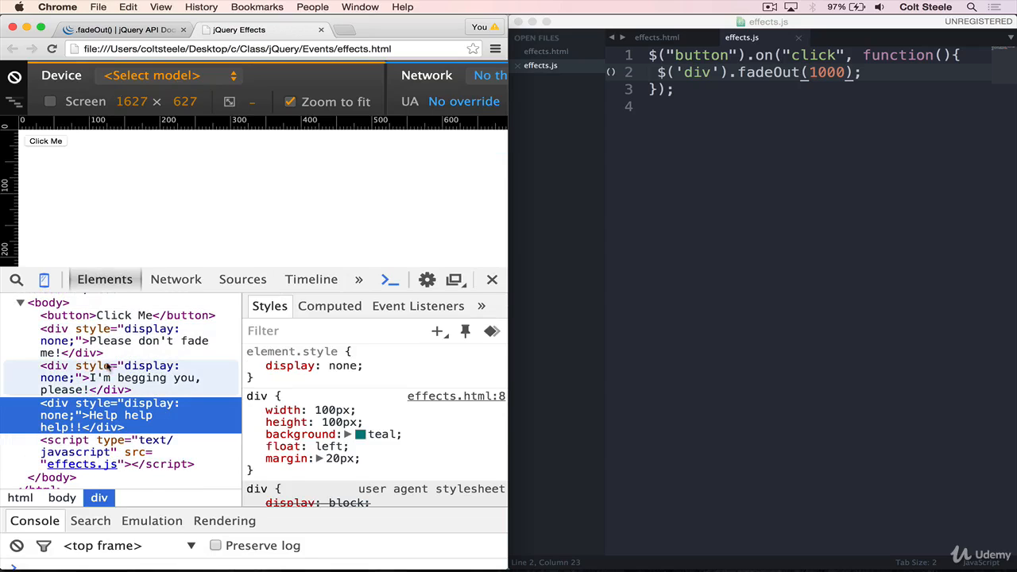
left_click(119, 340)
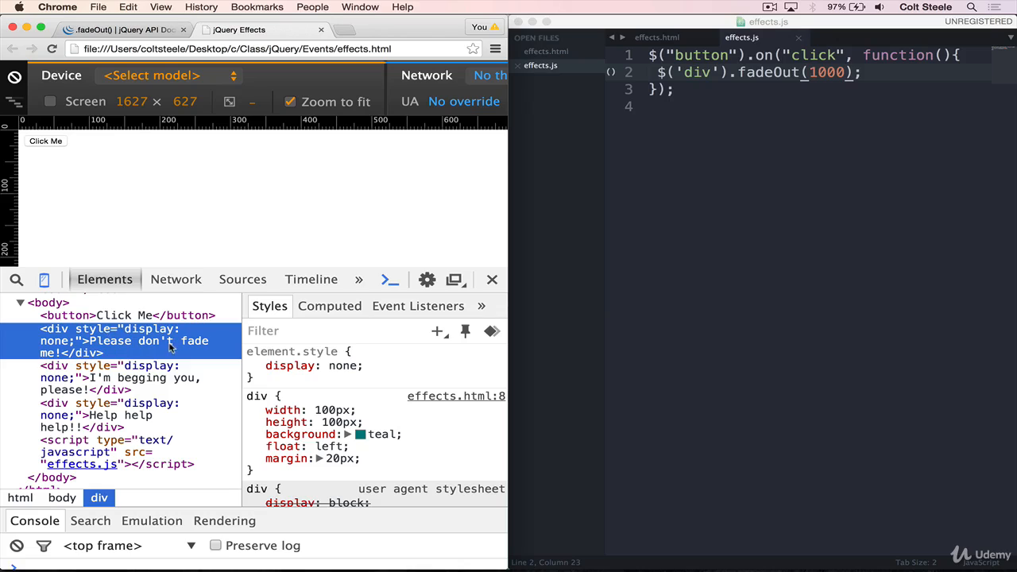
mouse_move(45, 362)
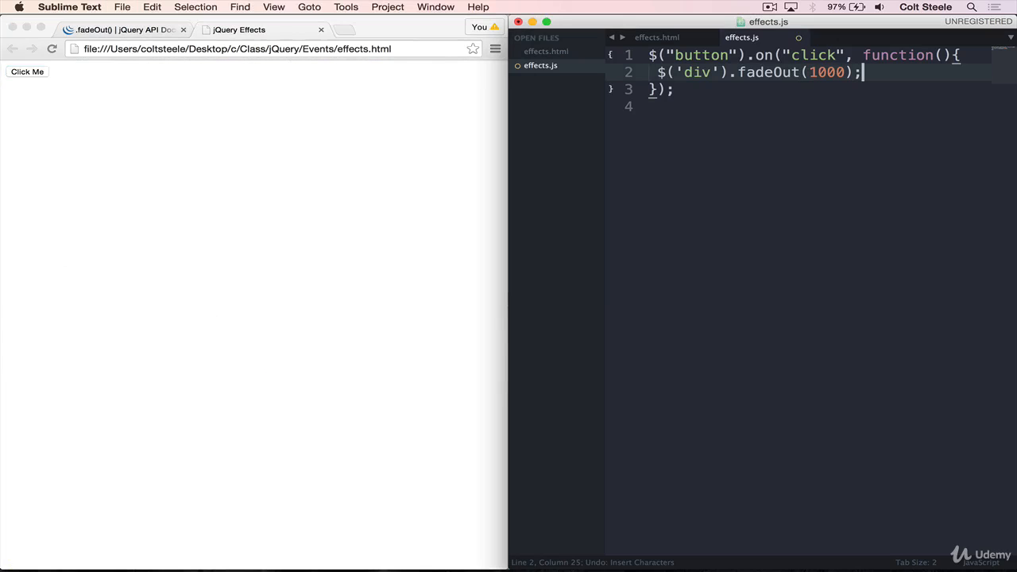
Add console.log("Fade Completed!"); after the fadeOut(1000) call in the click handler
key("enter")
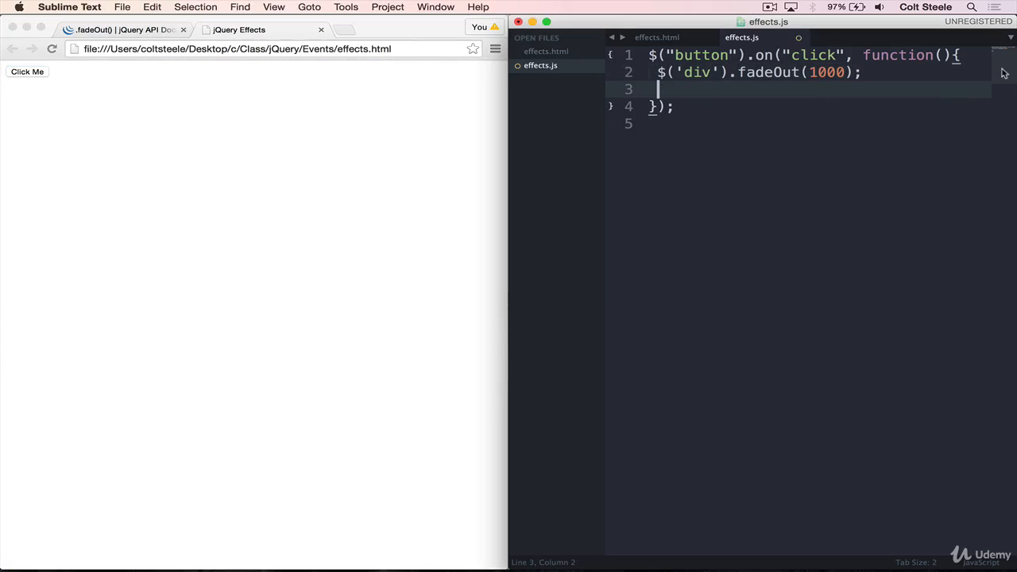
type("console")
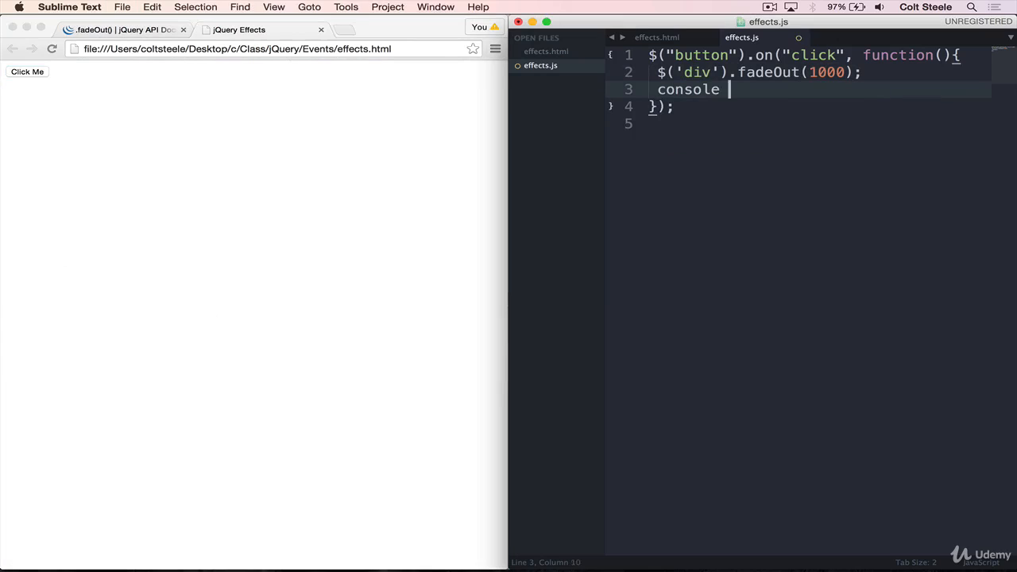
type(".log()")
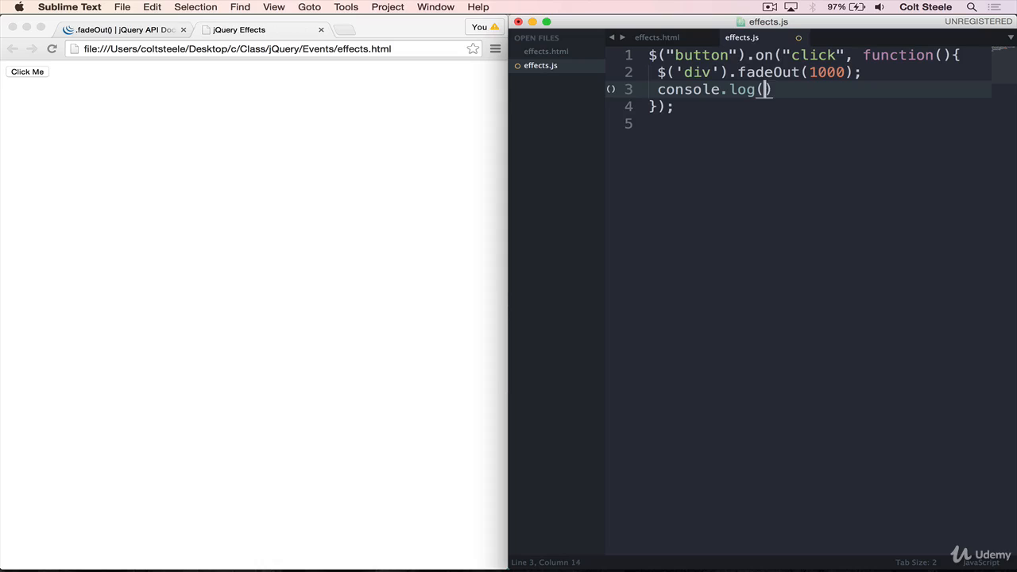
type("Fade\"")
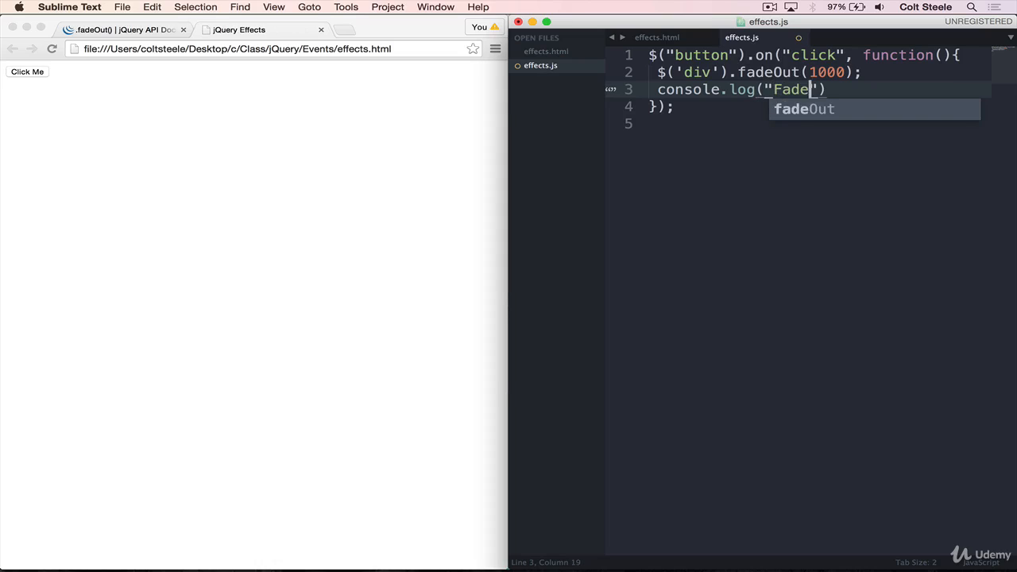
type("Completed!")
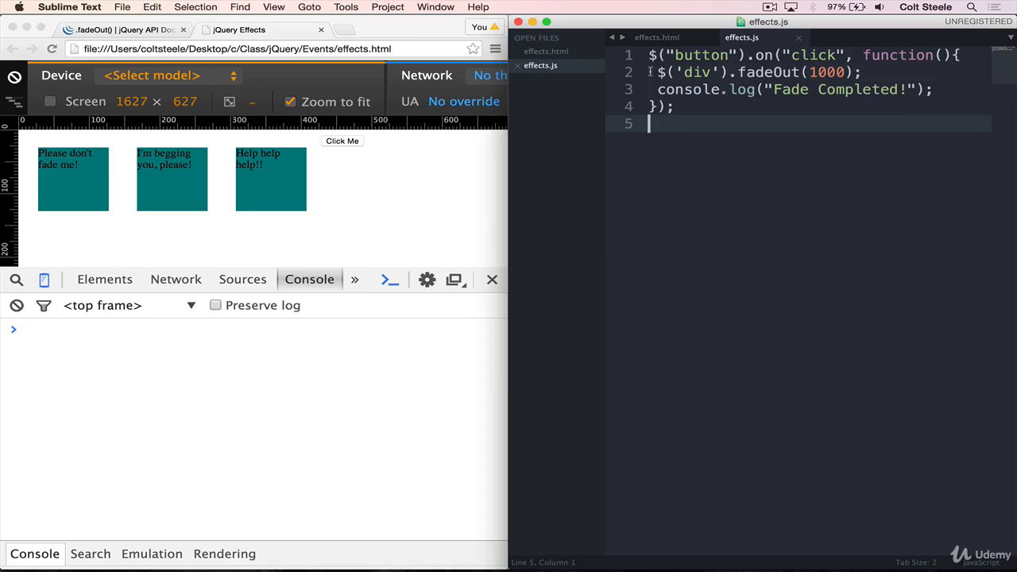
double_click(767, 72)
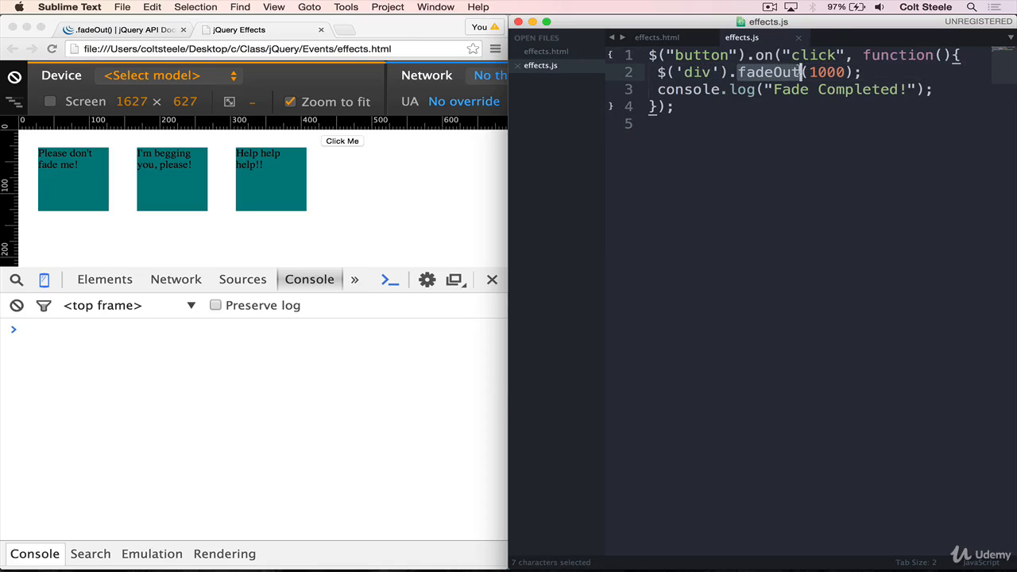
left_click(828, 73)
type("m")
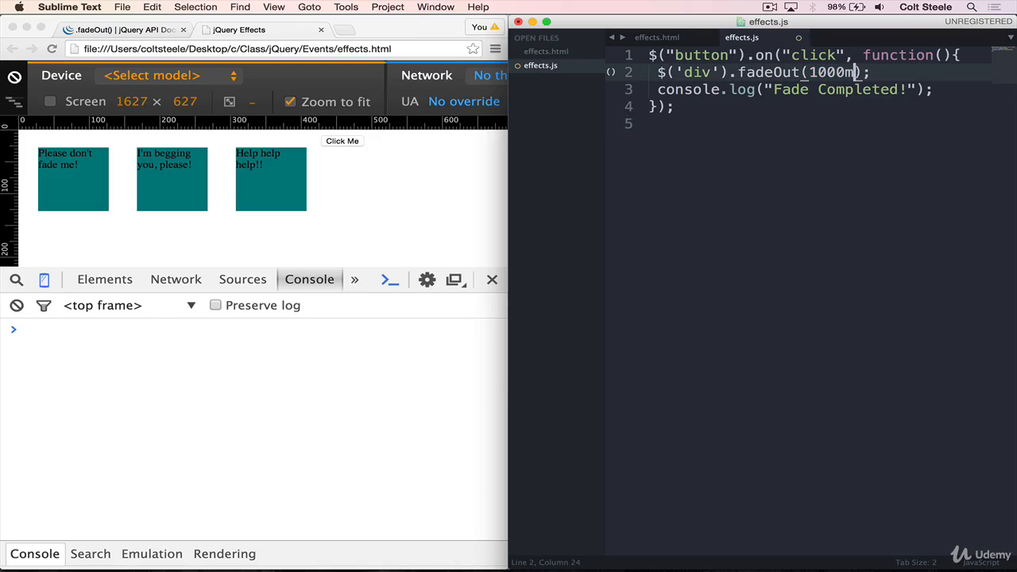
Pass fadeOut(1000) a callback holding console.log("Fade Completed!") and test Click Me
type(", function()")
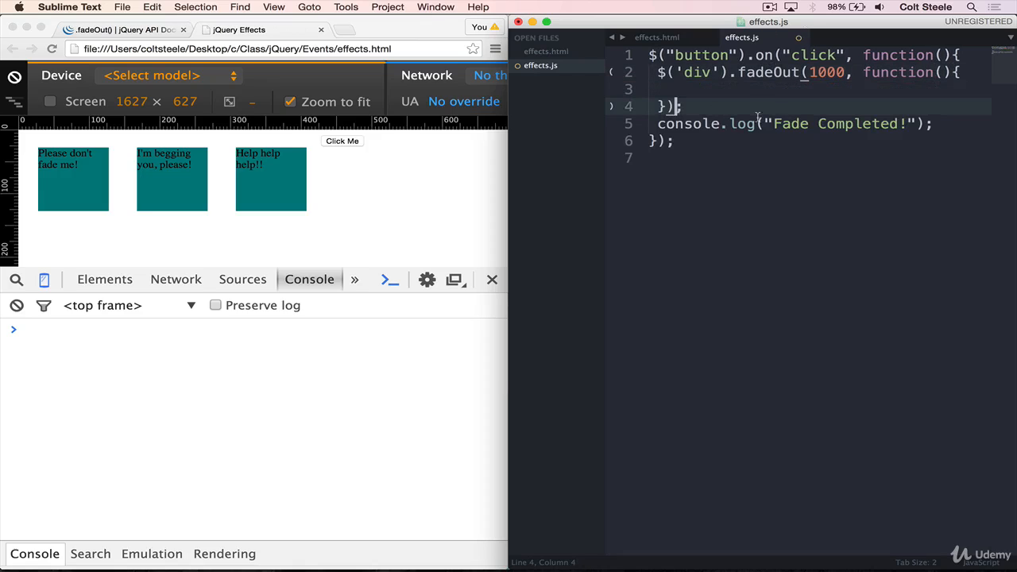
key("cmd+x")
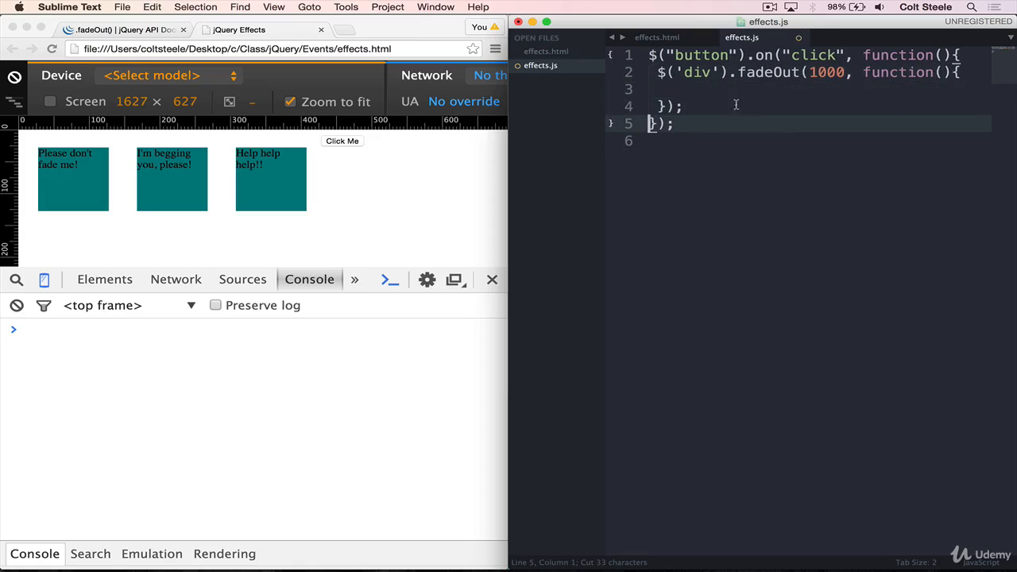
type("console.log(\"Fade Completed!\");")
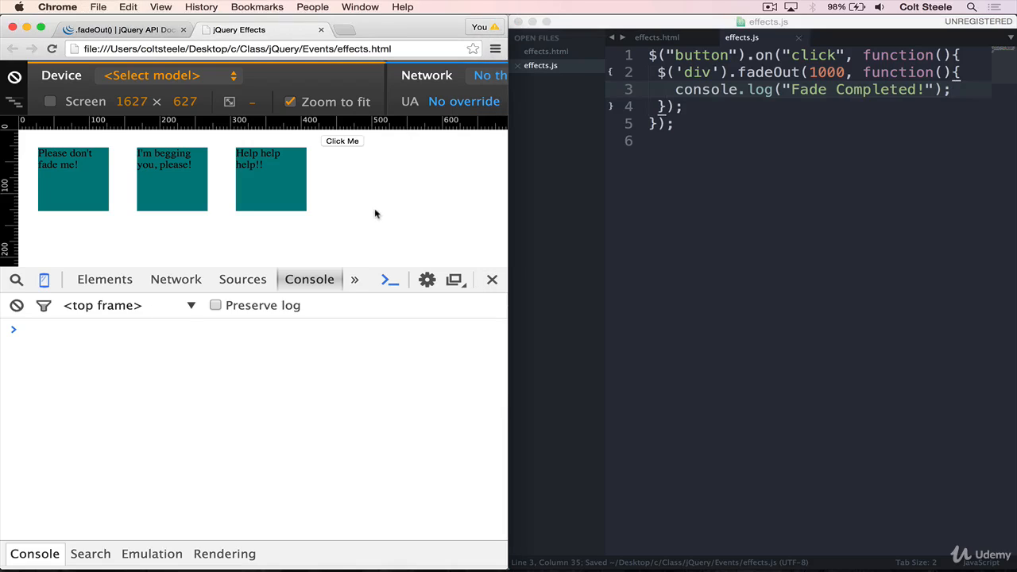
mouse_move(333, 143)
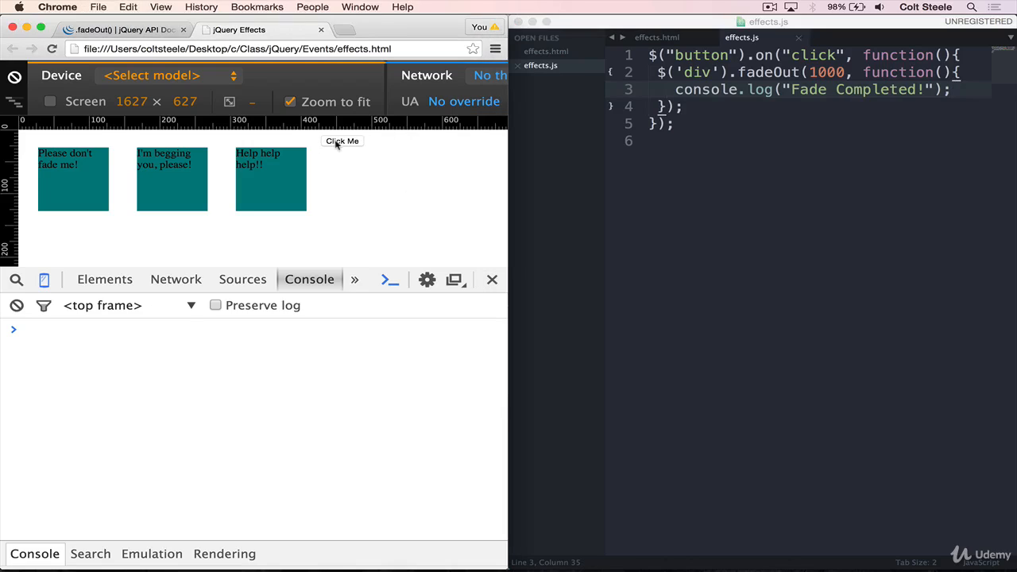
left_click(342, 140)
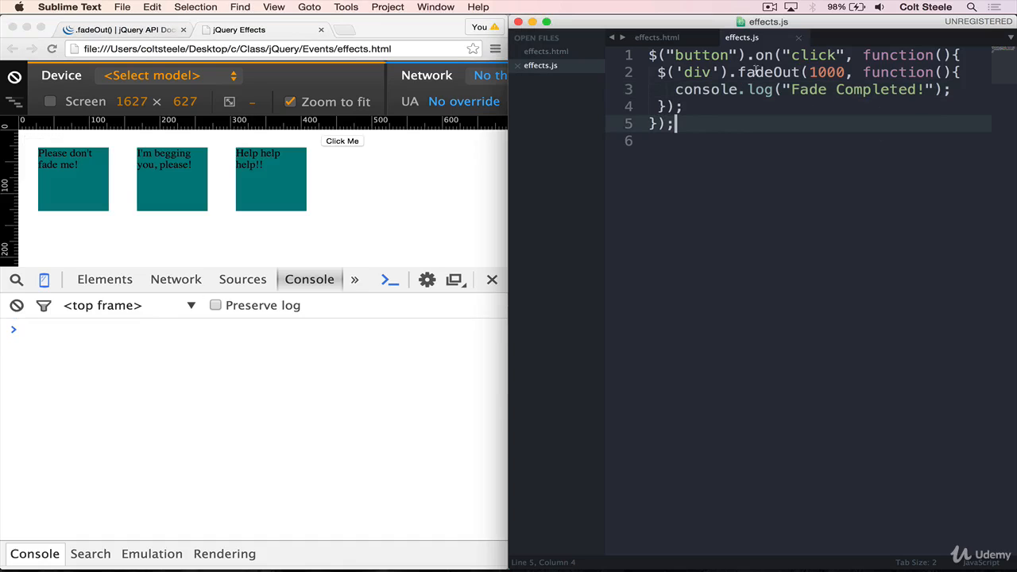
Replace the callback's console.log with $(this).remove(); and save effects.js
triple_click(795, 89)
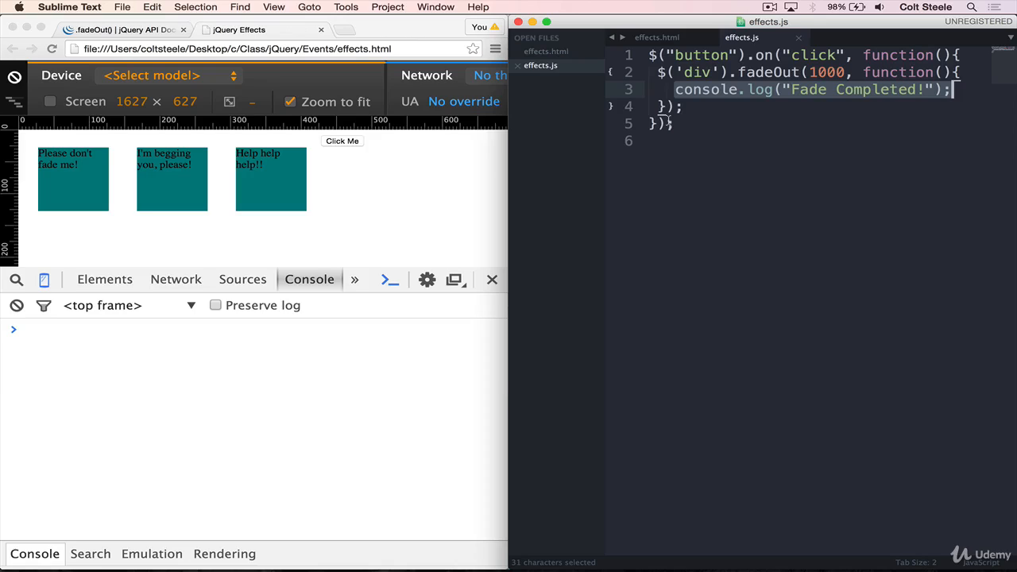
key("delete")
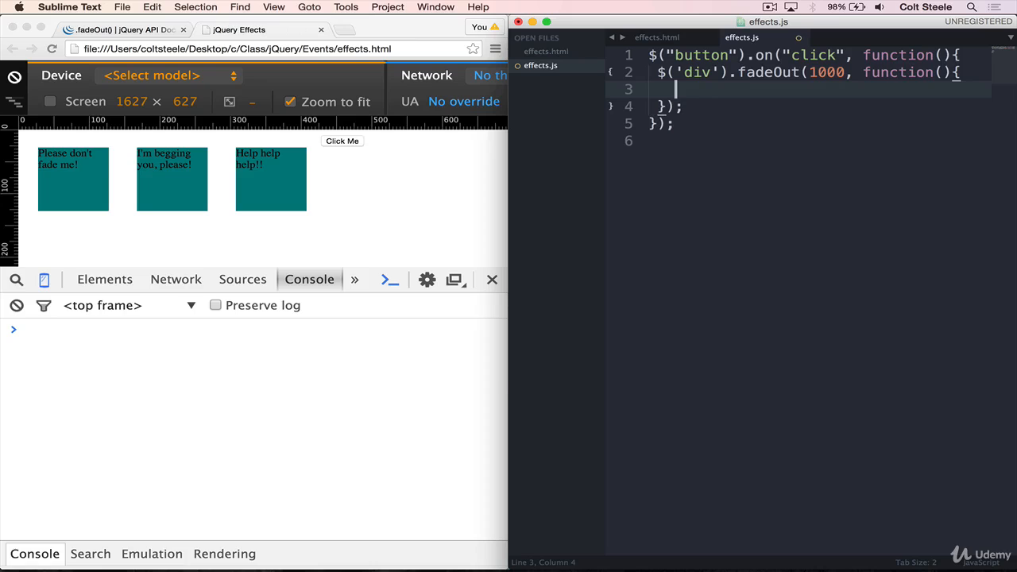
type("$")
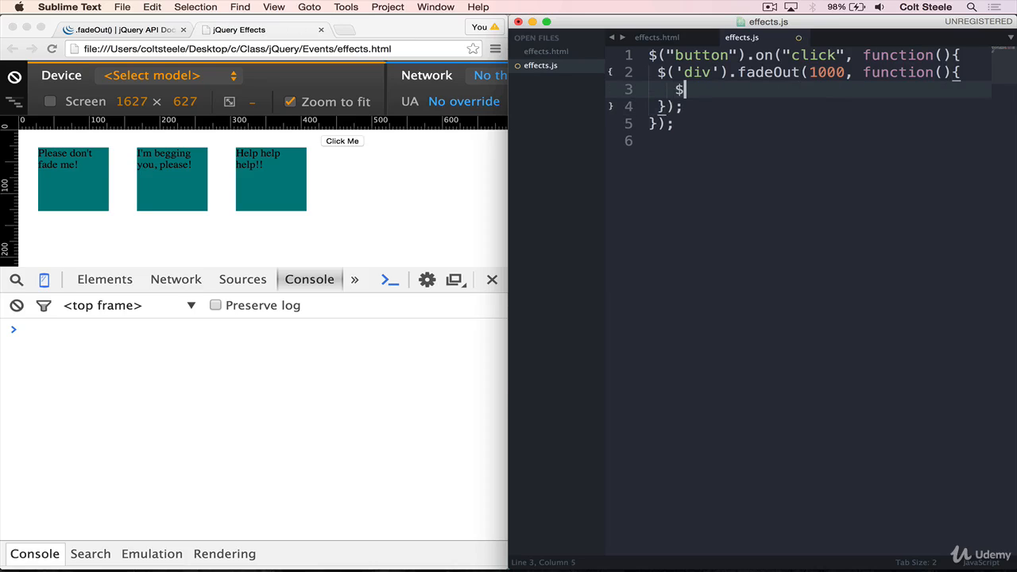
type("(t")
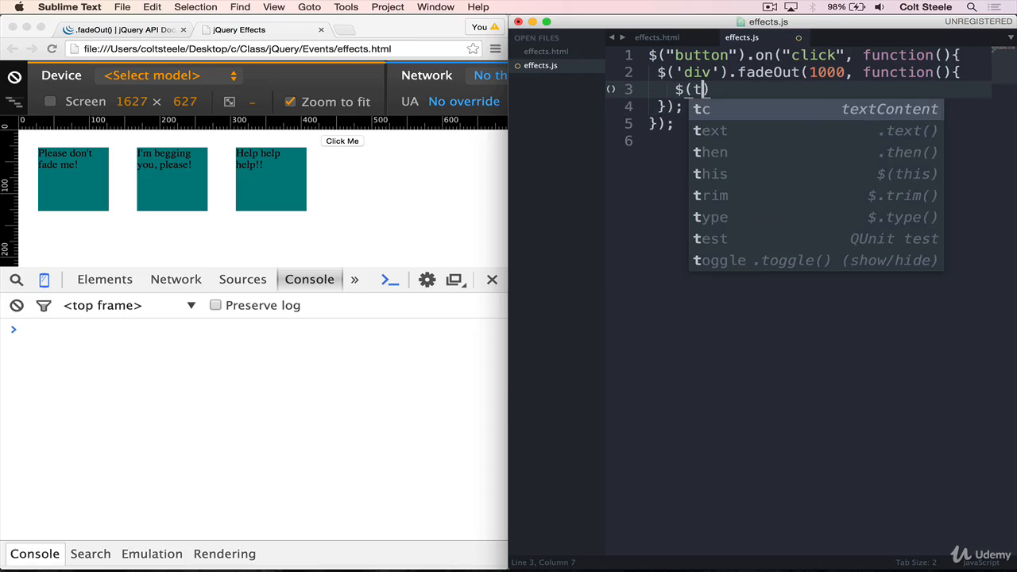
type("his).remove();")
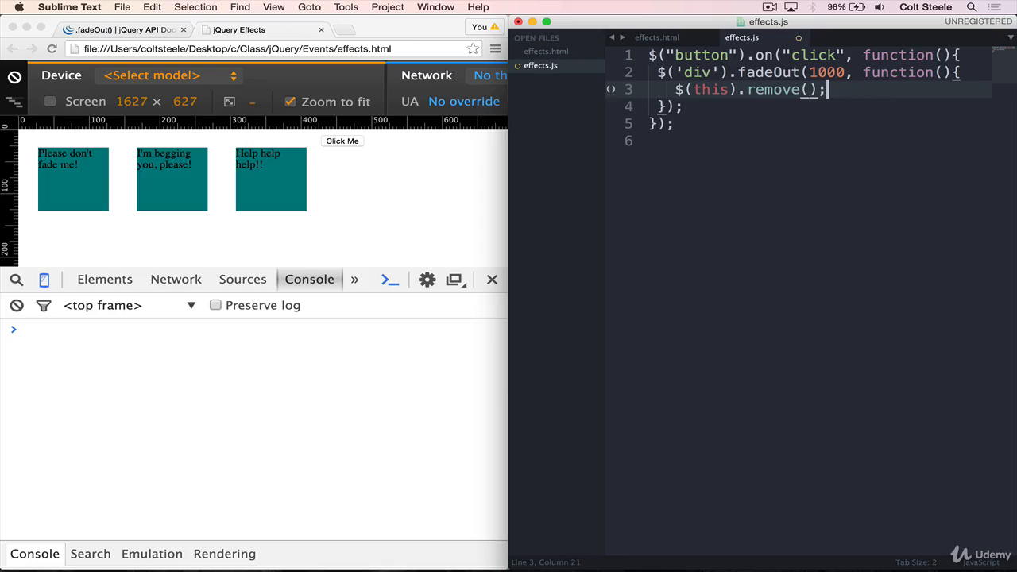
key("cmd+s")
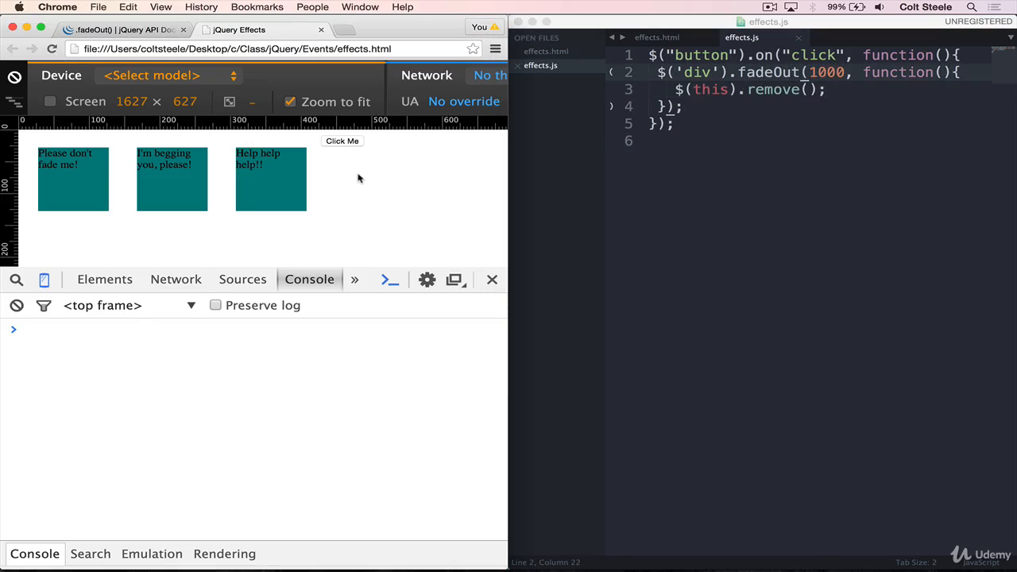
mouse_move(342, 142)
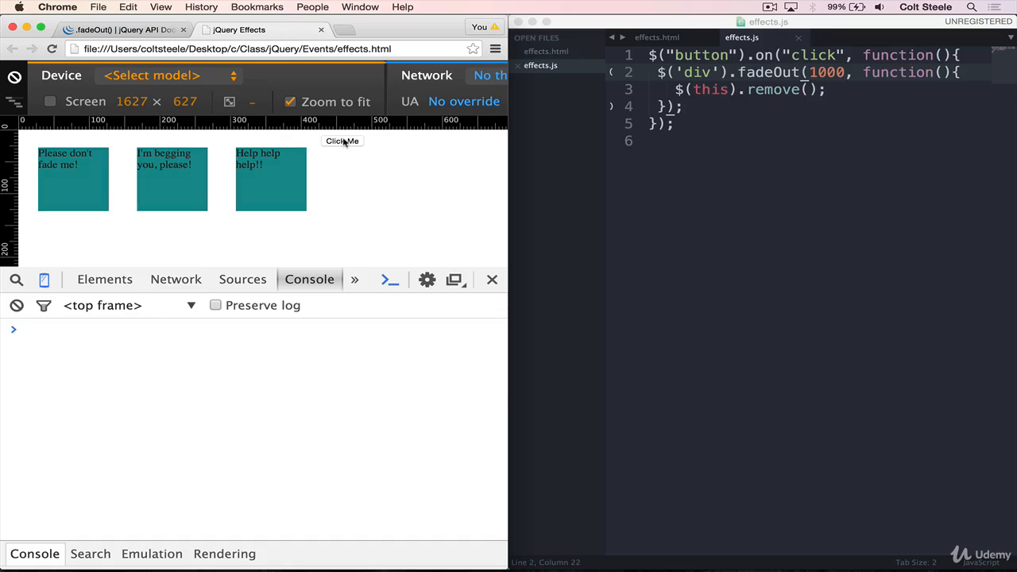
Run Click Me and inspect the page to confirm the faded divs were removed
left_click(342, 139)
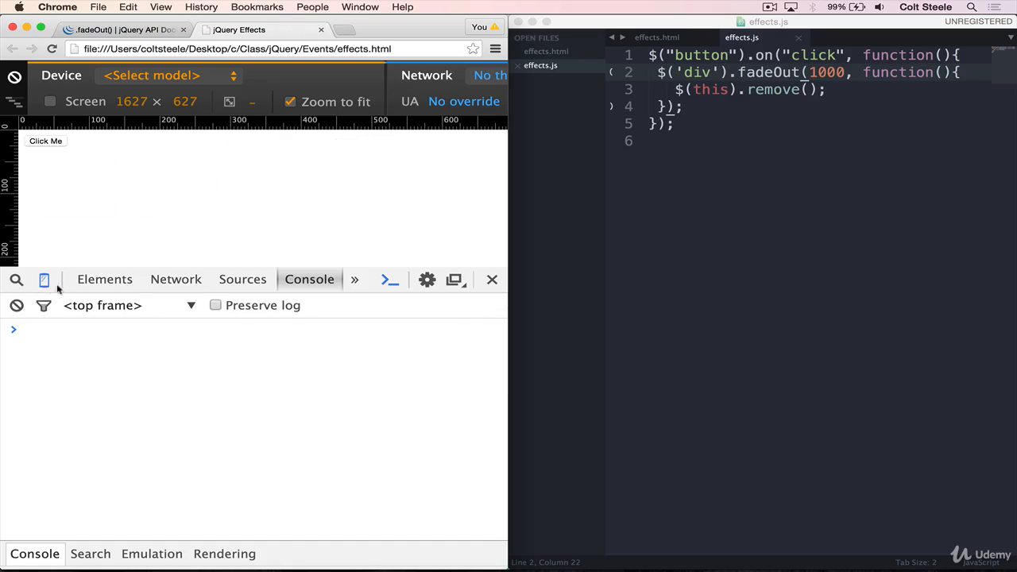
left_click(105, 280)
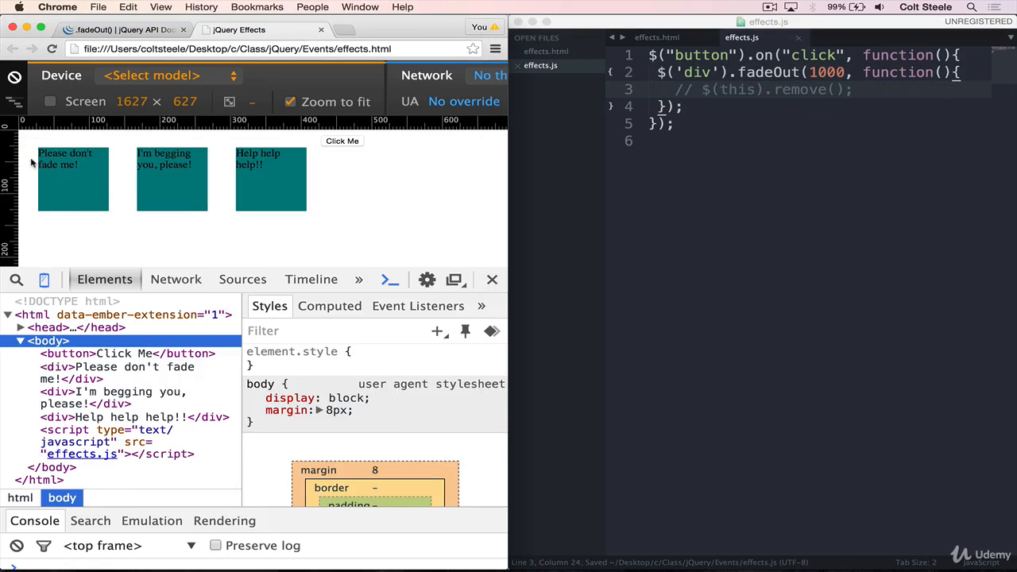
mouse_move(318, 183)
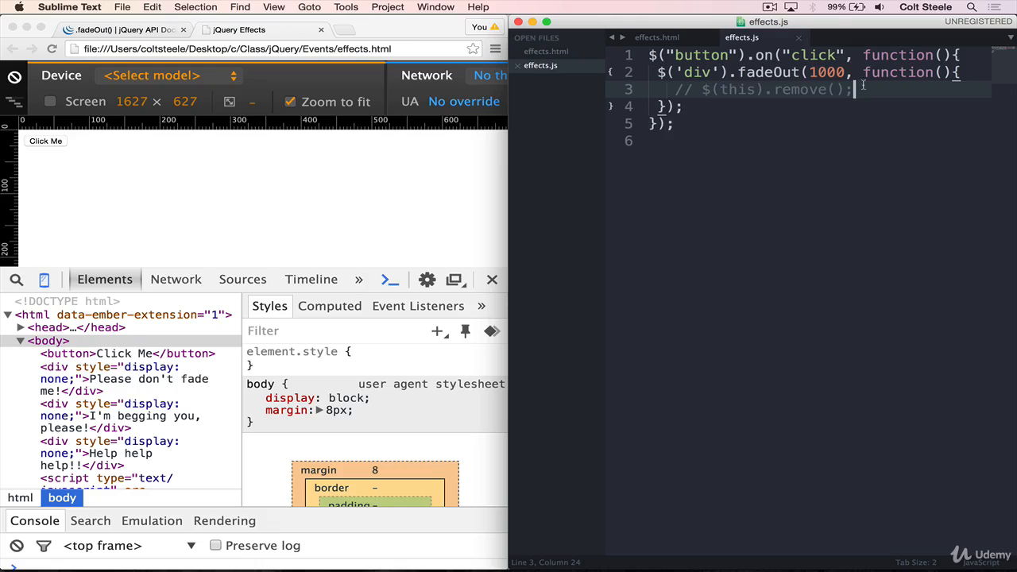
Add $("div").remove(); on a new line after the fadeOut call and save
key("enter")
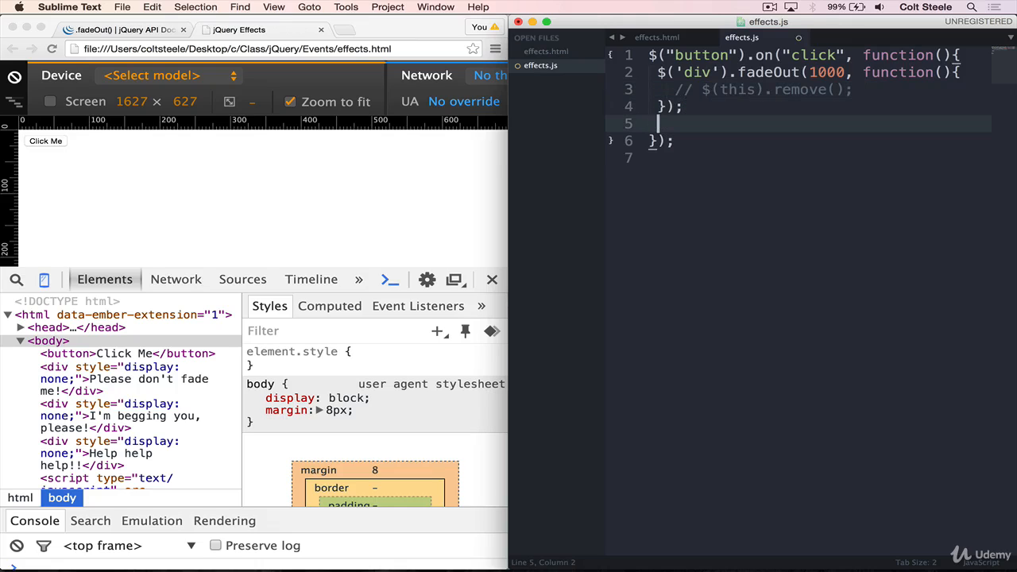
type("$")
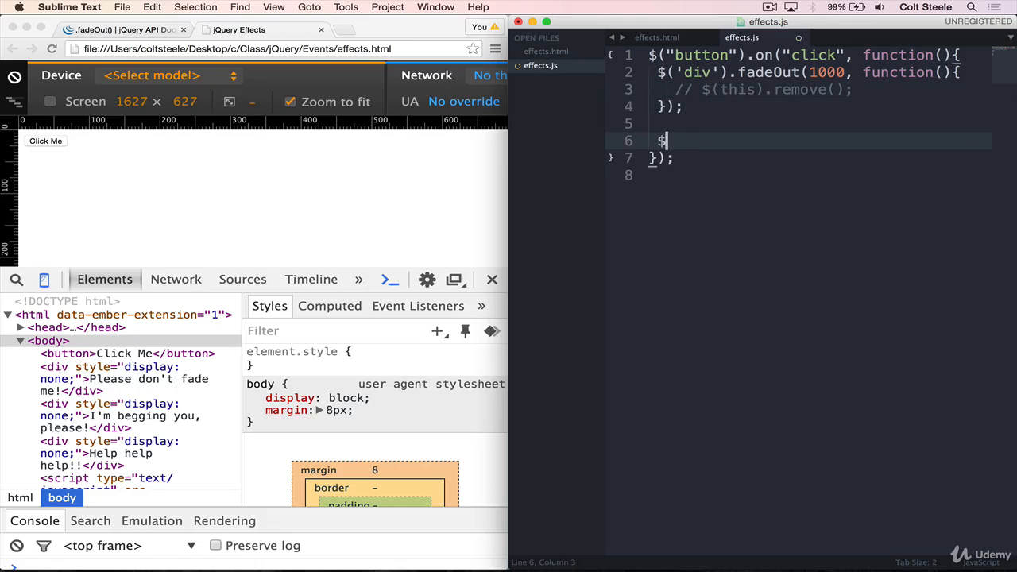
type("(\"div\").remove();")
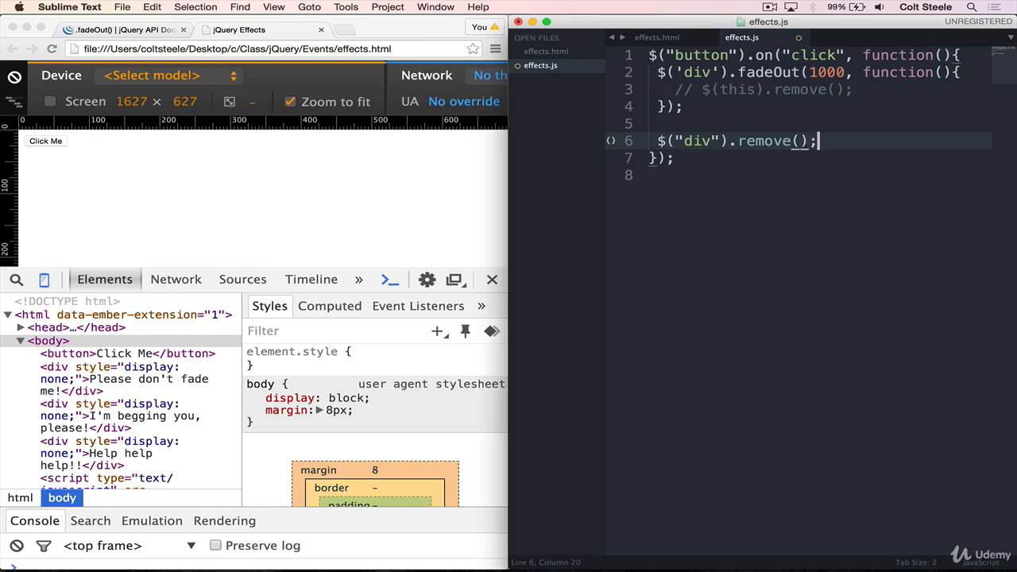
key("cmd+s")
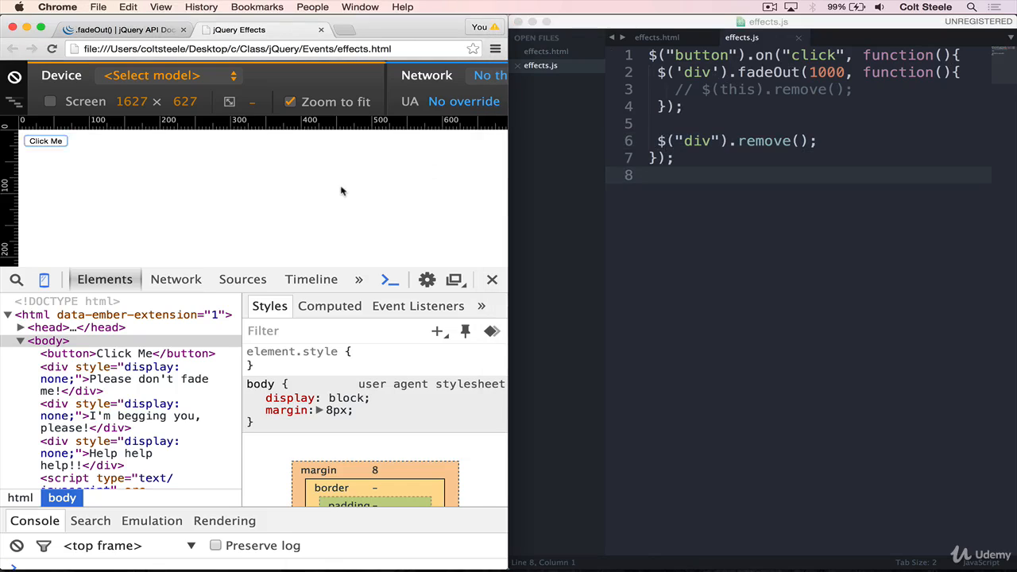
Reload the page and trigger Click Me to see the divs removed immediately
left_click(45, 139)
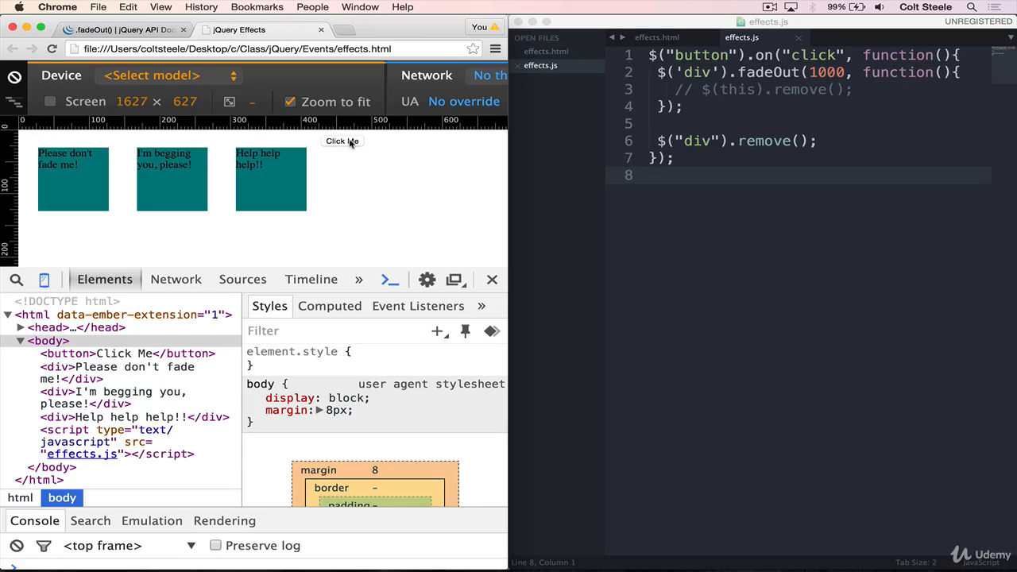
left_click(343, 140)
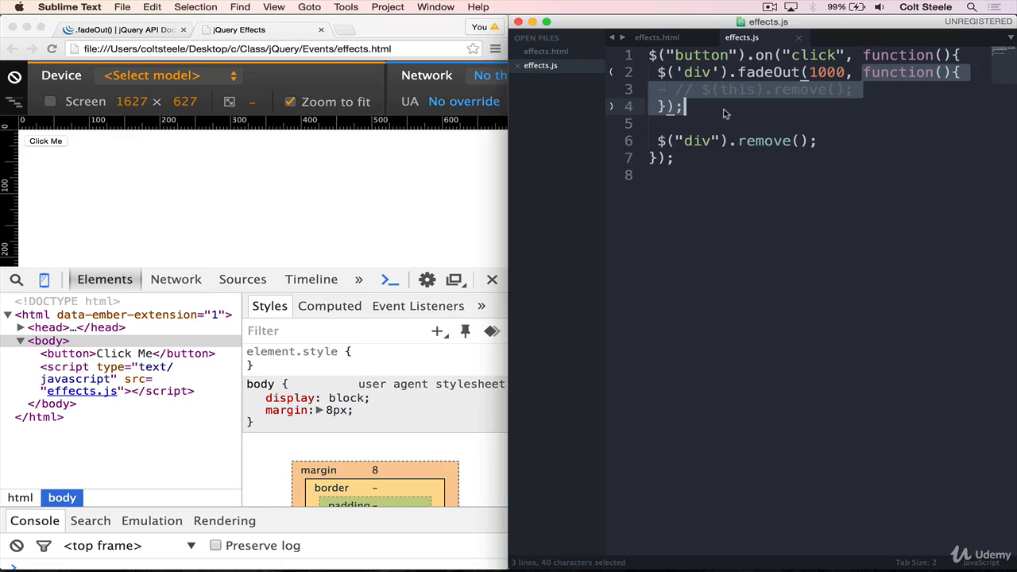
Add display: none; to the div rule in effects.html so the divs start hidden
left_click(761, 140)
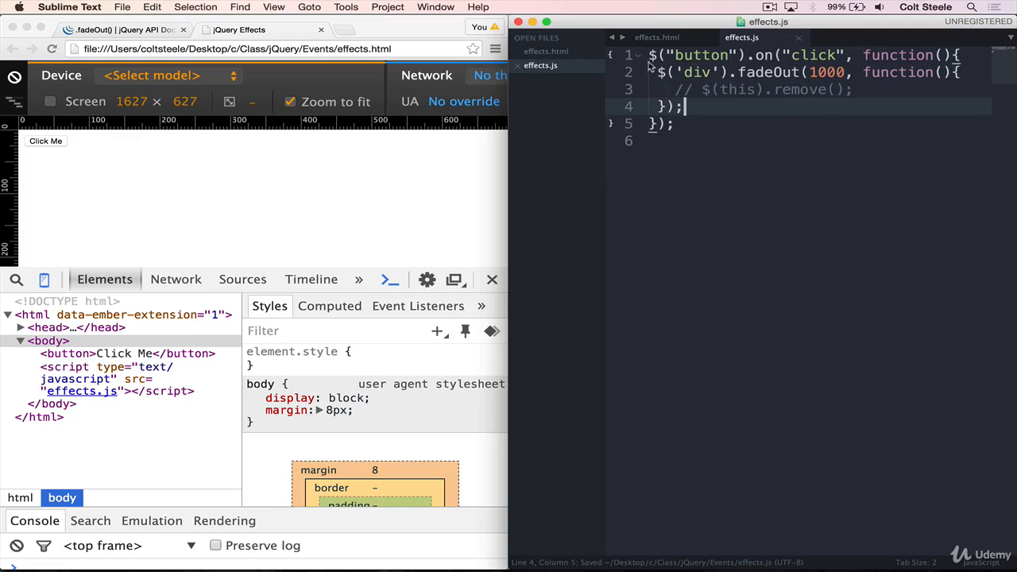
left_click(656, 38)
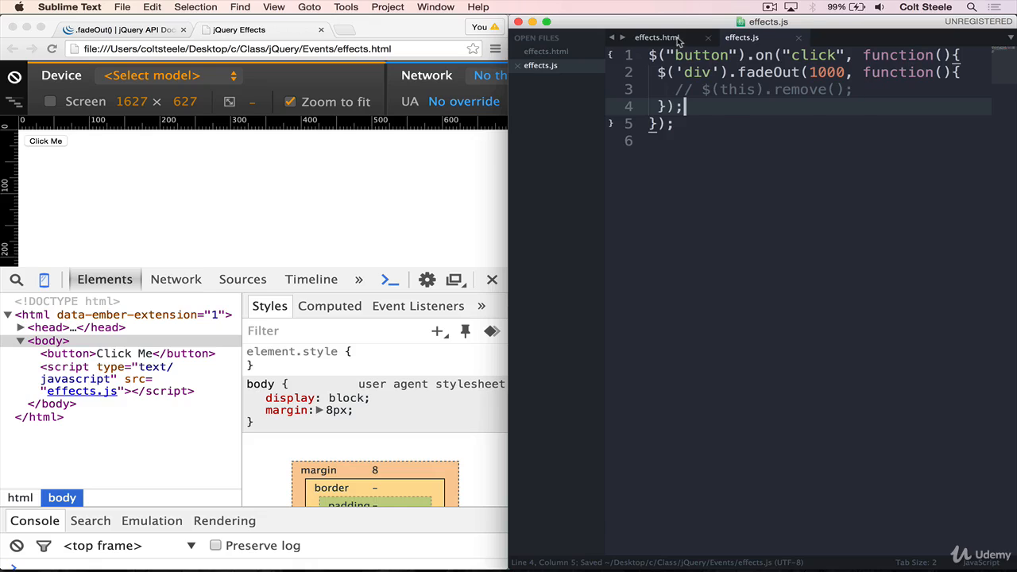
left_click(656, 38)
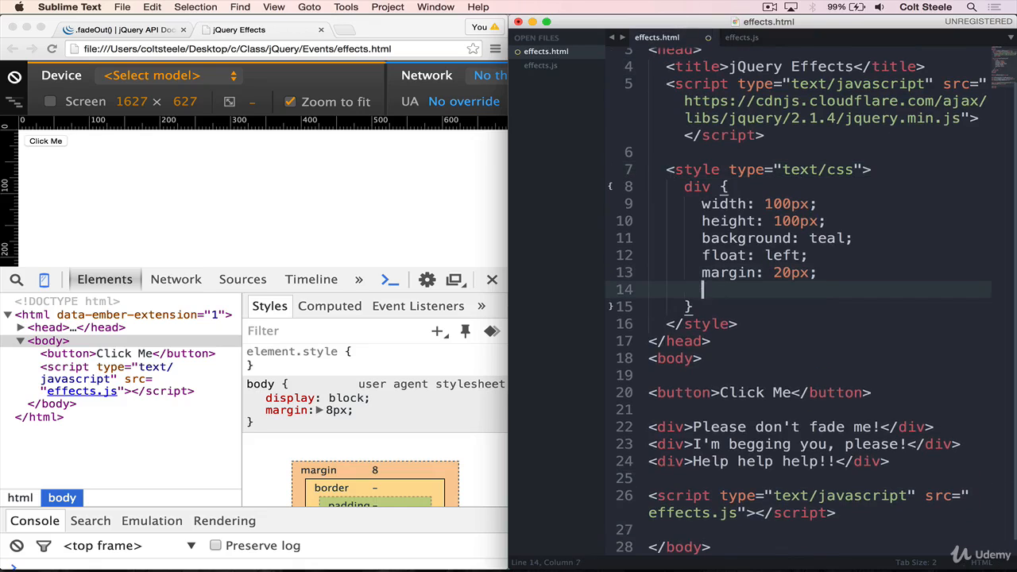
type("display: none;")
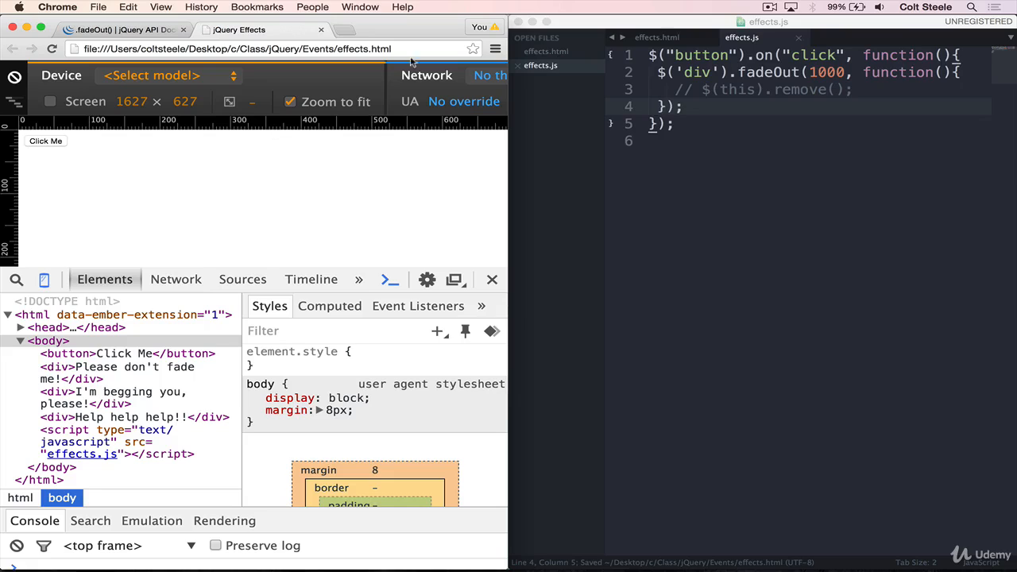
Reload, fade the hidden divs in with fadeIn(1000) via Click Me, and save
left_click(685, 106)
type("In")
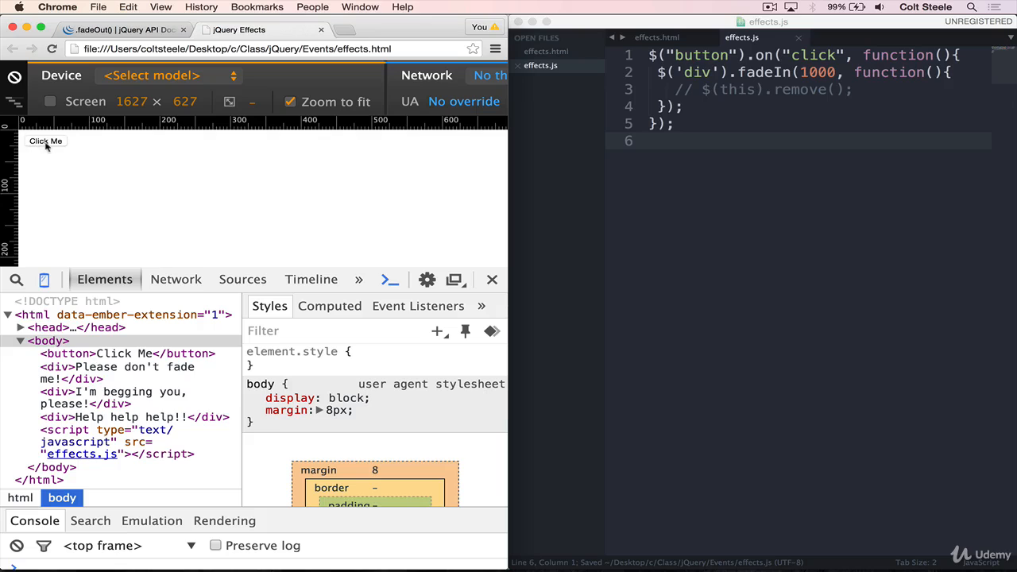
left_click(44, 140)
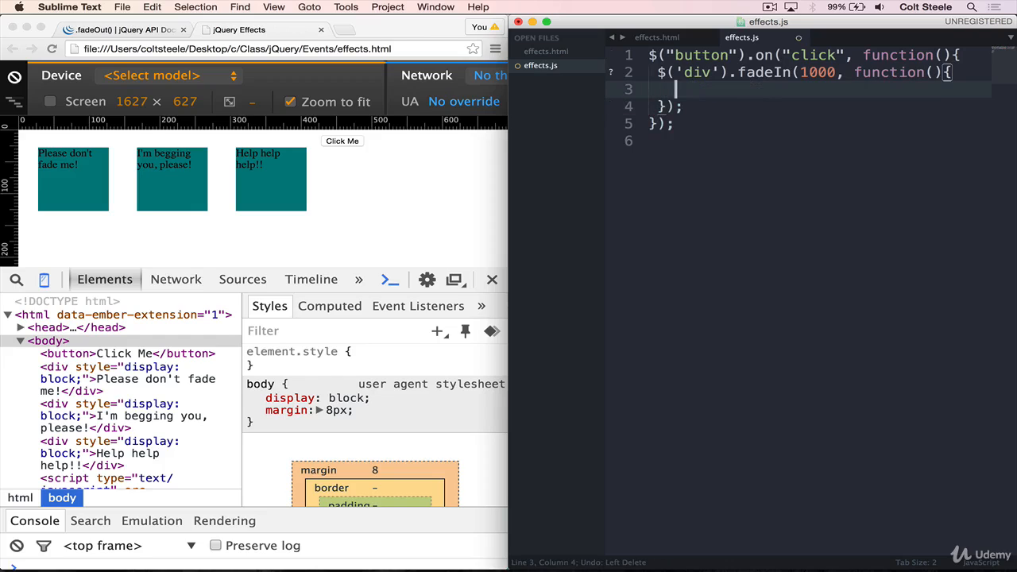
key("cmd+s")
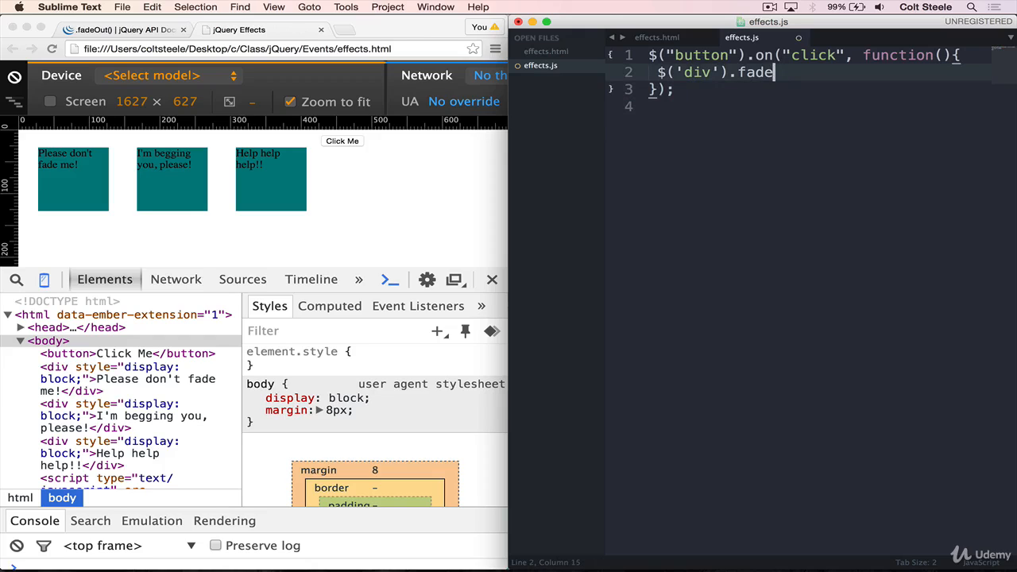
Change the handler to $('div').fadeToggle(500) and toggle the divs in and out with Click Me
type("Toggle()")
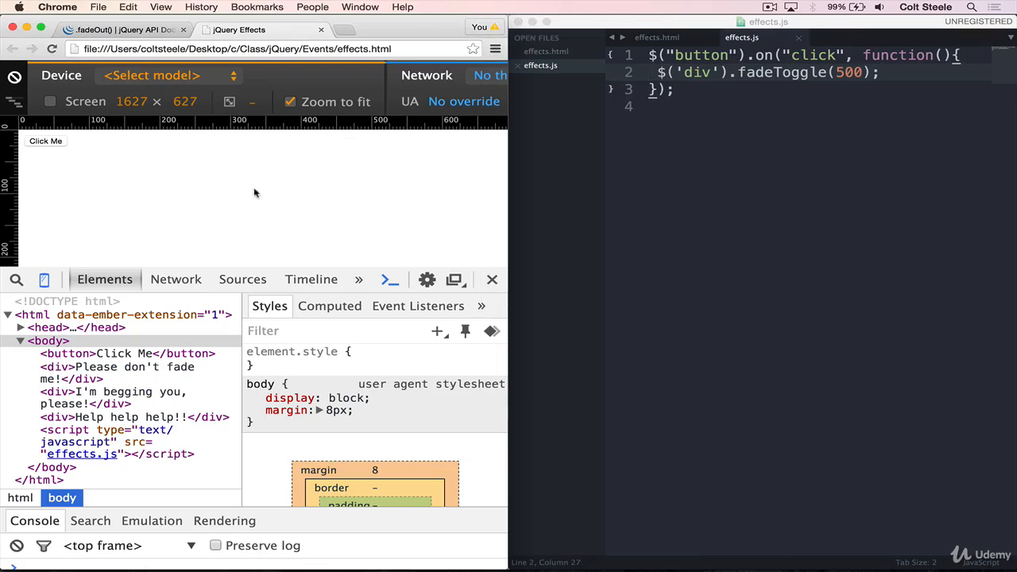
left_click(46, 140)
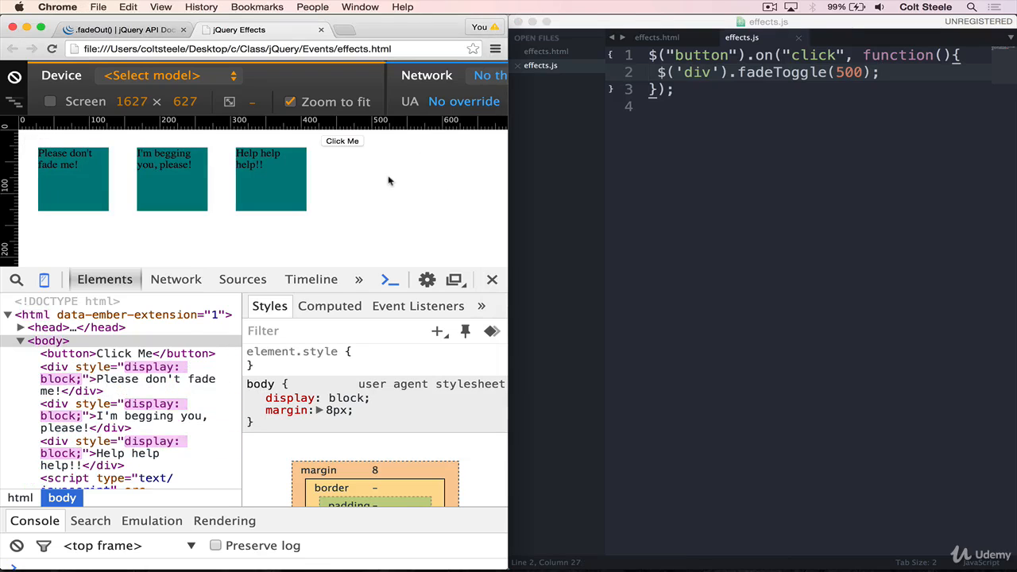
left_click(341, 140)
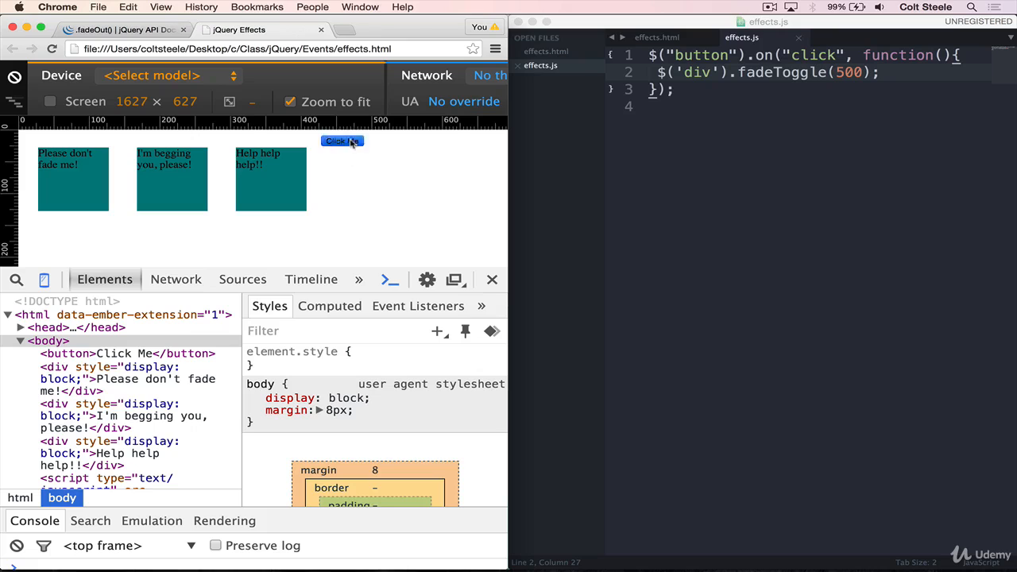
left_click(342, 141)
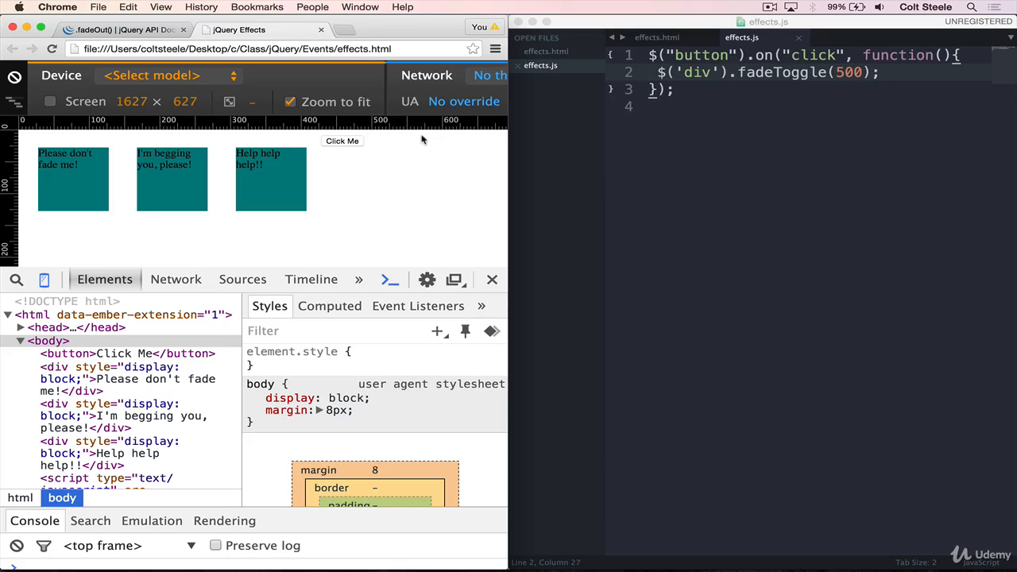
mouse_move(776, 207)
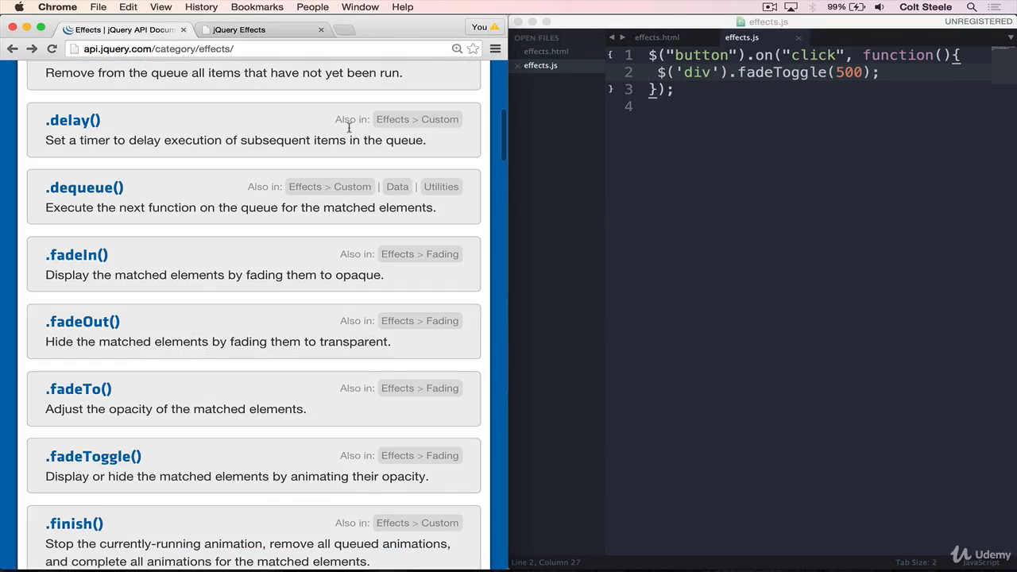
Scroll the Effects category and read the .slideDown() reference page
scroll("down", 3)
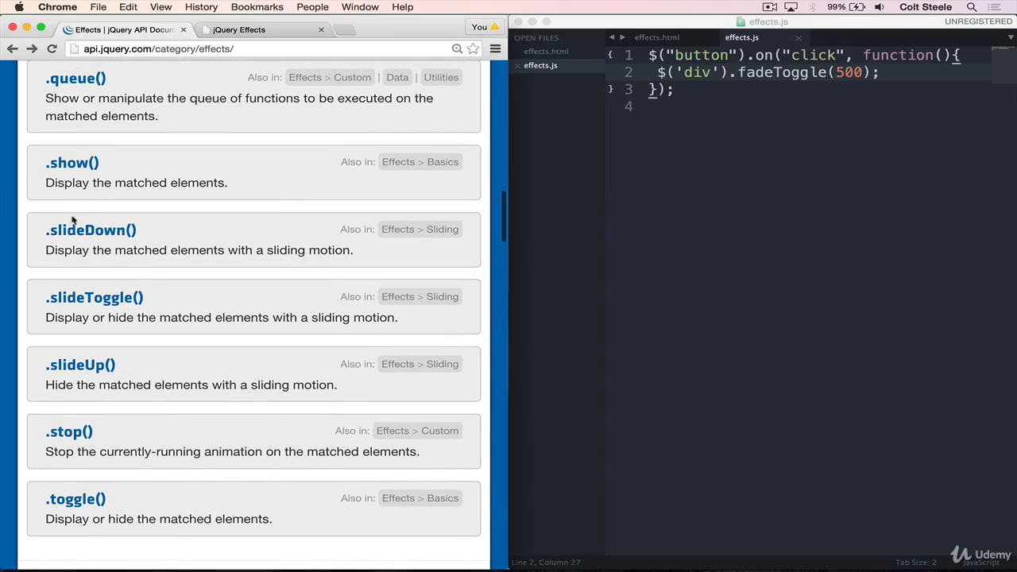
mouse_move(77, 309)
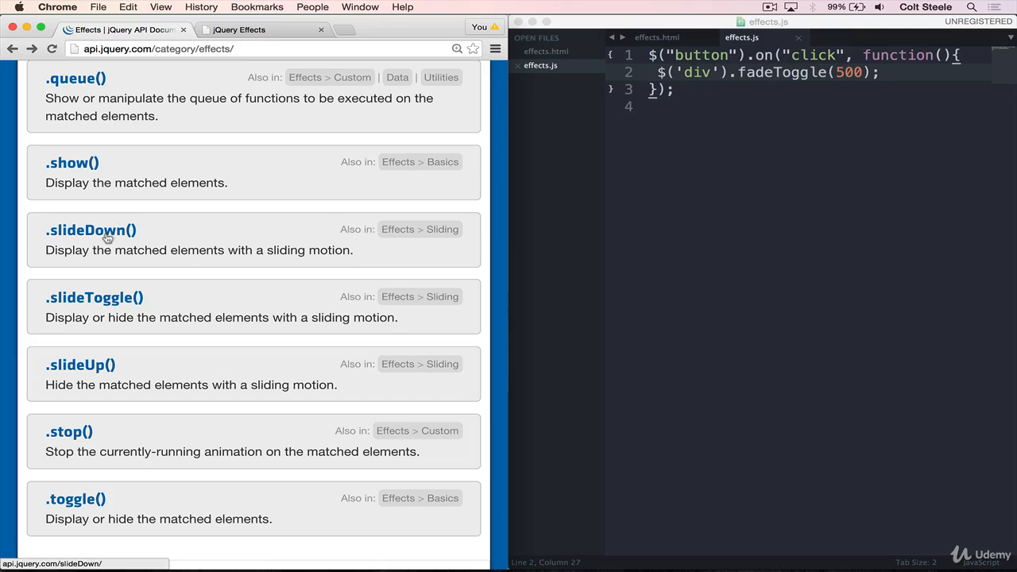
left_click(91, 229)
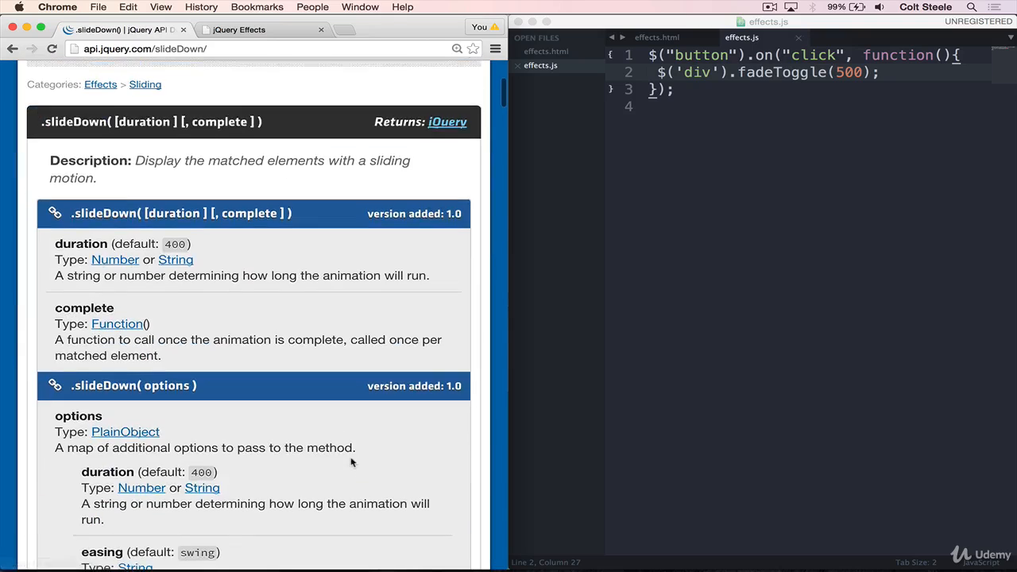
scroll("down", 3)
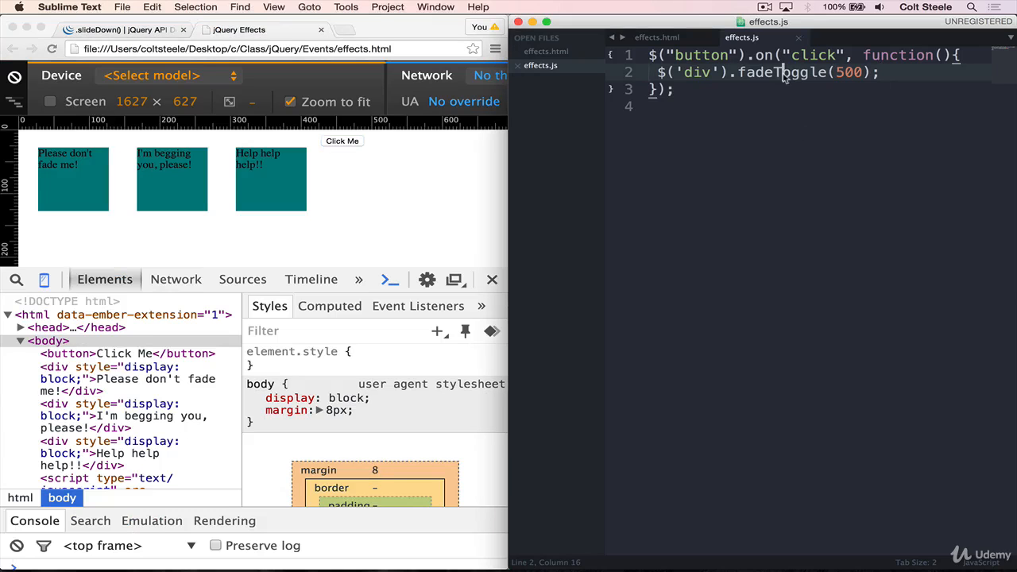
Call $('div').slideDown() in the handler and test it with Click Me
type("dli")
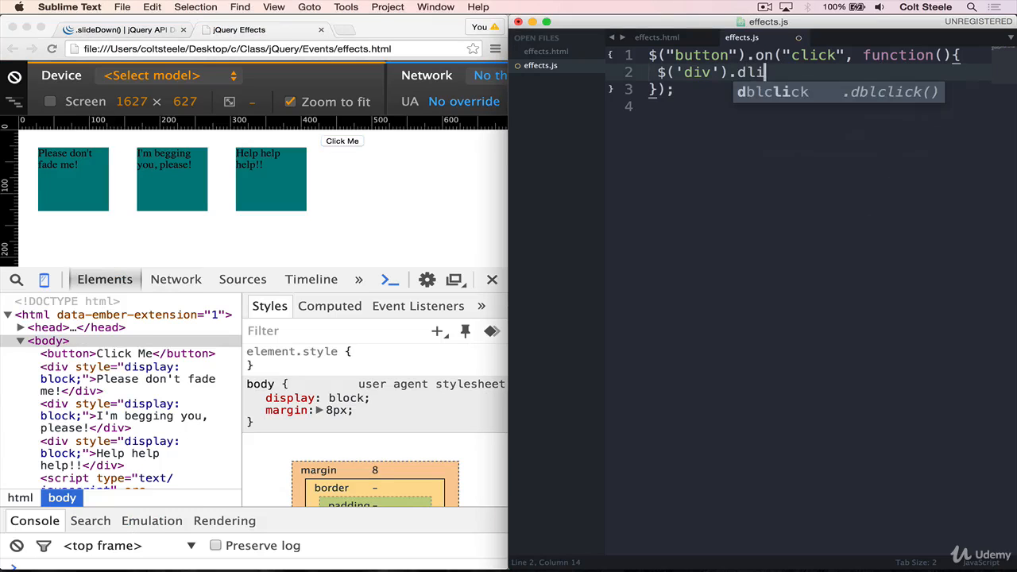
type("slideDown();")
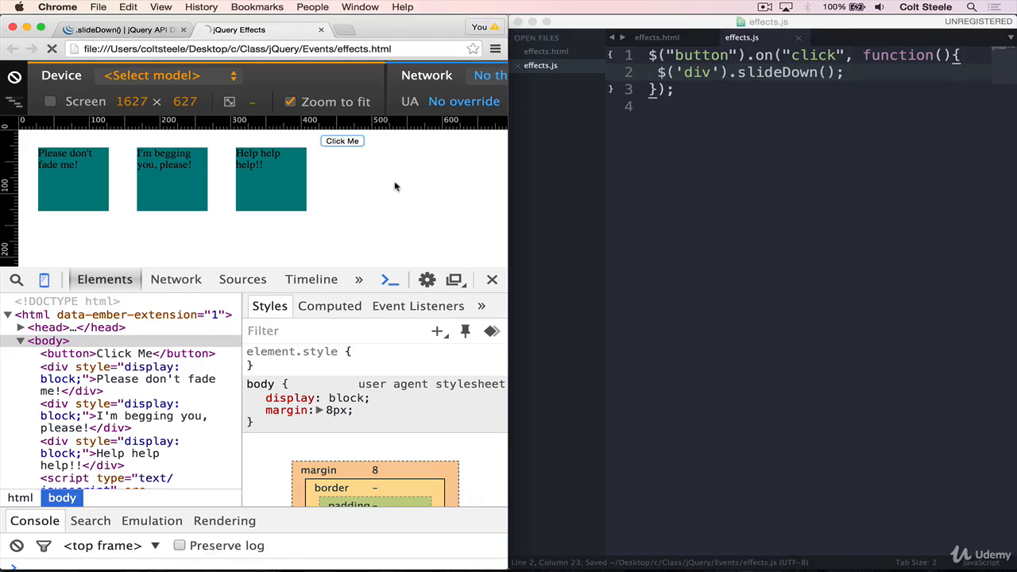
left_click(341, 140)
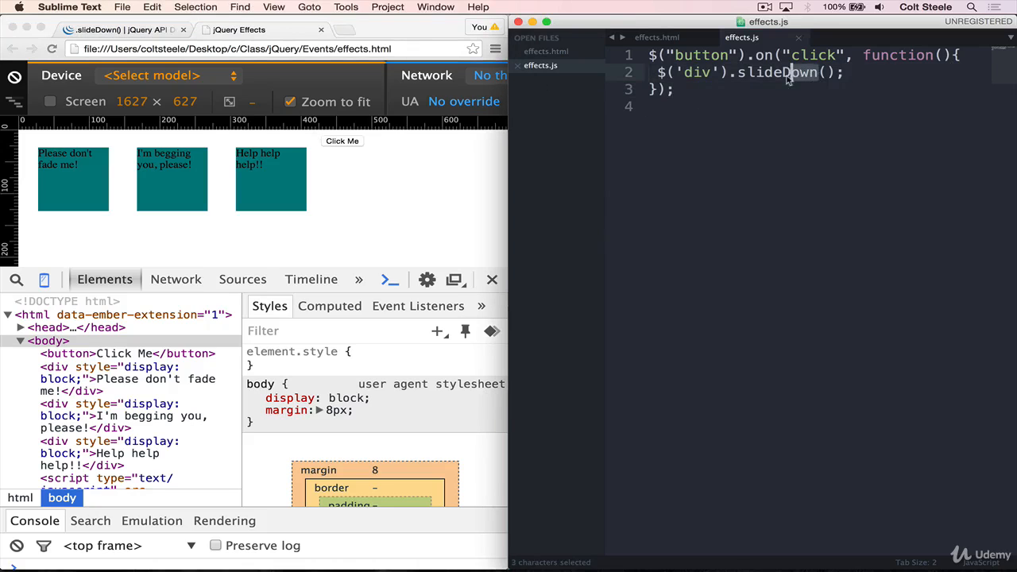
Change slideDown to slideUp and slide the squares away with Click Me
left_click(656, 38)
type("Up")
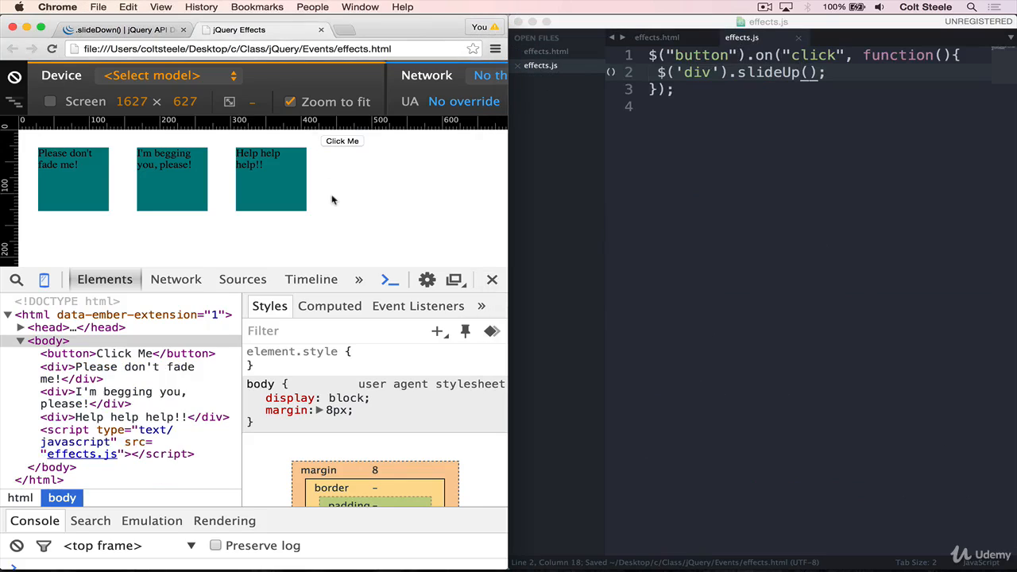
left_click(342, 139)
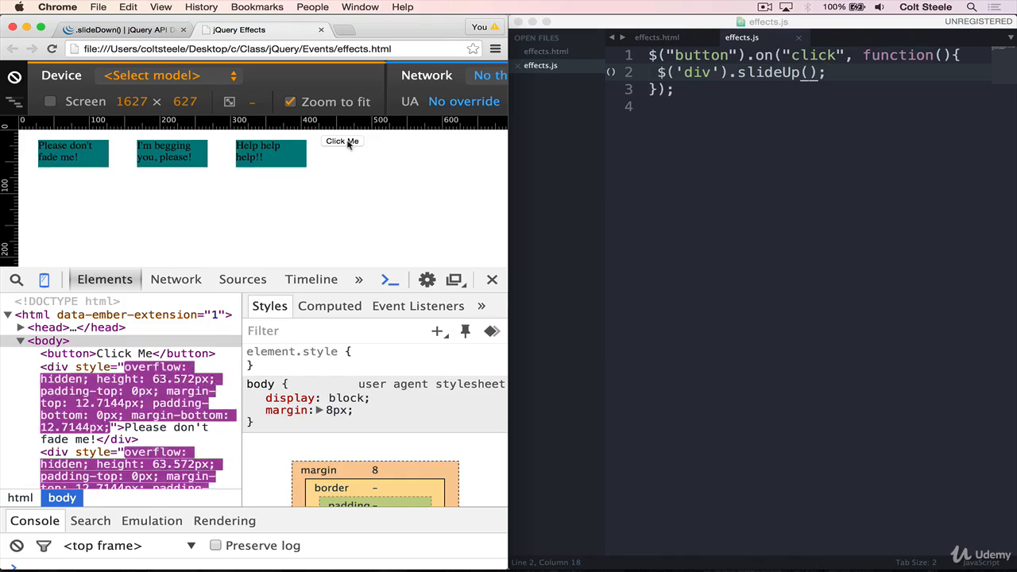
left_click(342, 142)
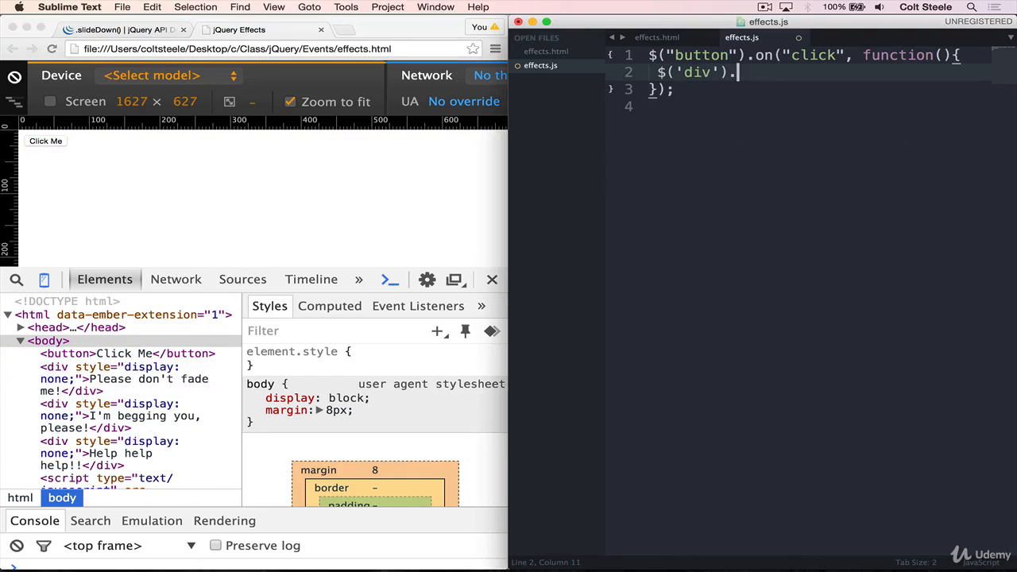
Call $('div').slideToggle(); and click twice to slide the squares away and back
type("slideToggle()")
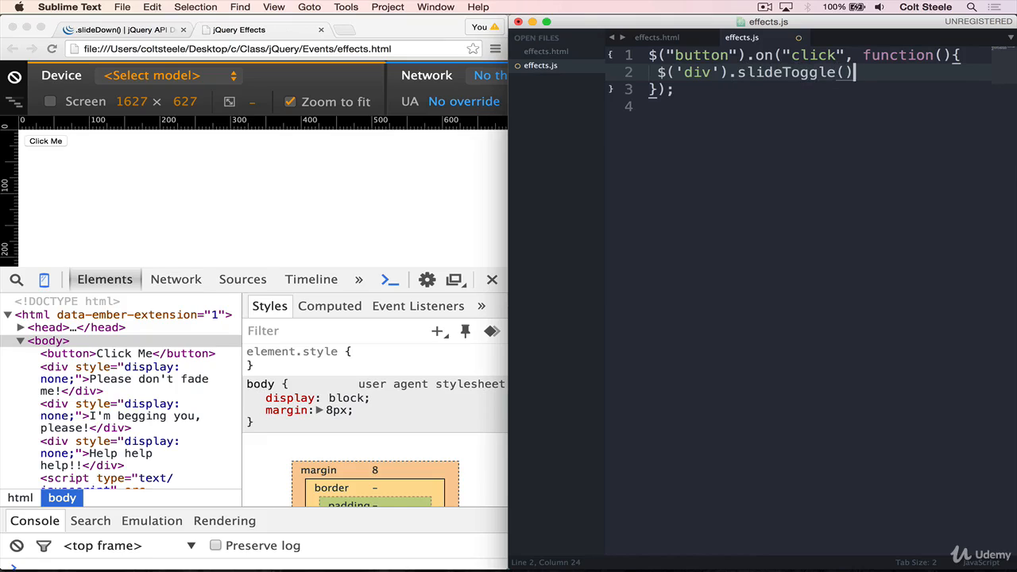
type(";")
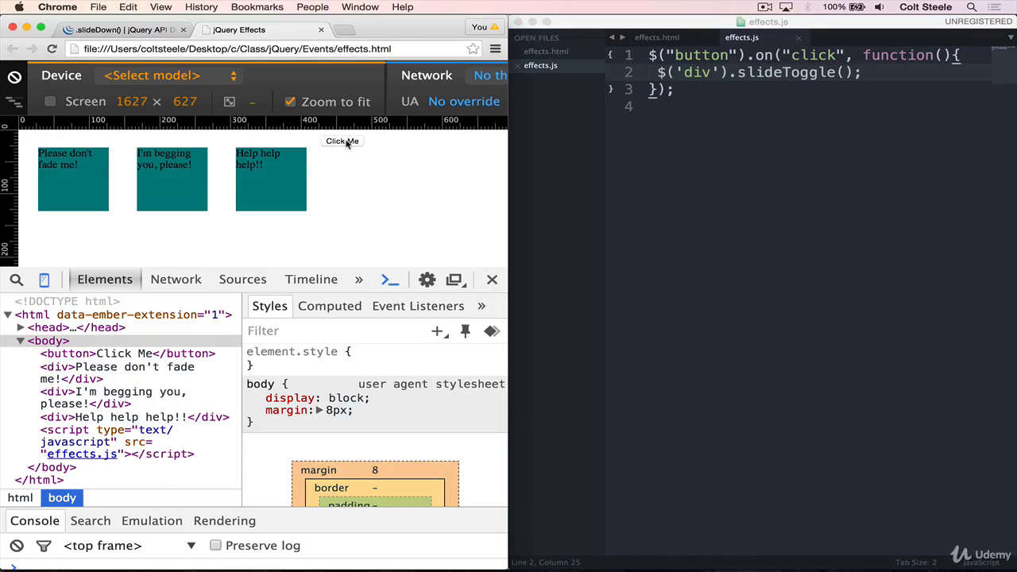
left_click(343, 140)
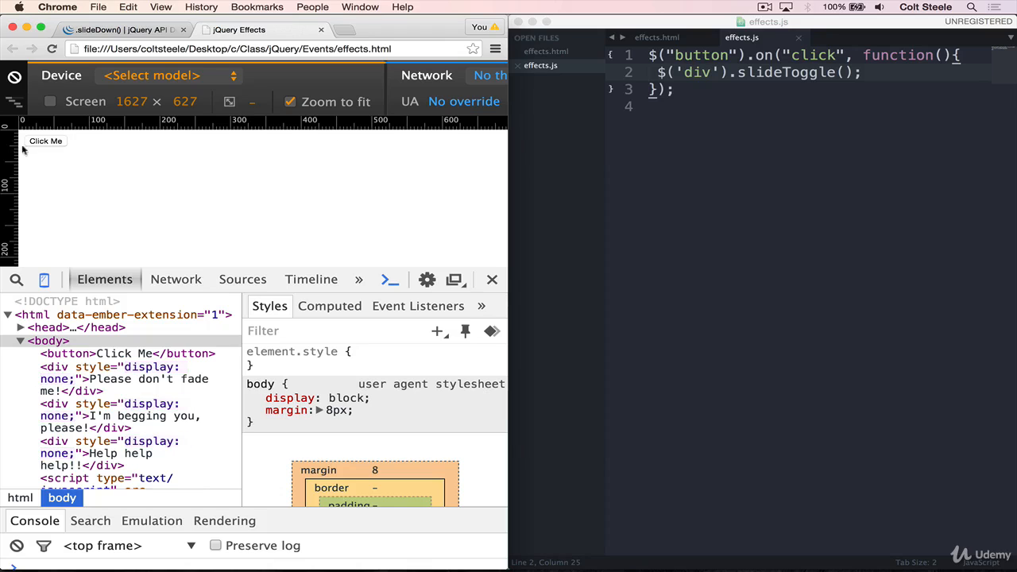
left_click(45, 140)
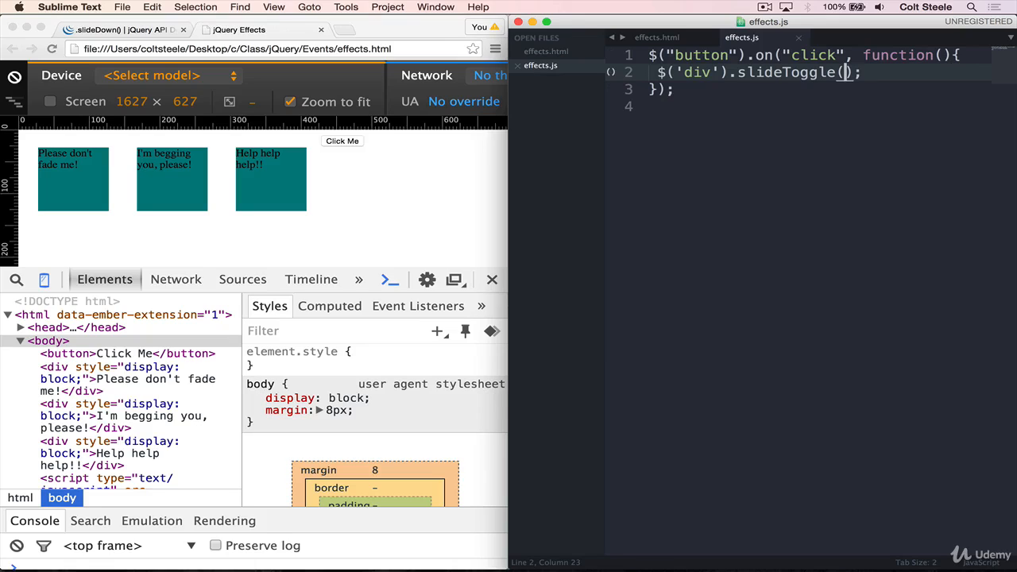
Give slideToggle 1000 and a callback logging "SLIDE IS DONE!" to the console
type("1000, function(){")
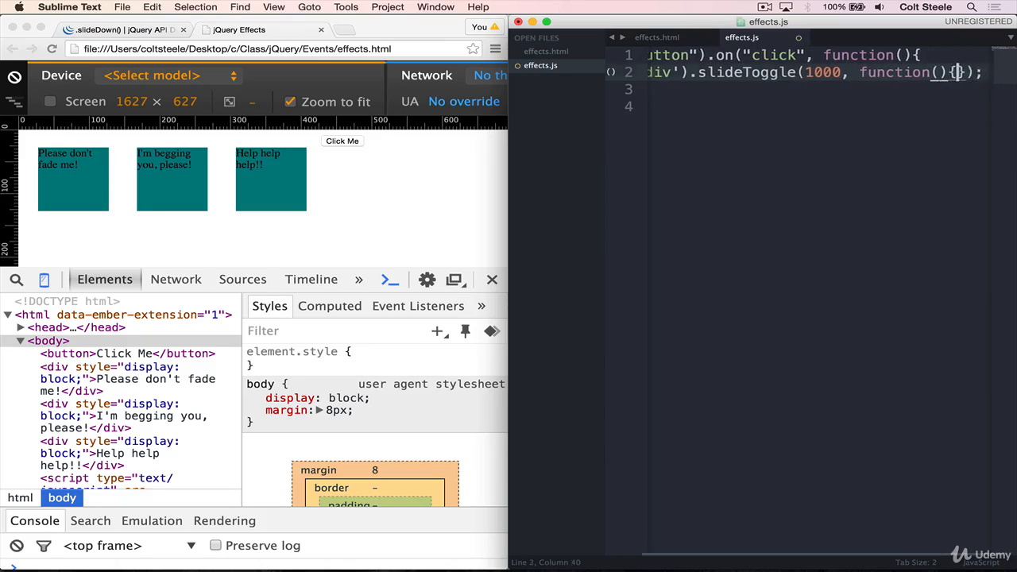
type("console.log(\"SLIDE IS DONE!\");")
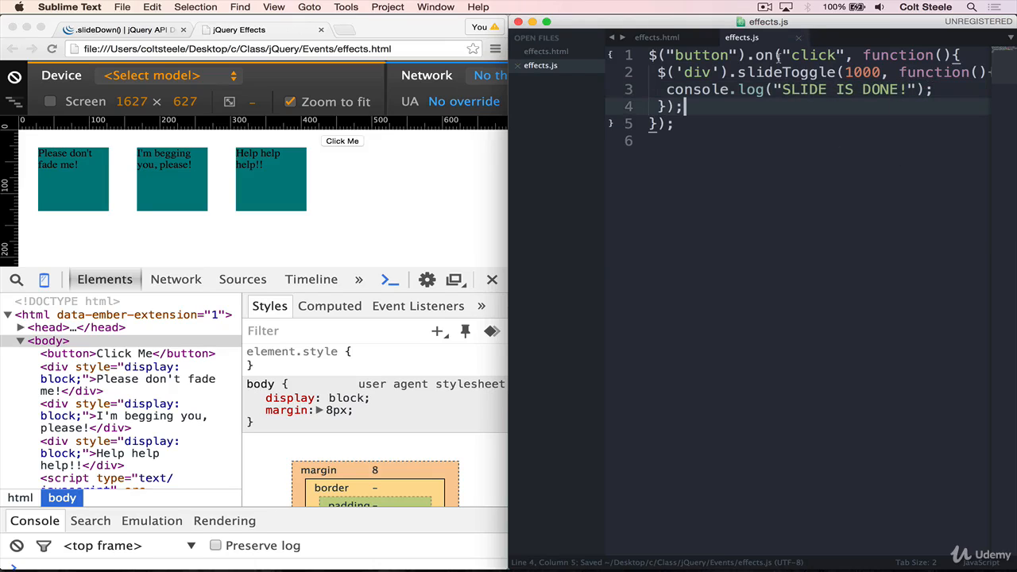
double_click(861, 73)
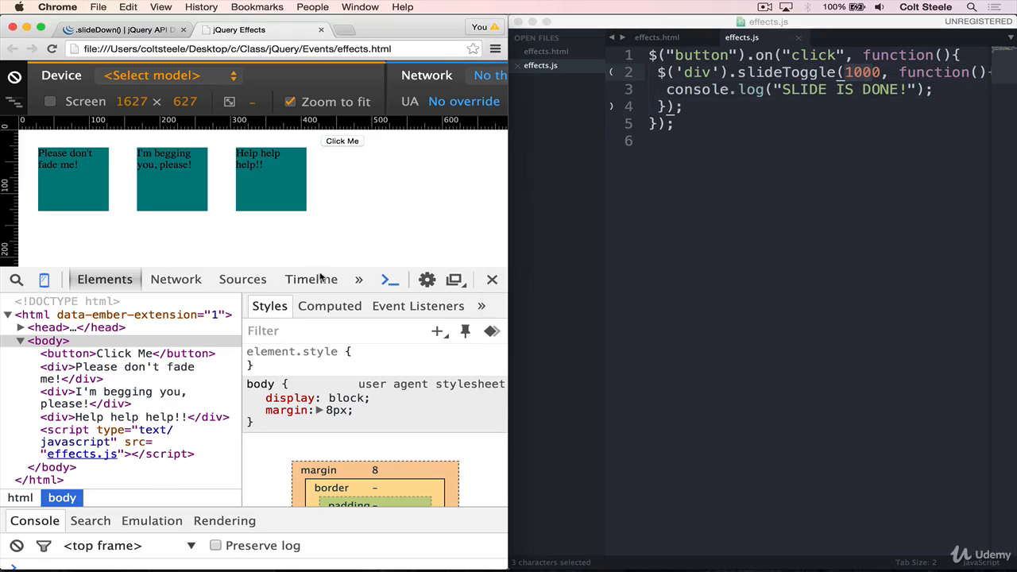
Show the DevTools Console and toggle the squares twice, printing the log after each slide
left_click(308, 279)
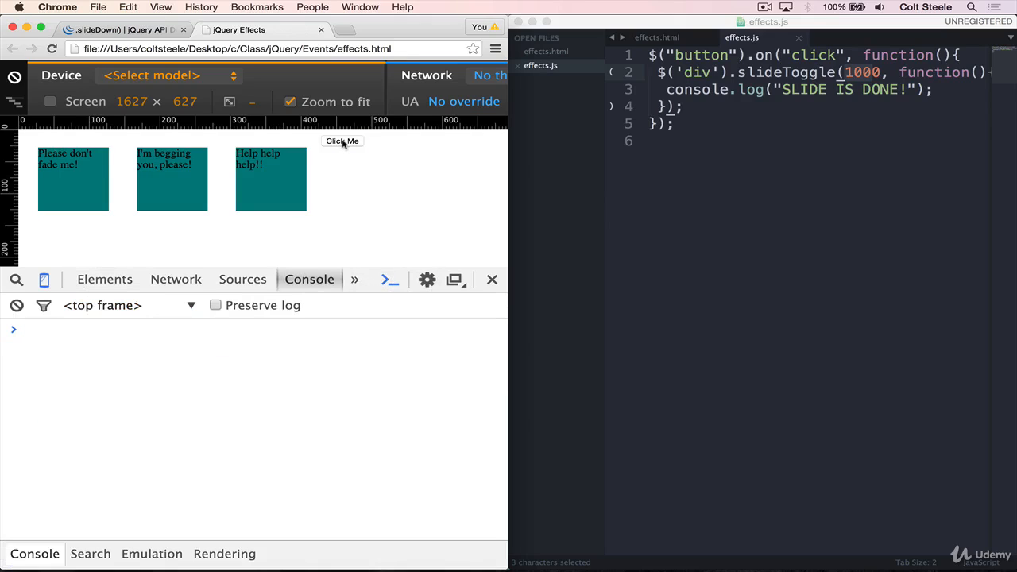
left_click(341, 140)
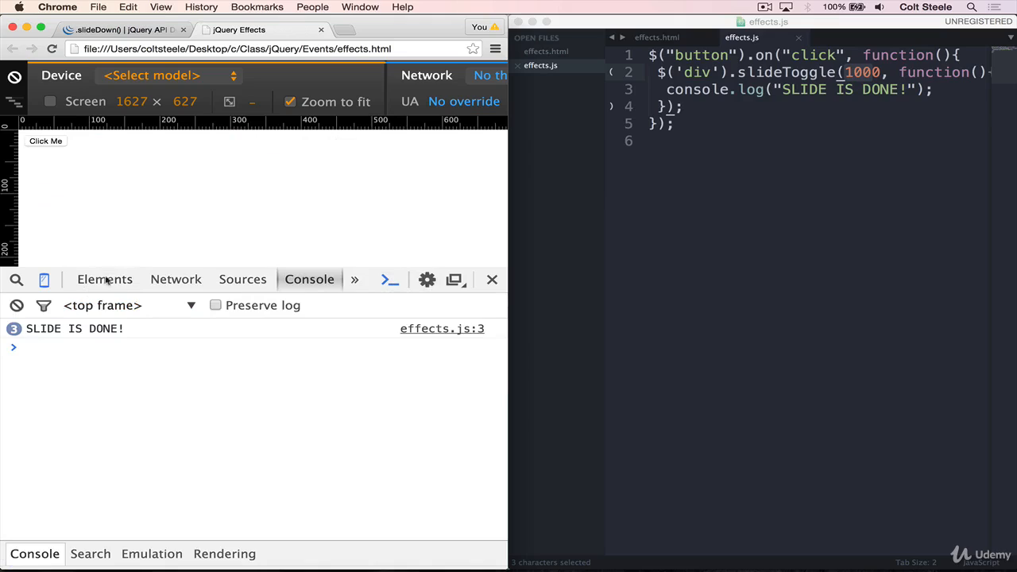
mouse_move(46, 153)
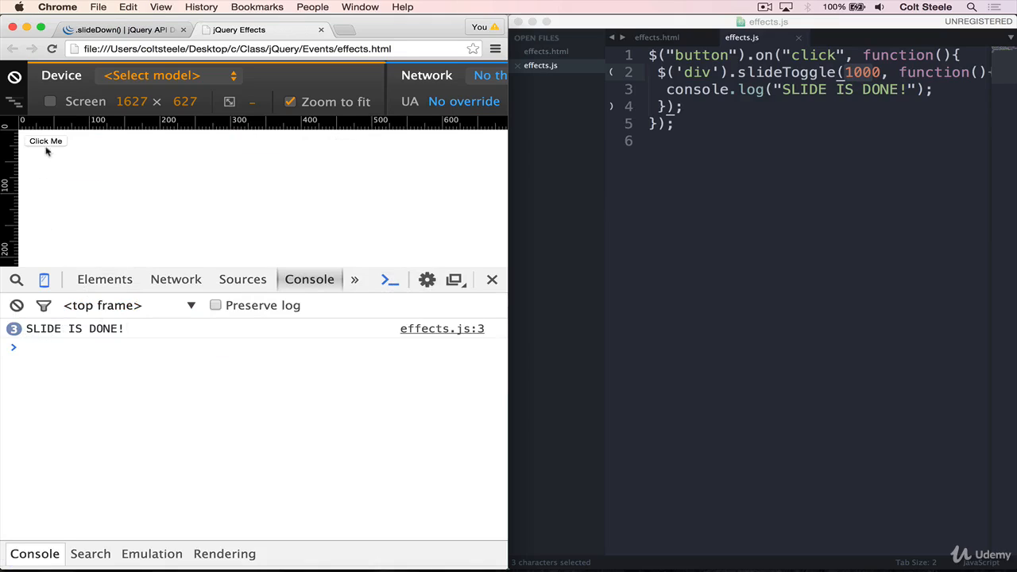
mouse_move(44, 140)
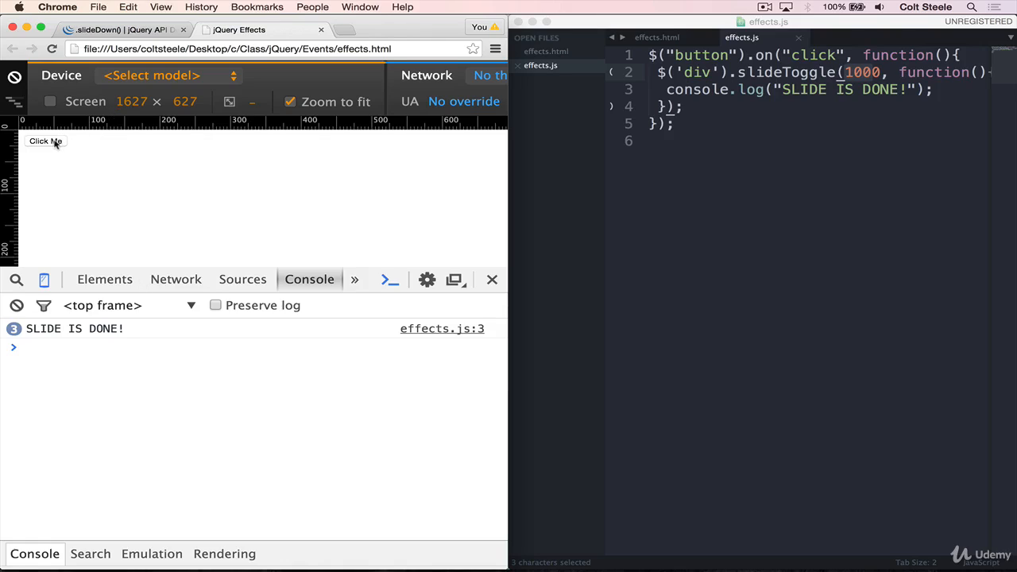
mouse_move(43, 143)
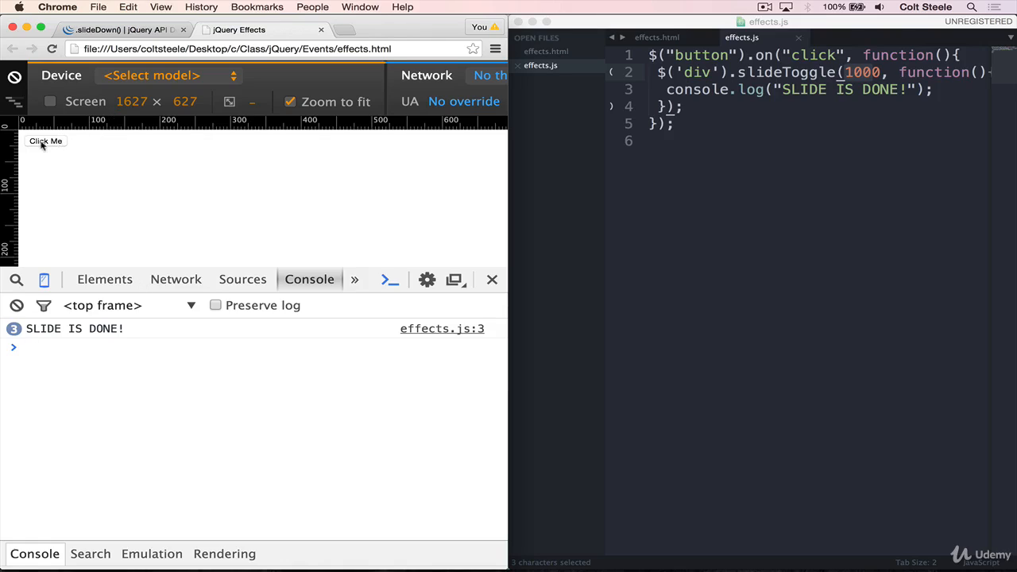
left_click(44, 140)
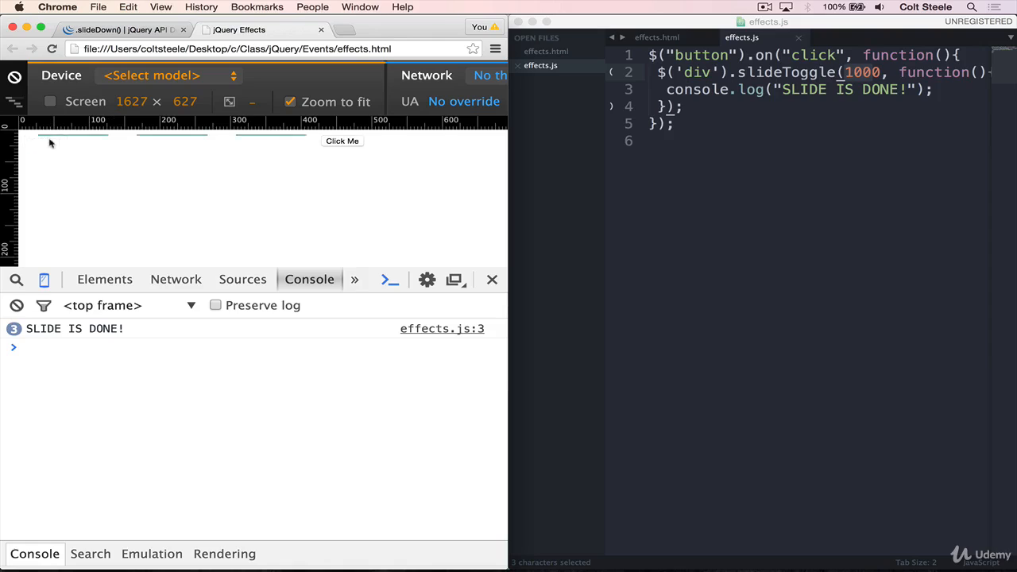
left_click(342, 140)
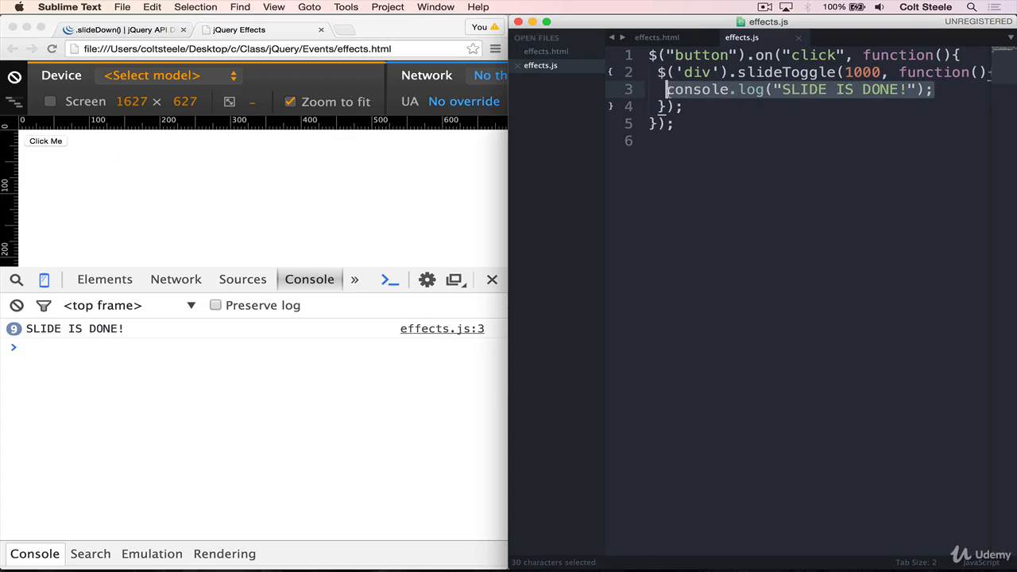
Replace the log with $(this).remove(); in the slideToggle callback
type("$(")
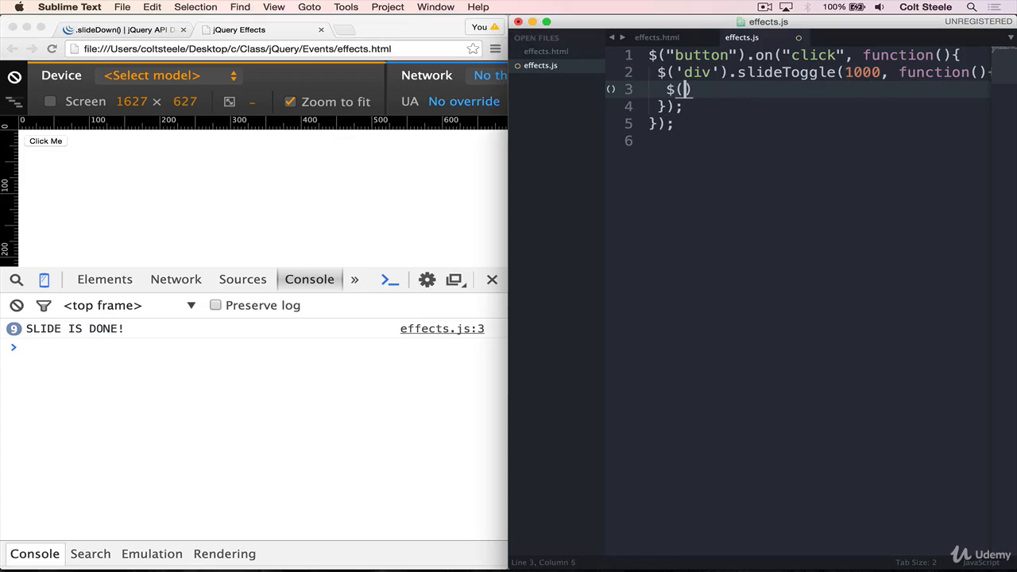
type("this).")
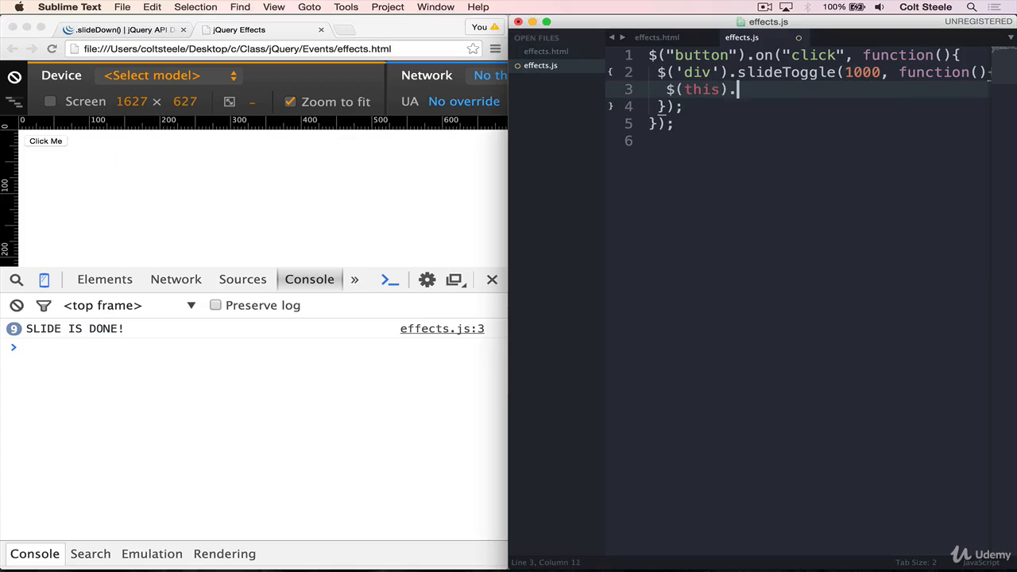
type("remove")
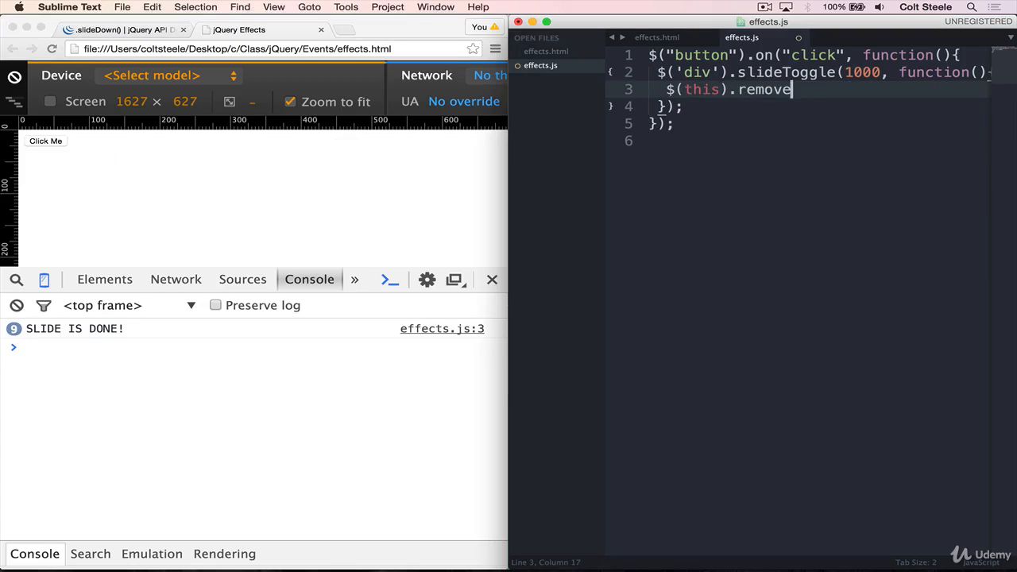
type("();")
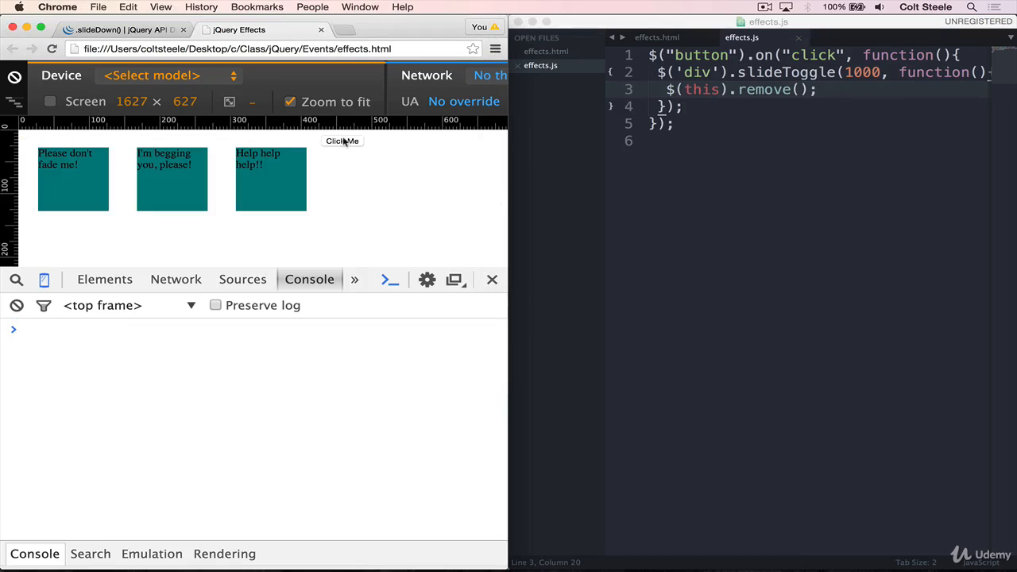
Slide the divs away and confirm in the Elements panel that only the Click Me button remains
left_click(342, 140)
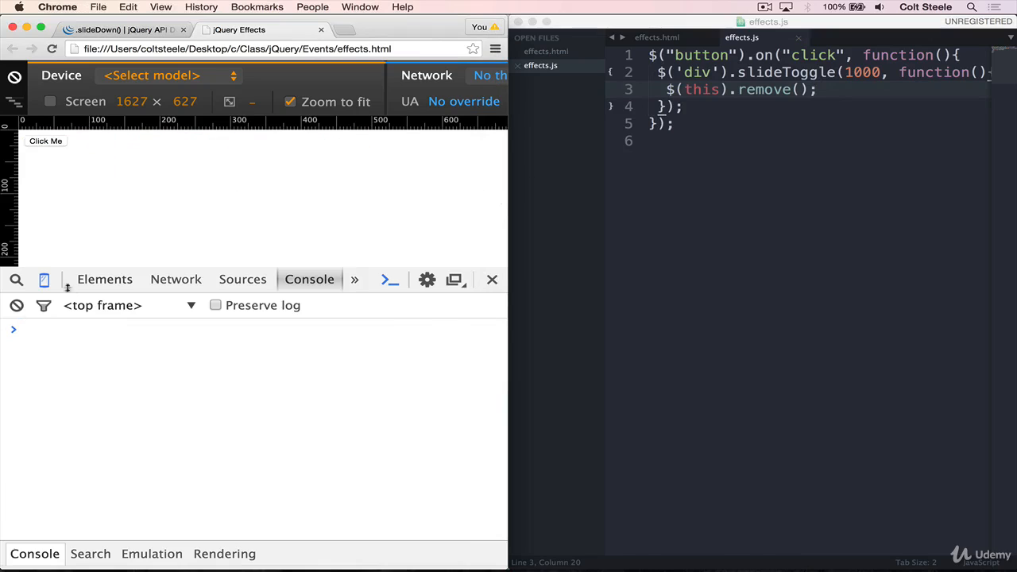
left_click(104, 279)
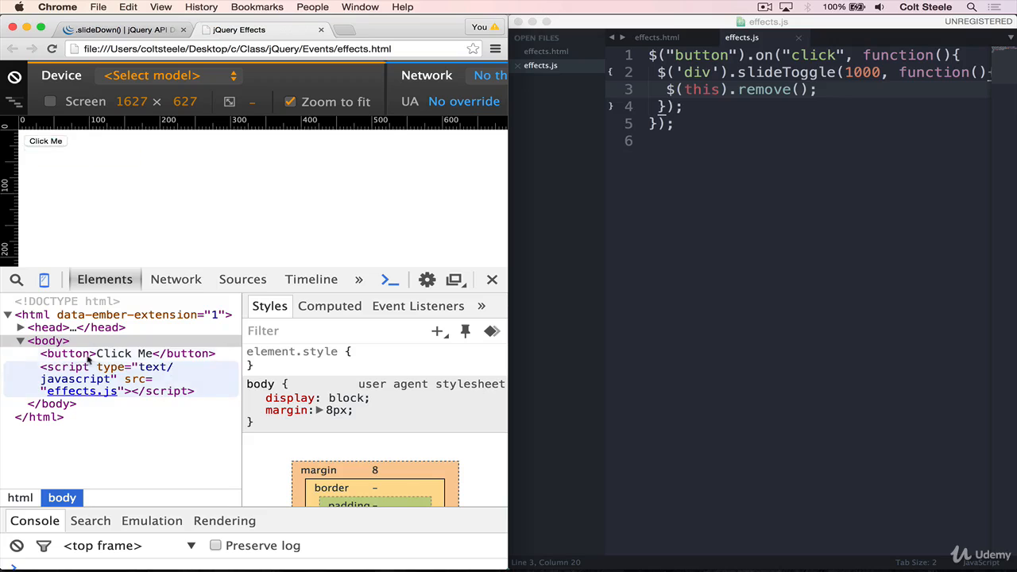
left_click(67, 353)
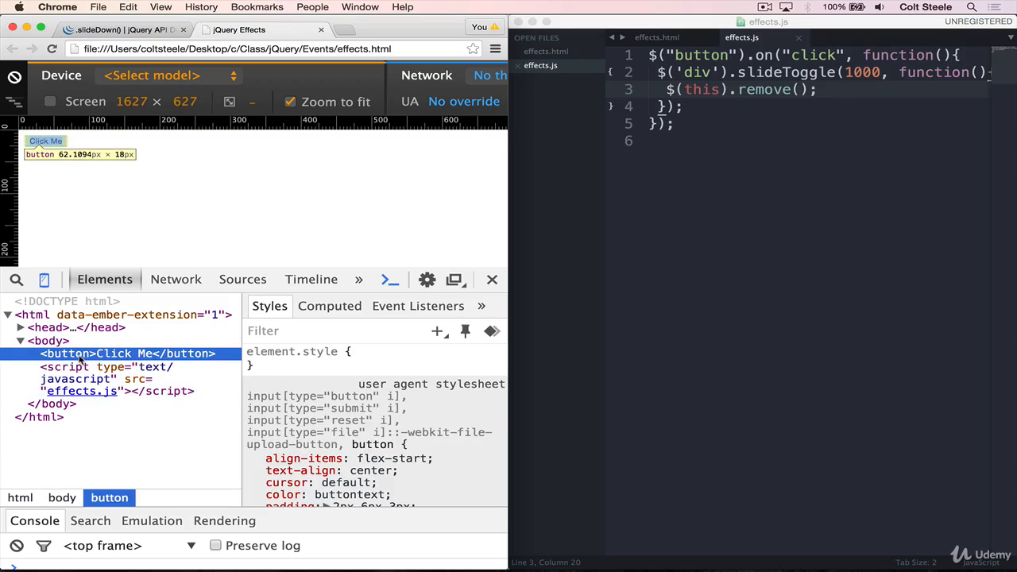